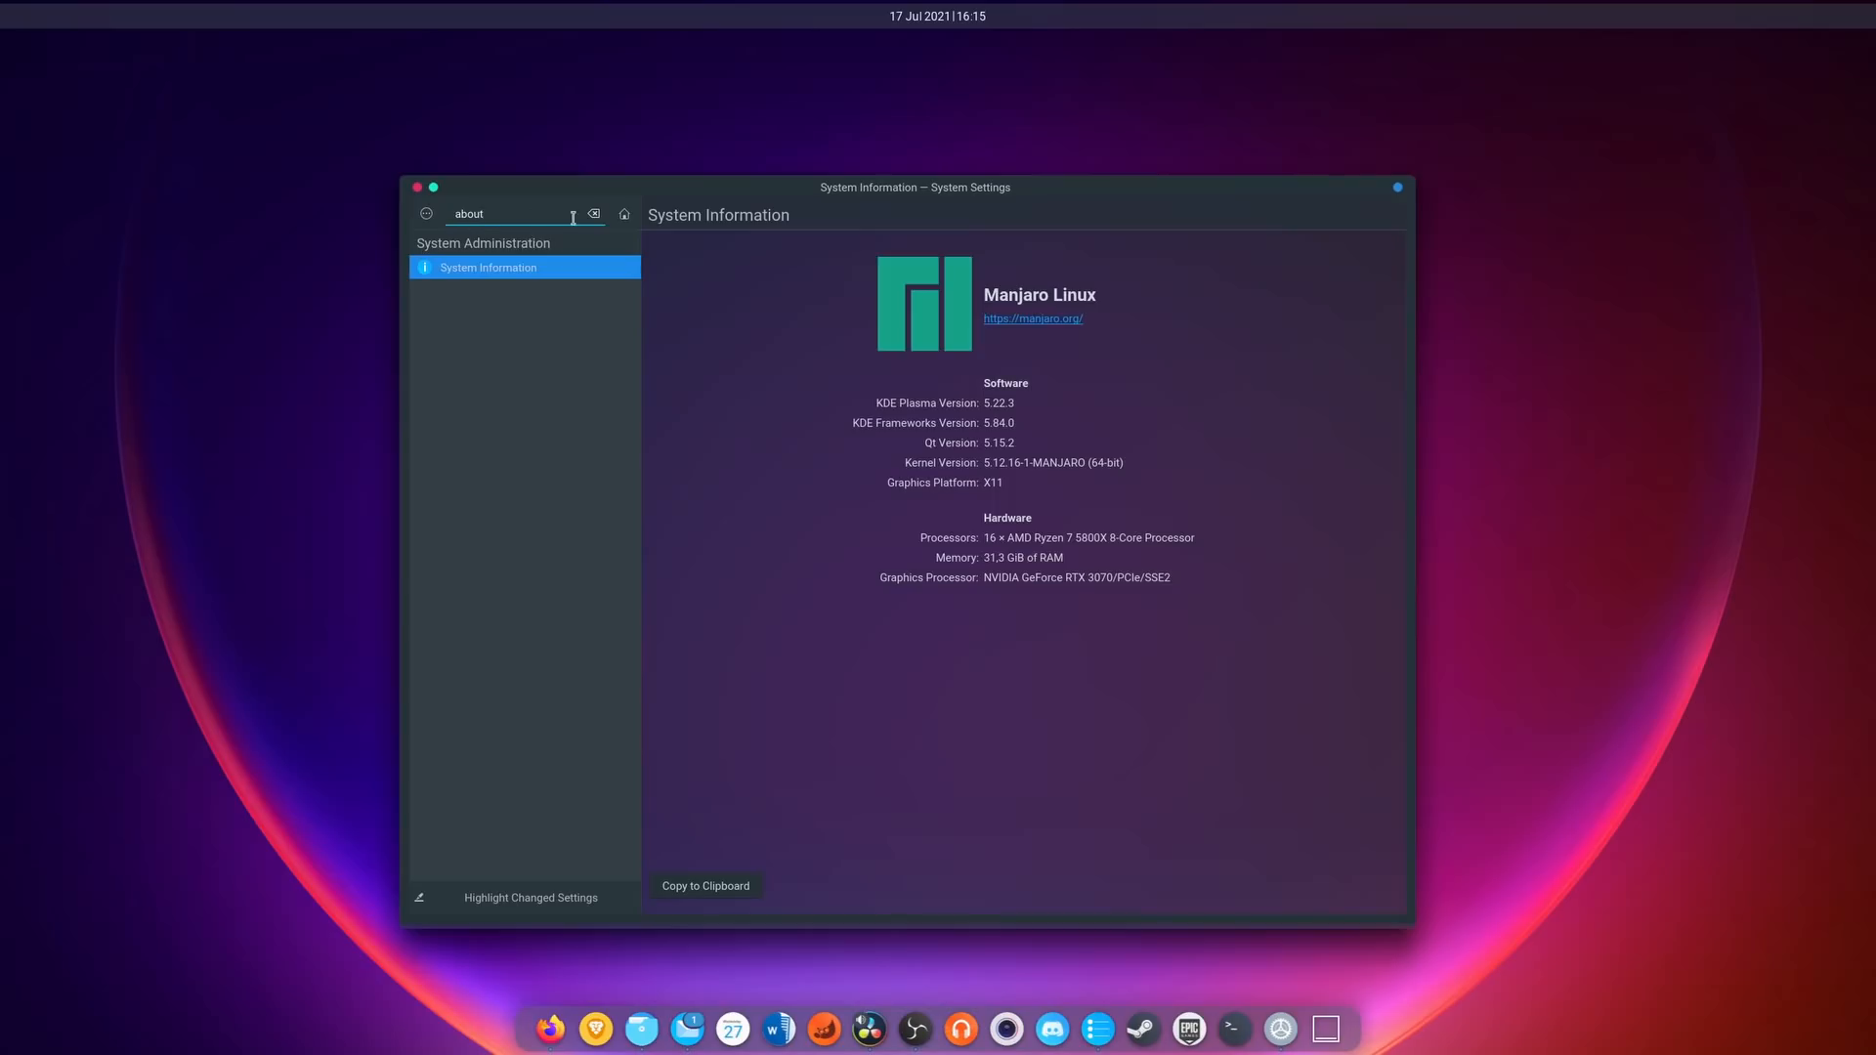
Clear the 'about' search and reach the Application Style page under Appearance.
{"action": "left_click", "coordinate": [594, 215]}
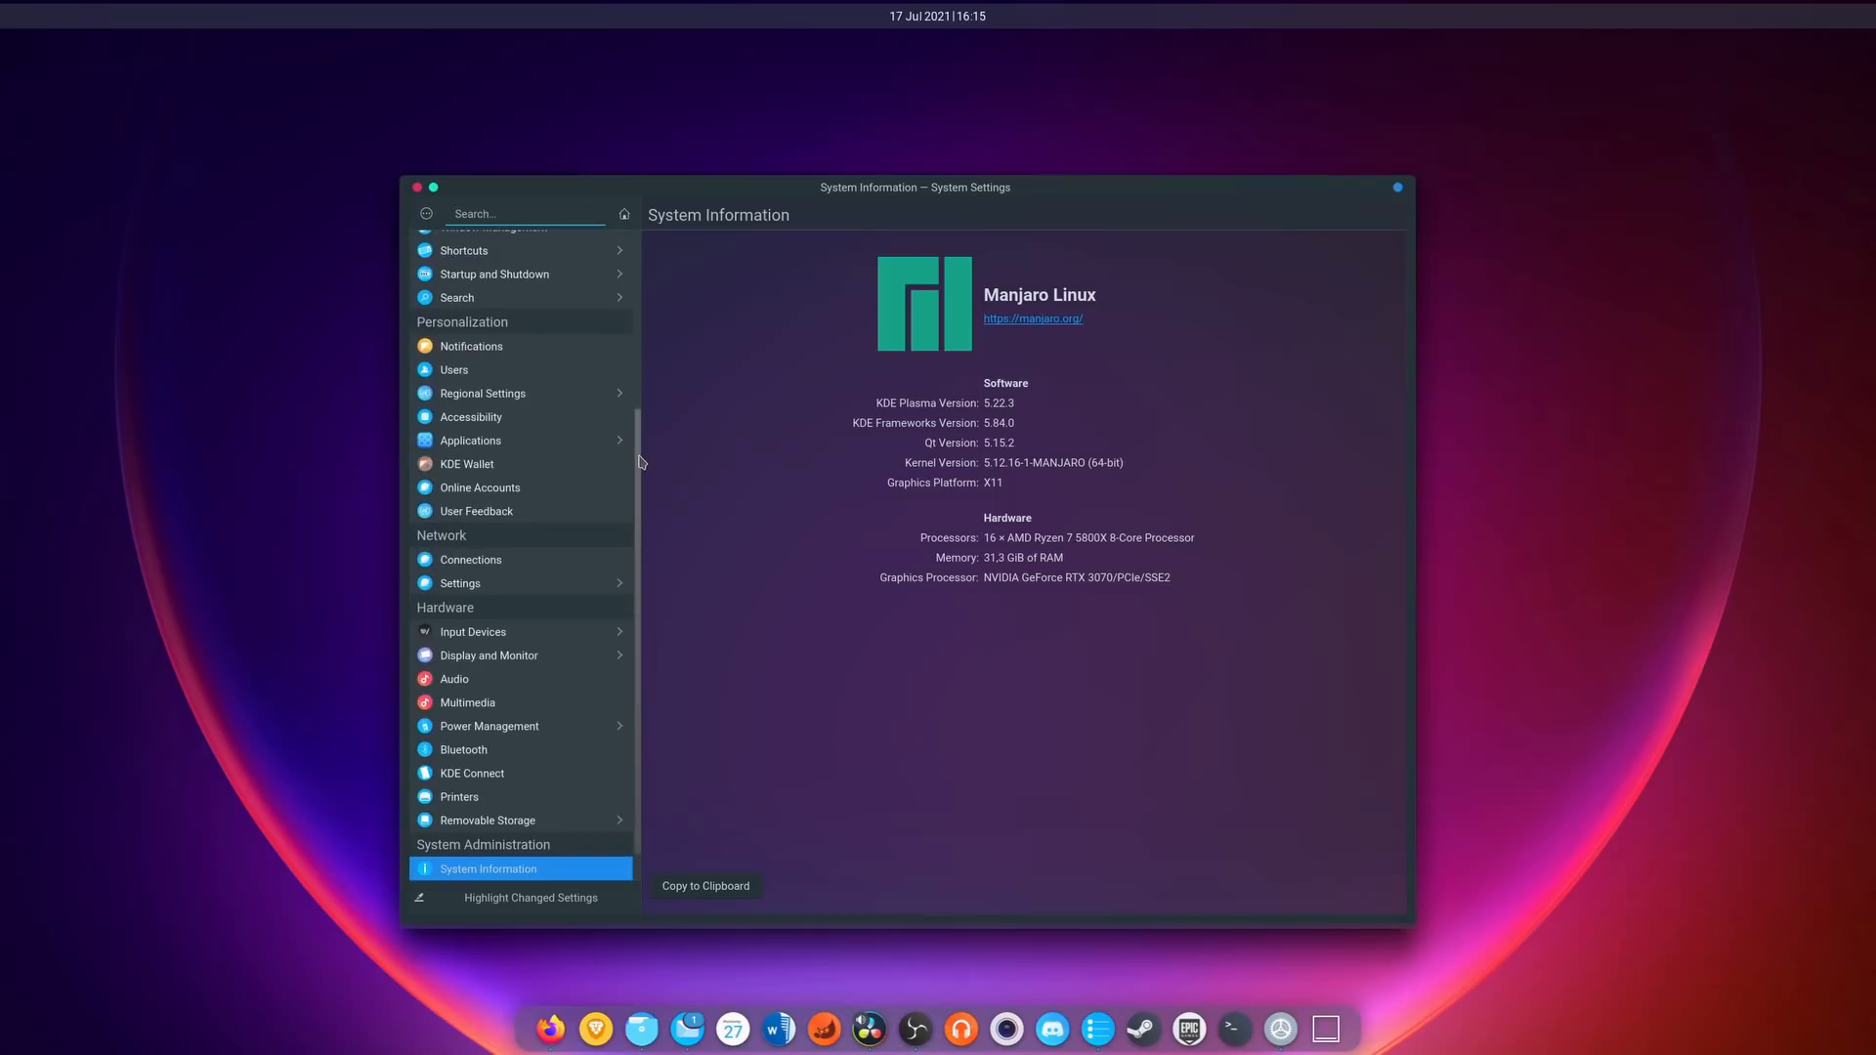
{"action": "right_click", "coordinate": [915, 1026]}
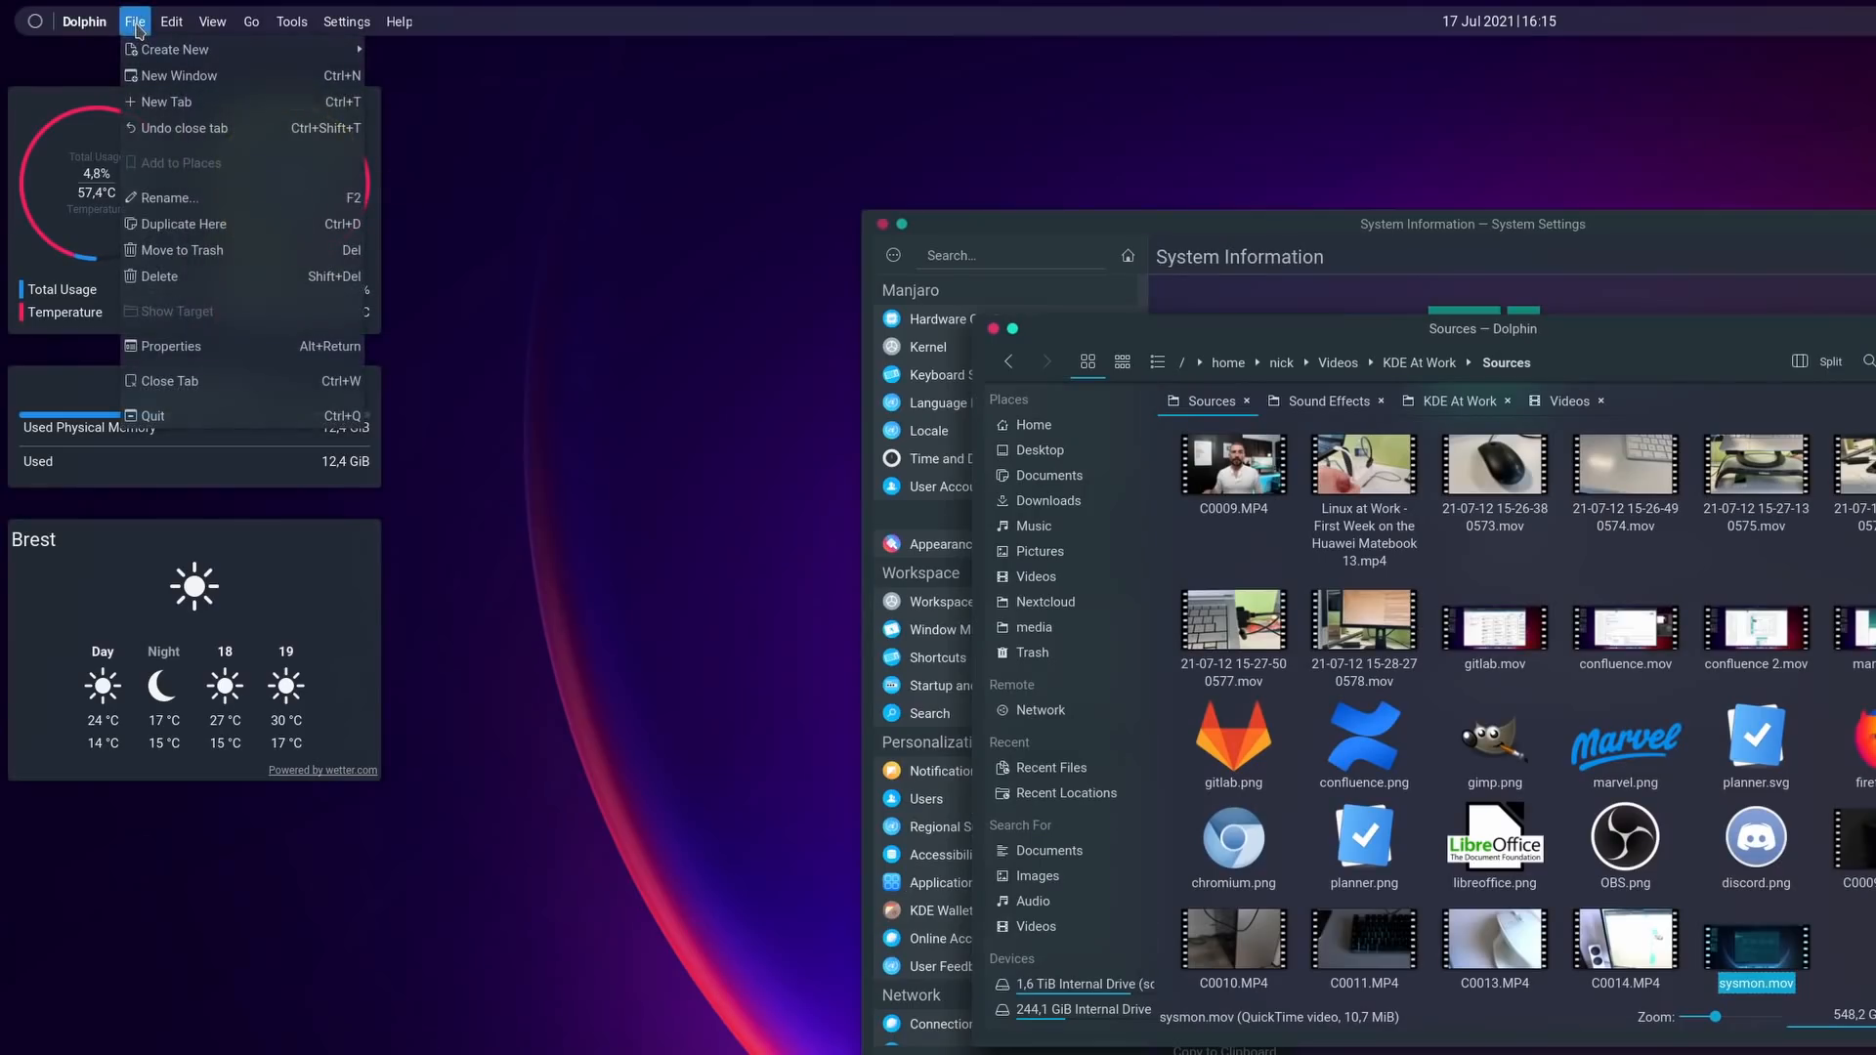
{"action": "left_click", "coordinate": [250, 19]}
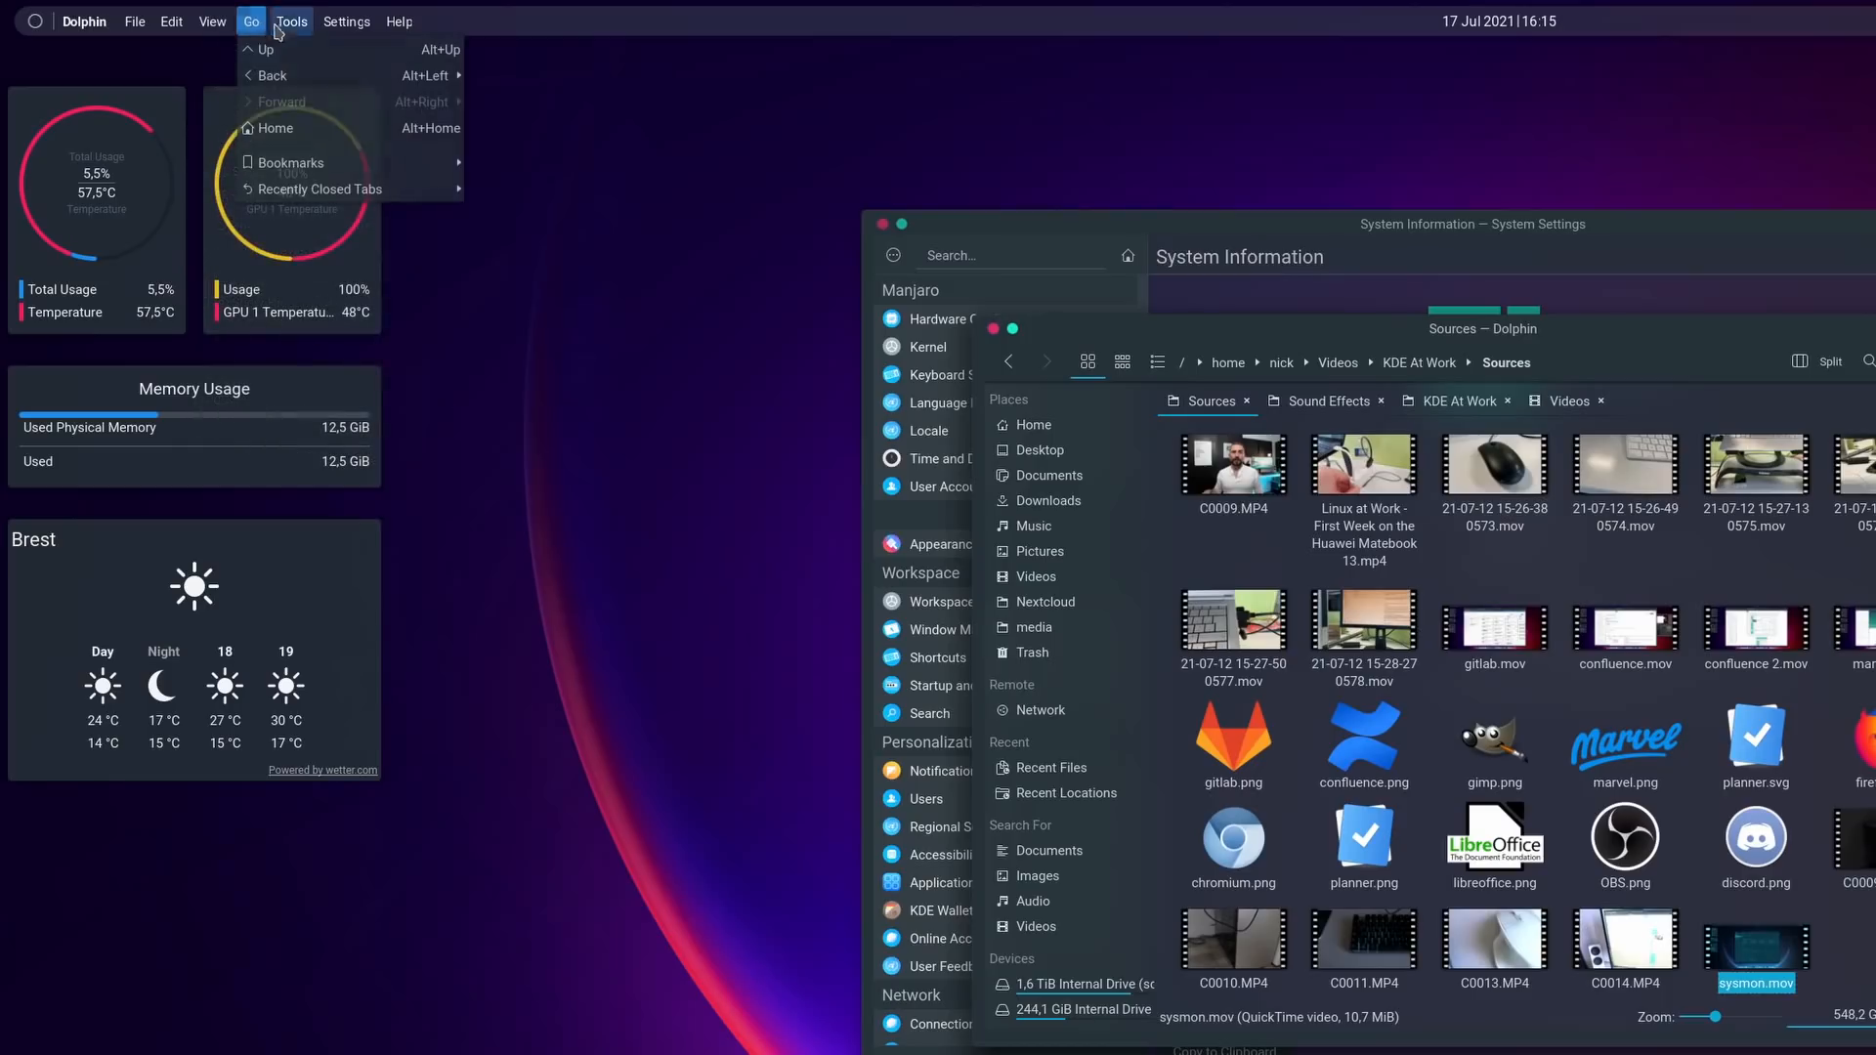
{"action": "left_click", "coordinate": [211, 21]}
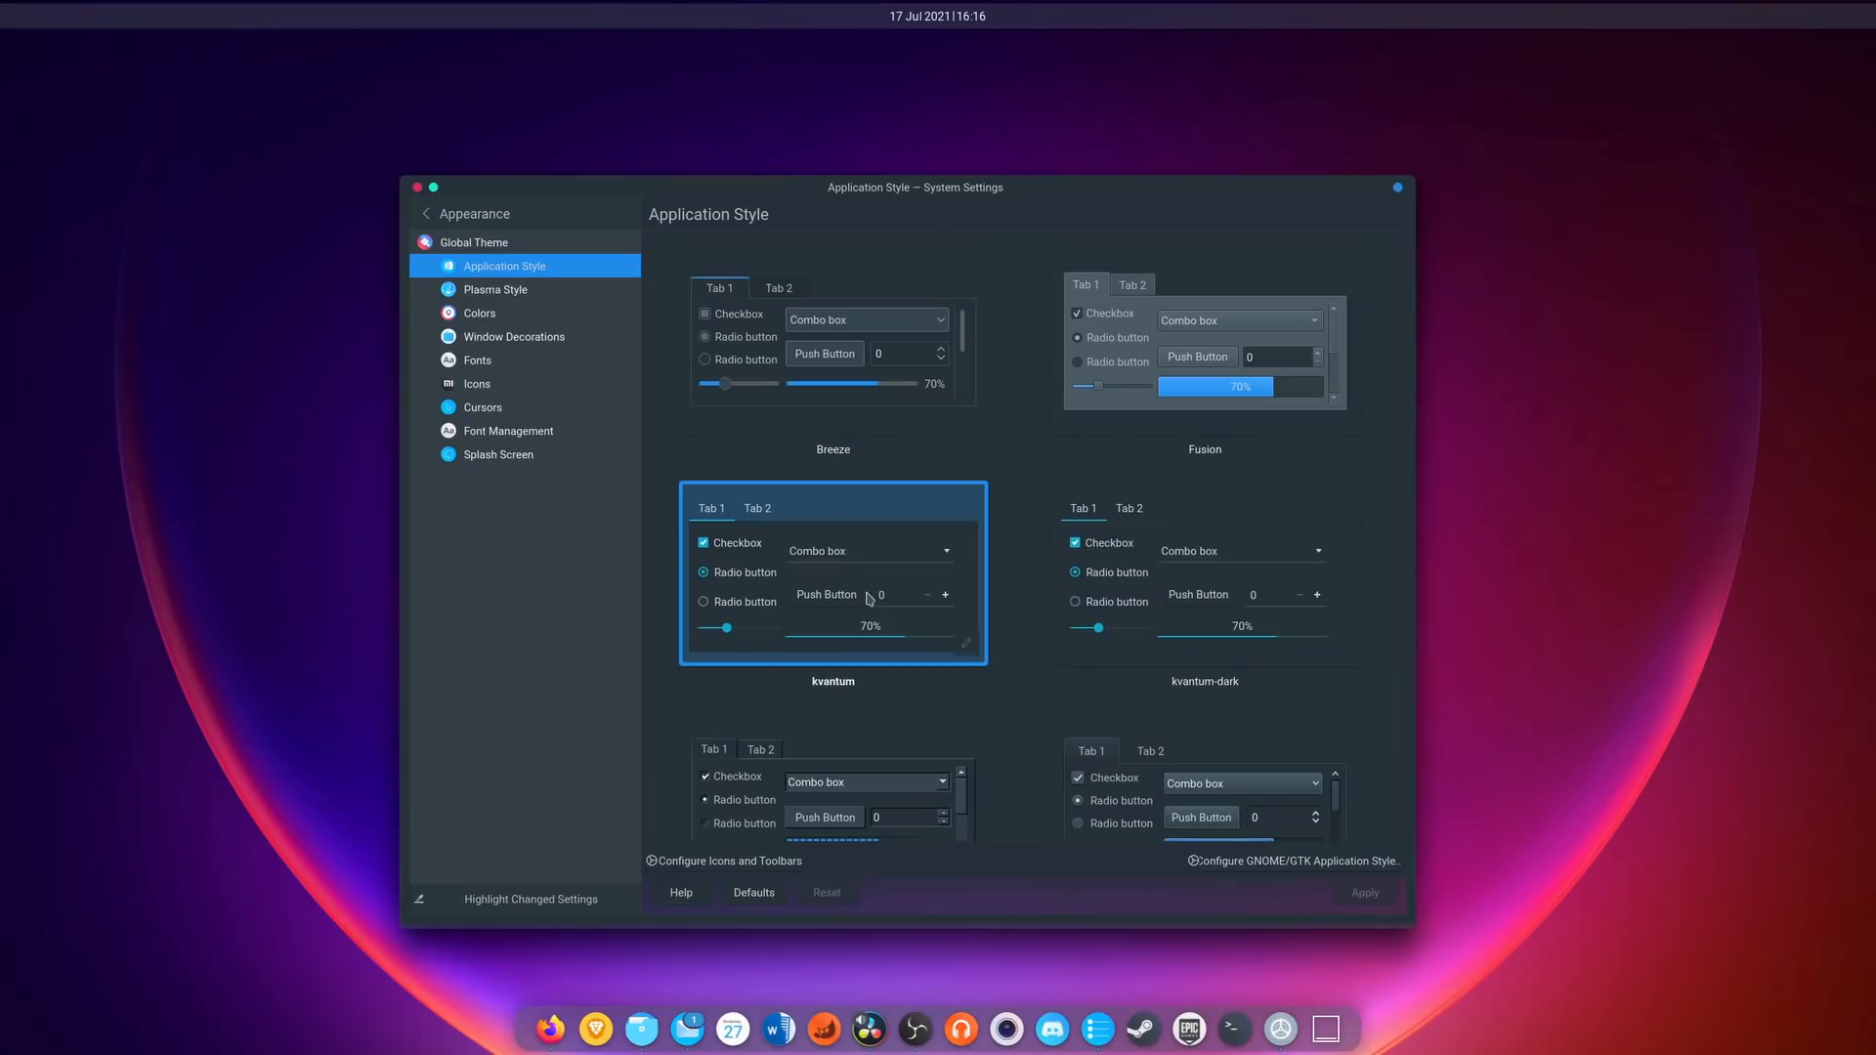
Browse the Plasma Style themes, then move to the Icons theme page.
{"action": "left_click", "coordinate": [495, 289]}
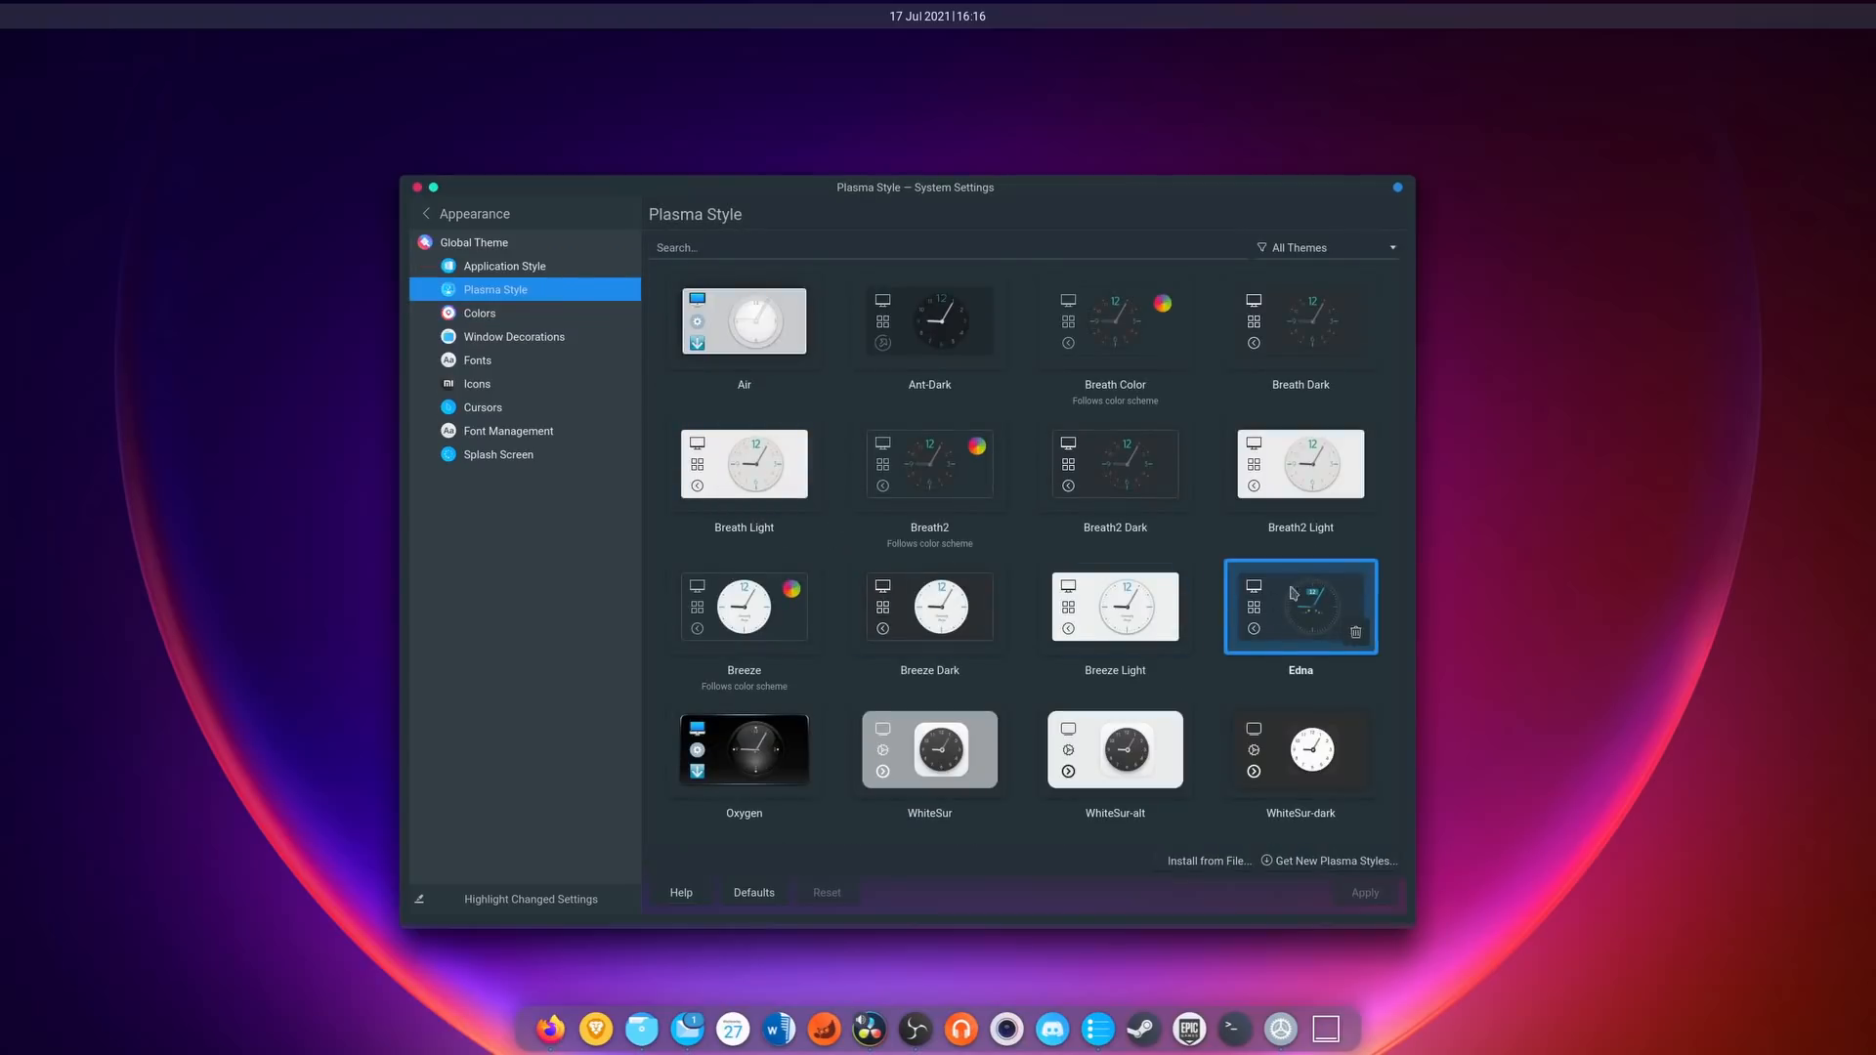
{"action": "left_click", "coordinate": [477, 383]}
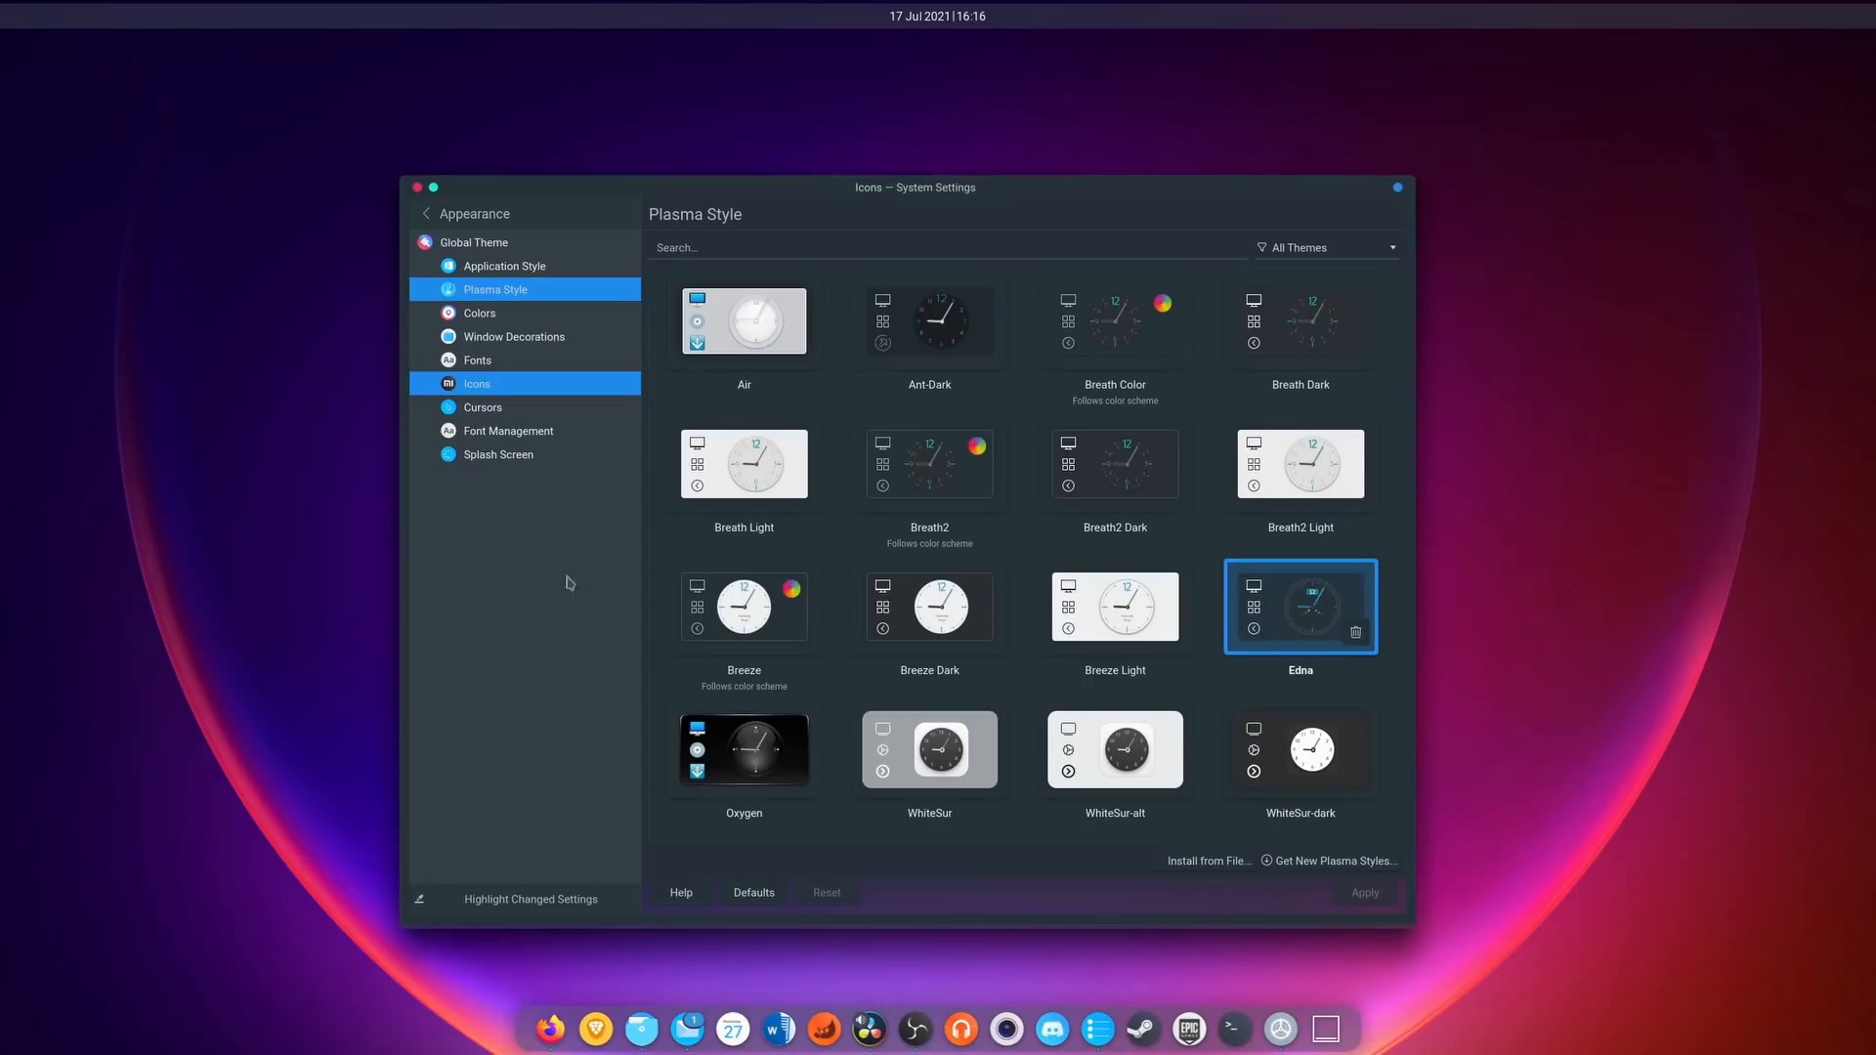
{"action": "left_click", "coordinate": [477, 385]}
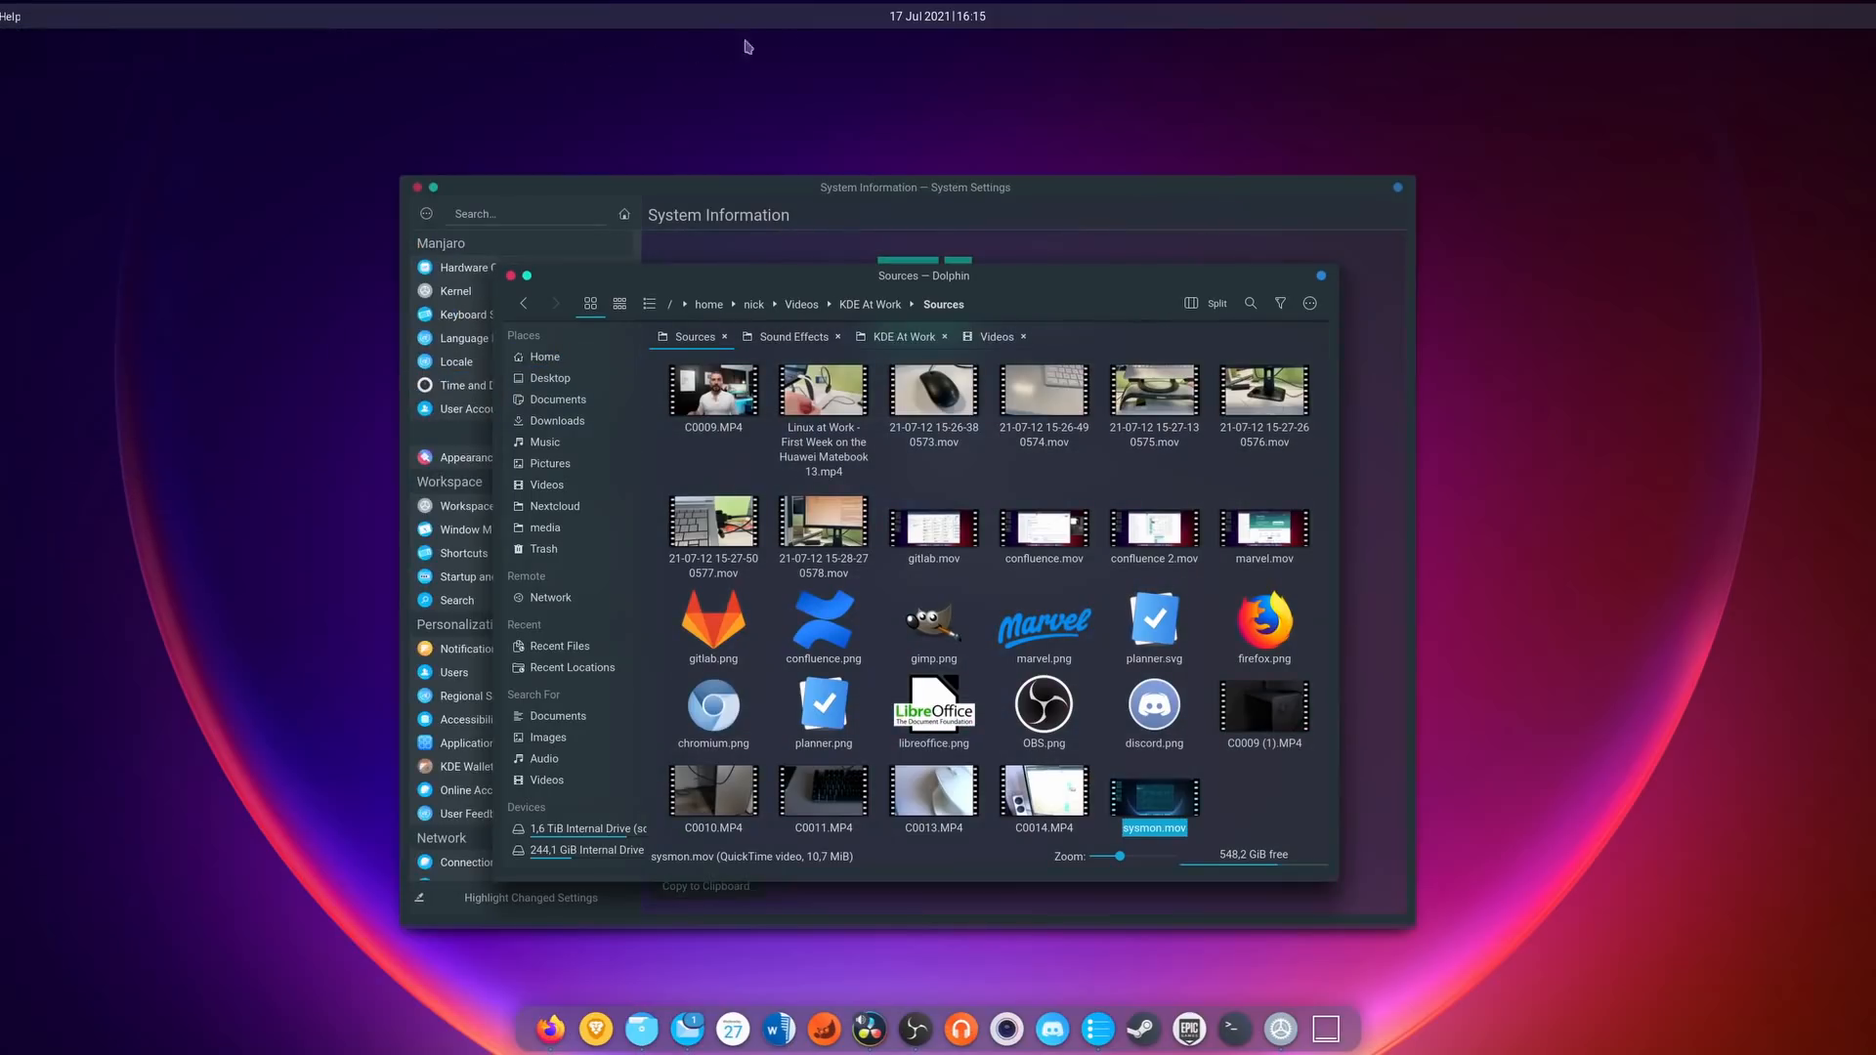
Review the panel popups in turn: calendar, Audio Volume, Disks & Devices, Networks and Status and Notifications.
{"action": "left_click", "coordinate": [937, 16]}
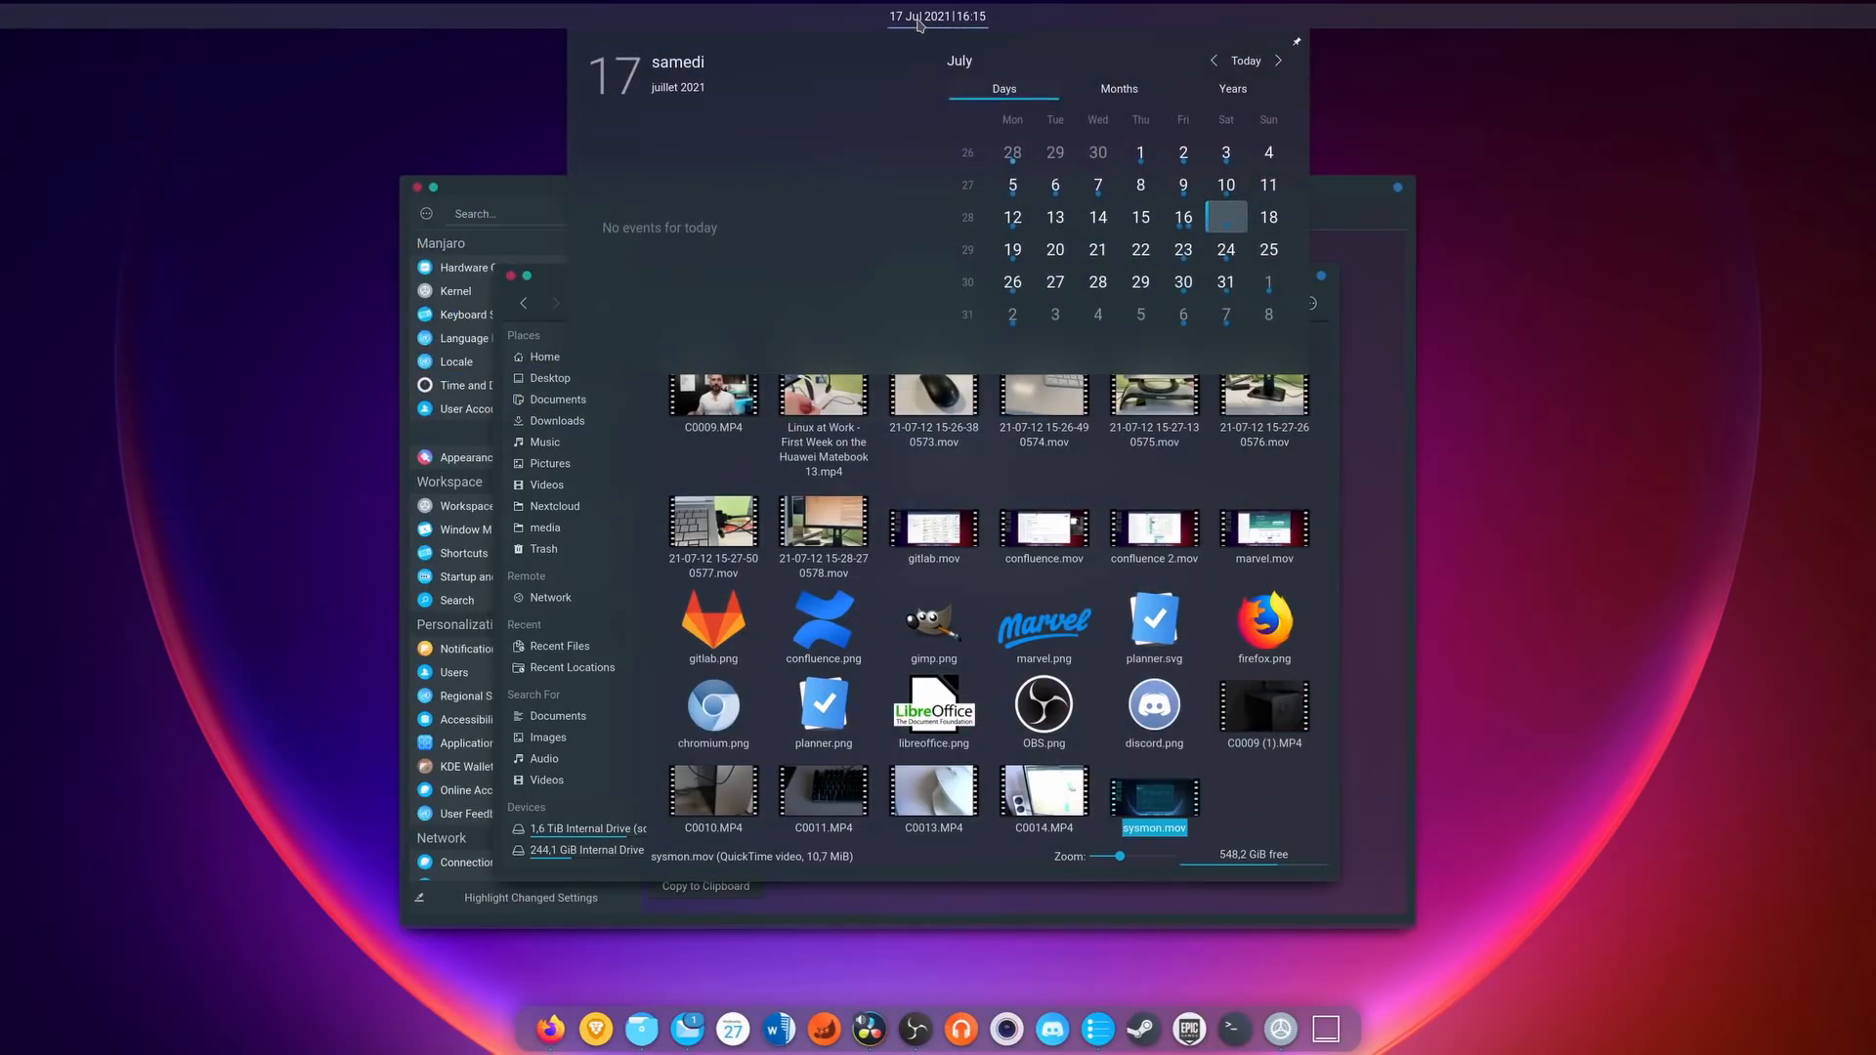
{"action": "left_click", "coordinate": [936, 15]}
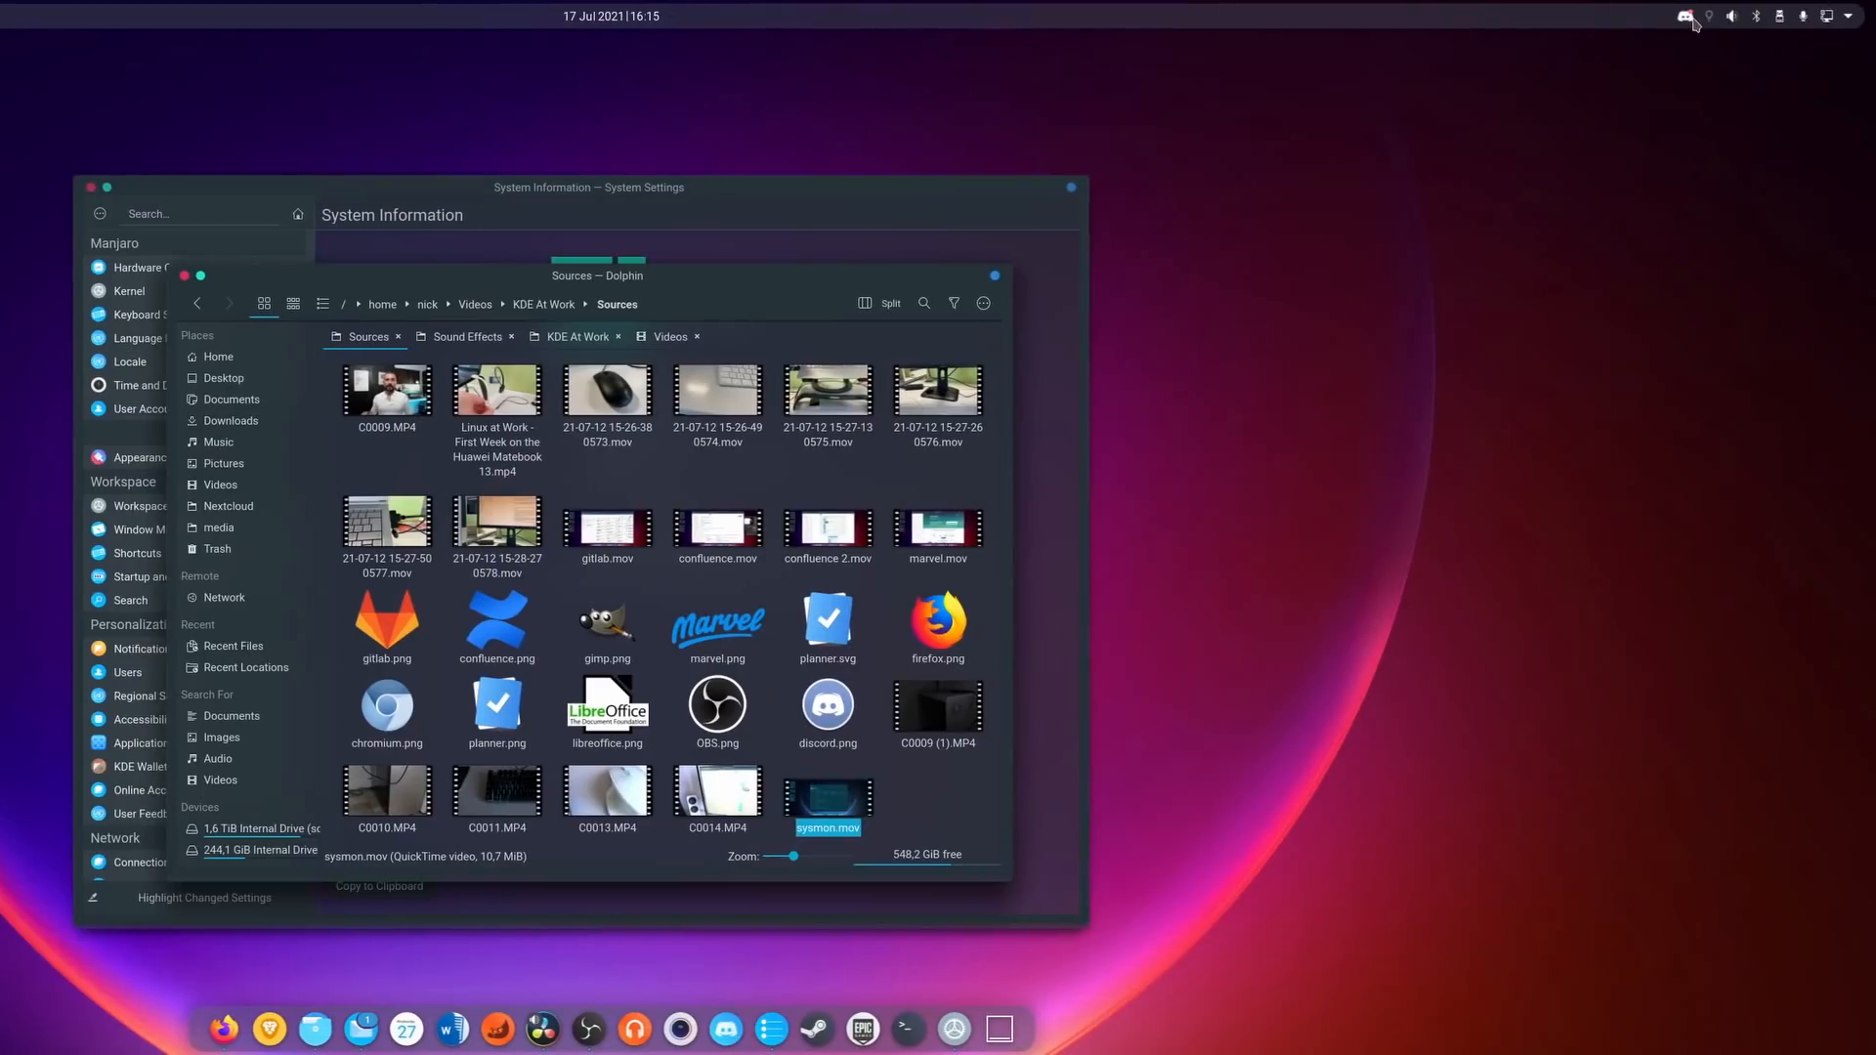
{"action": "left_click", "coordinate": [1732, 15]}
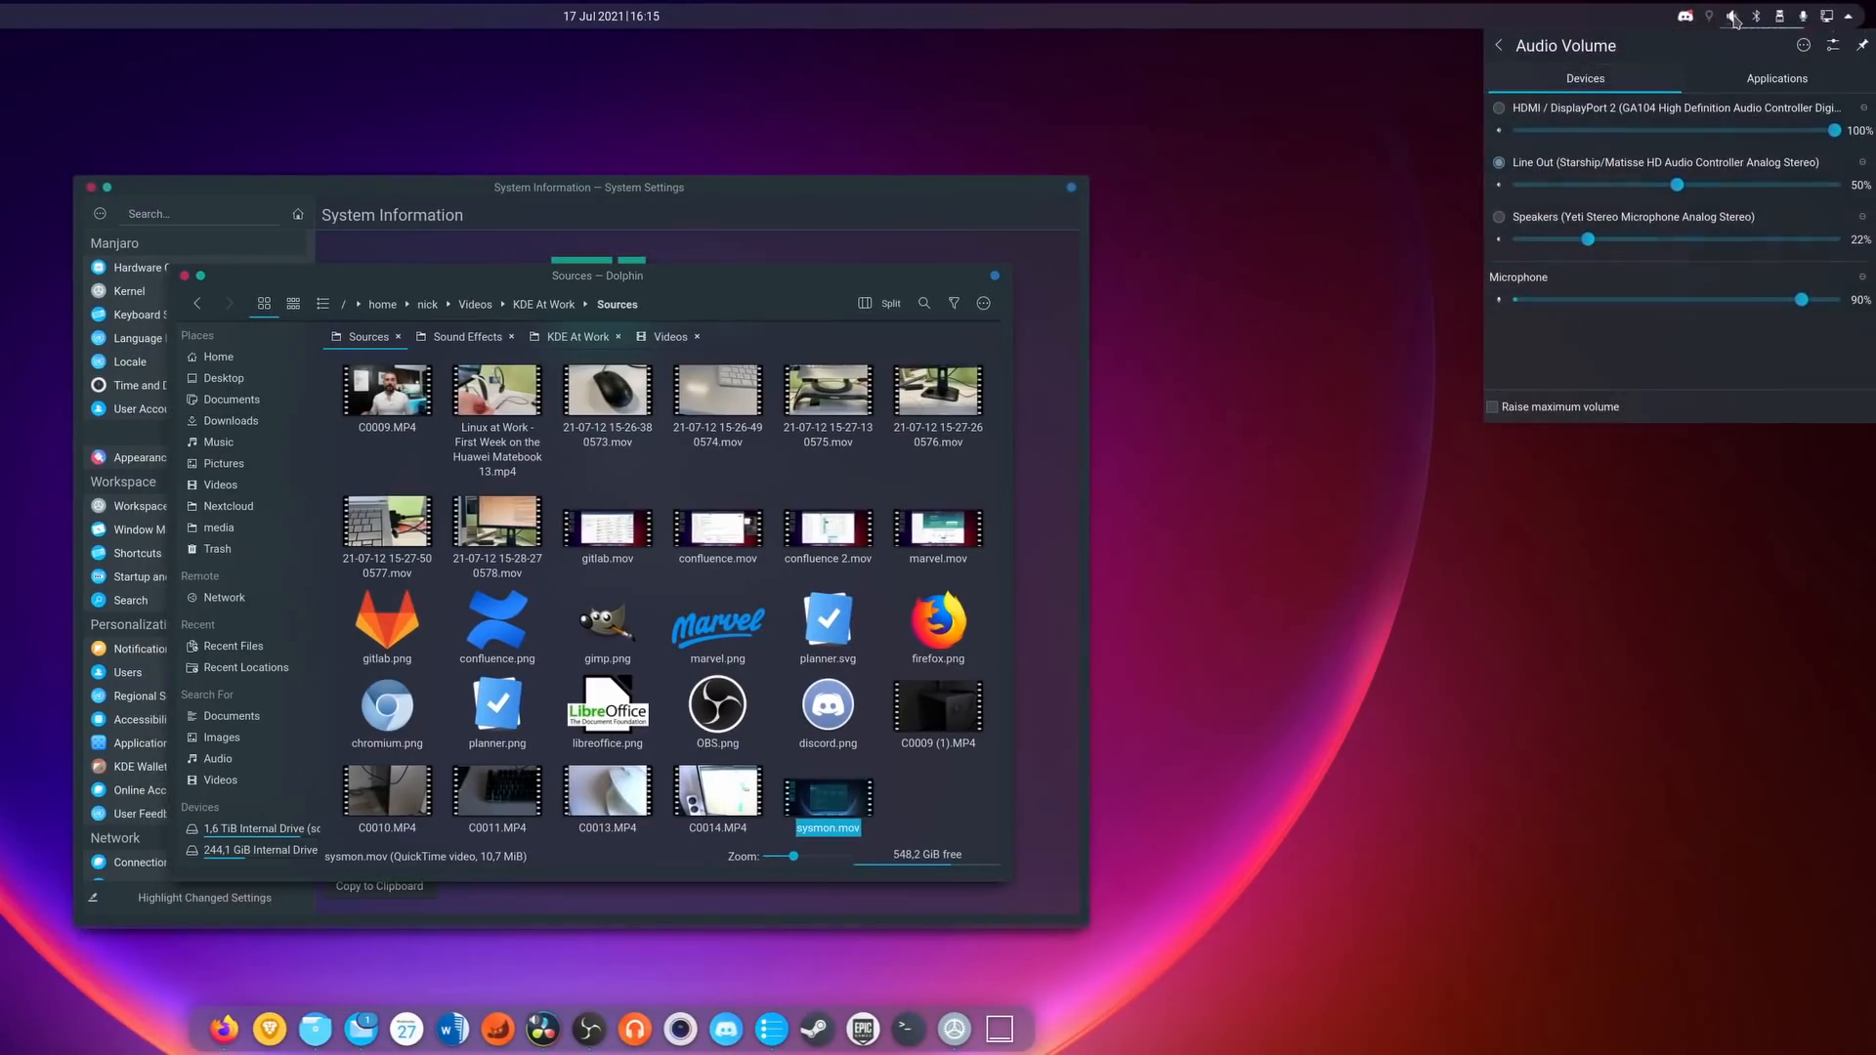
{"action": "left_click", "coordinate": [1783, 15]}
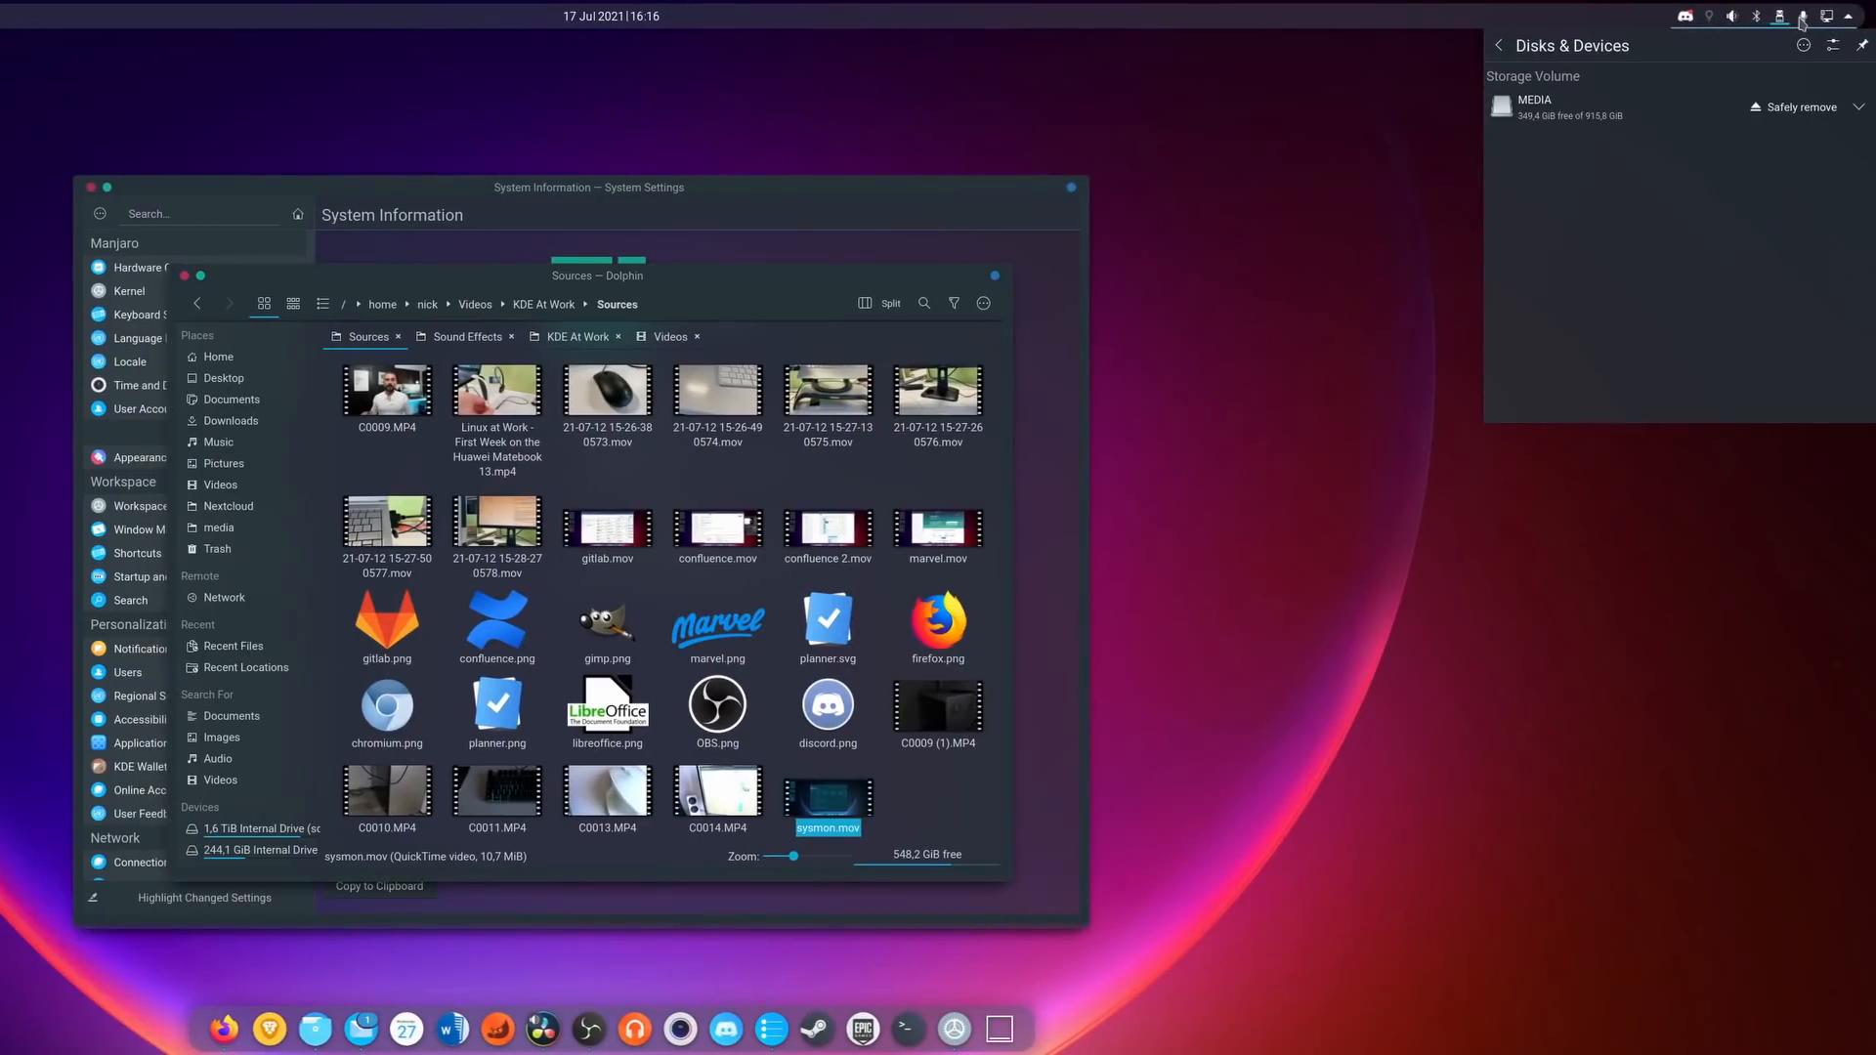
{"action": "left_click", "coordinate": [1827, 16]}
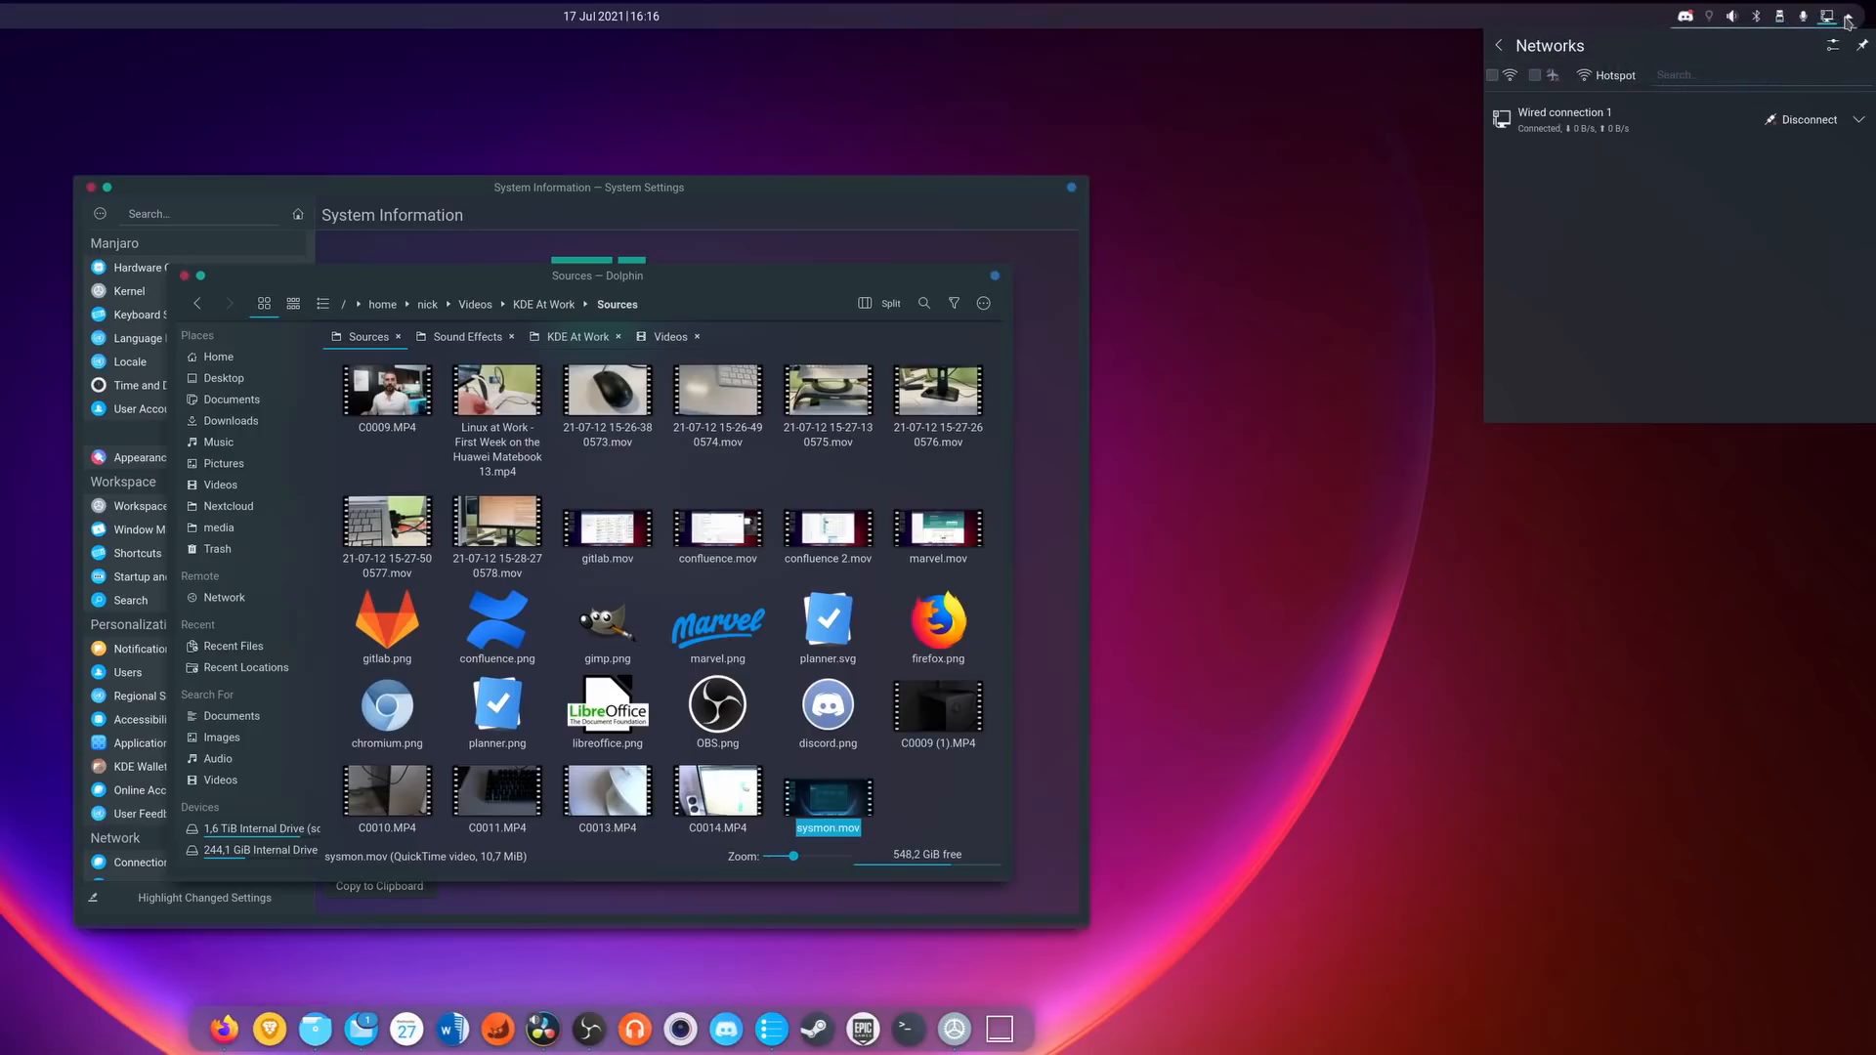
{"action": "left_click", "coordinate": [1497, 45]}
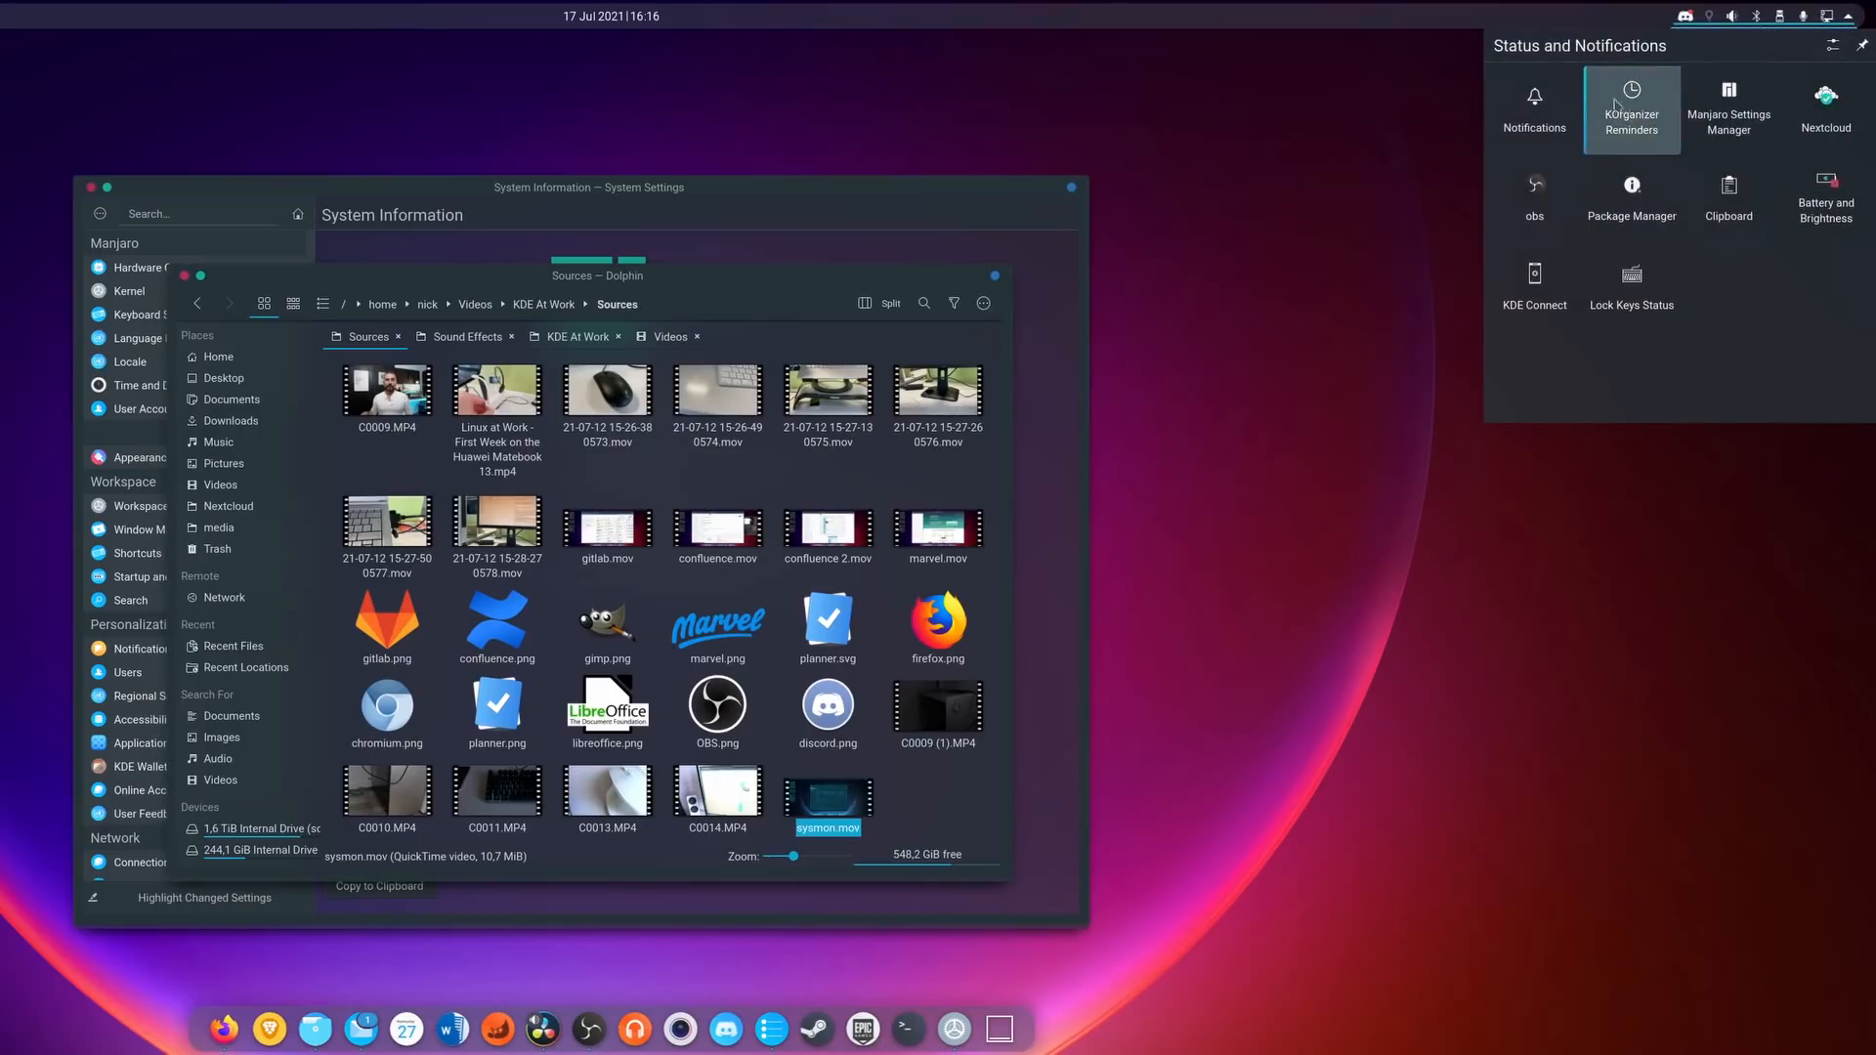
{"action": "mouse_move", "coordinate": [1825, 106]}
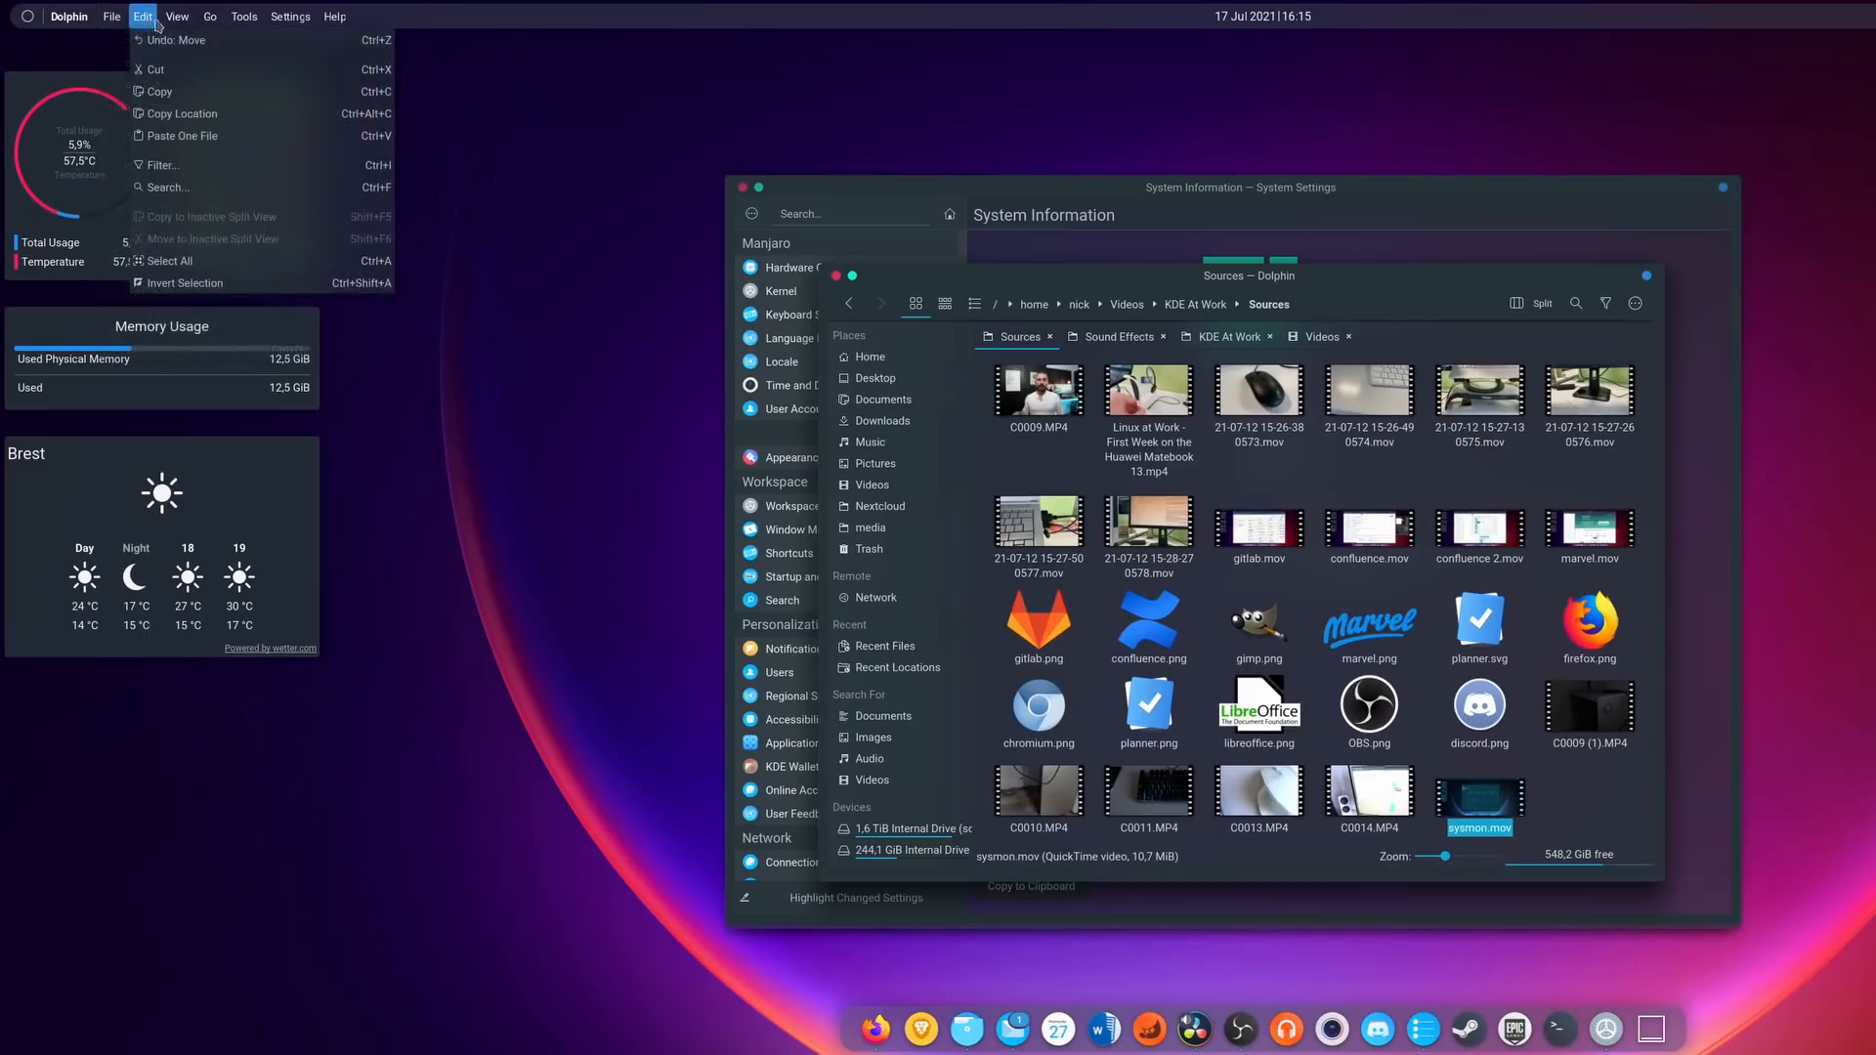
Show Dolphin's Edit menu in the global menu bar, then the desktop's context menu.
{"action": "left_click", "coordinate": [292, 16]}
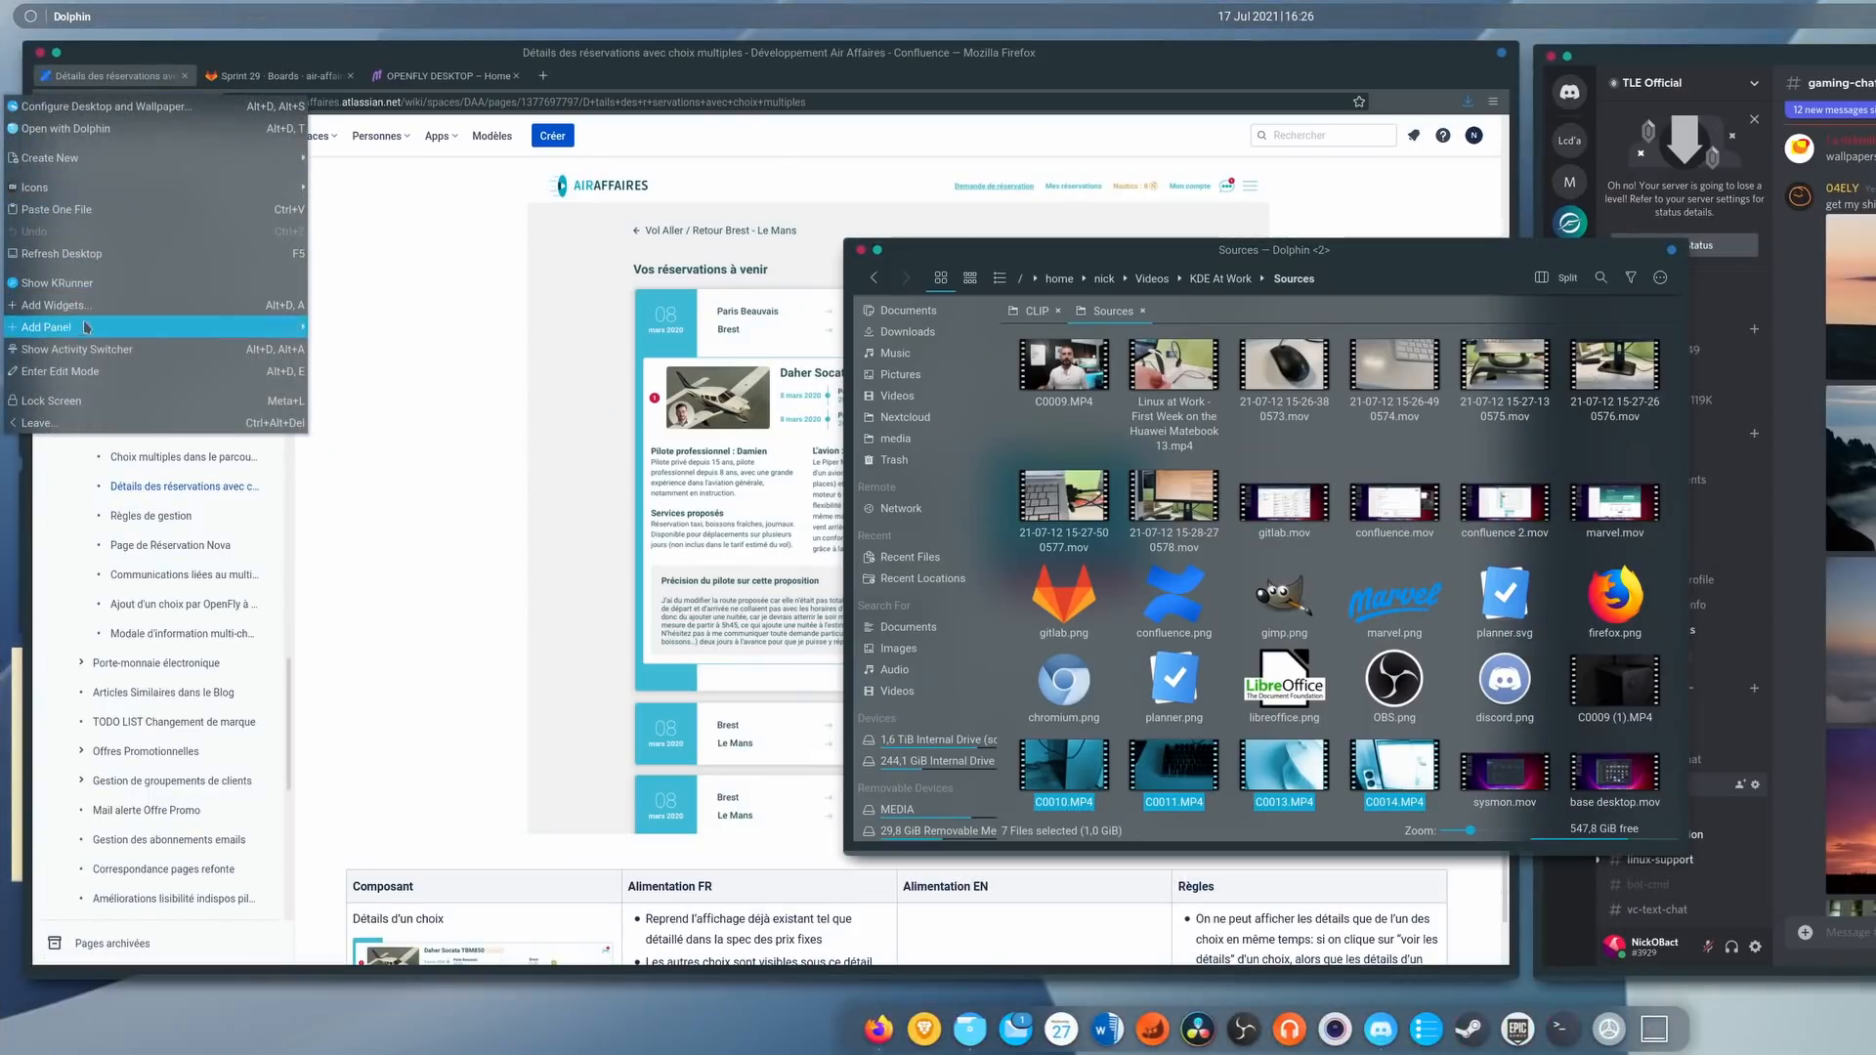
{"action": "left_click", "coordinate": [76, 348]}
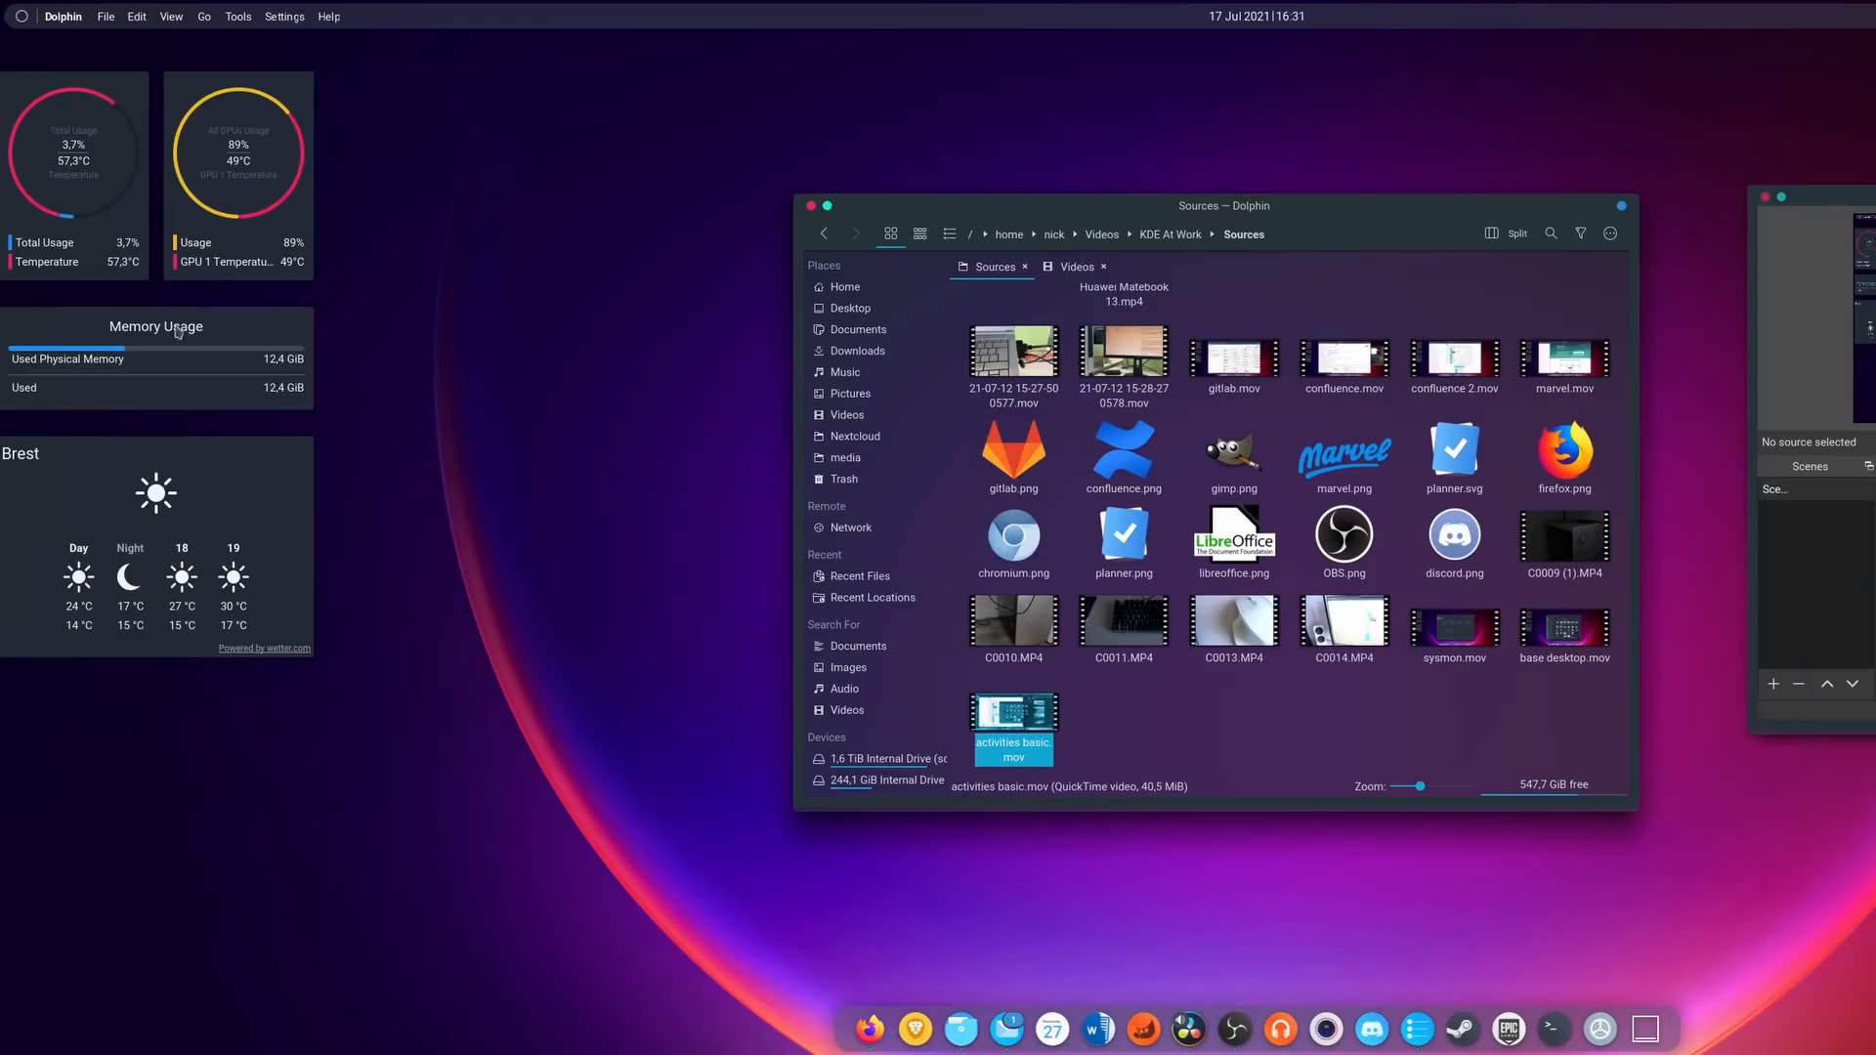
{"action": "mouse_move", "coordinate": [188, 492]}
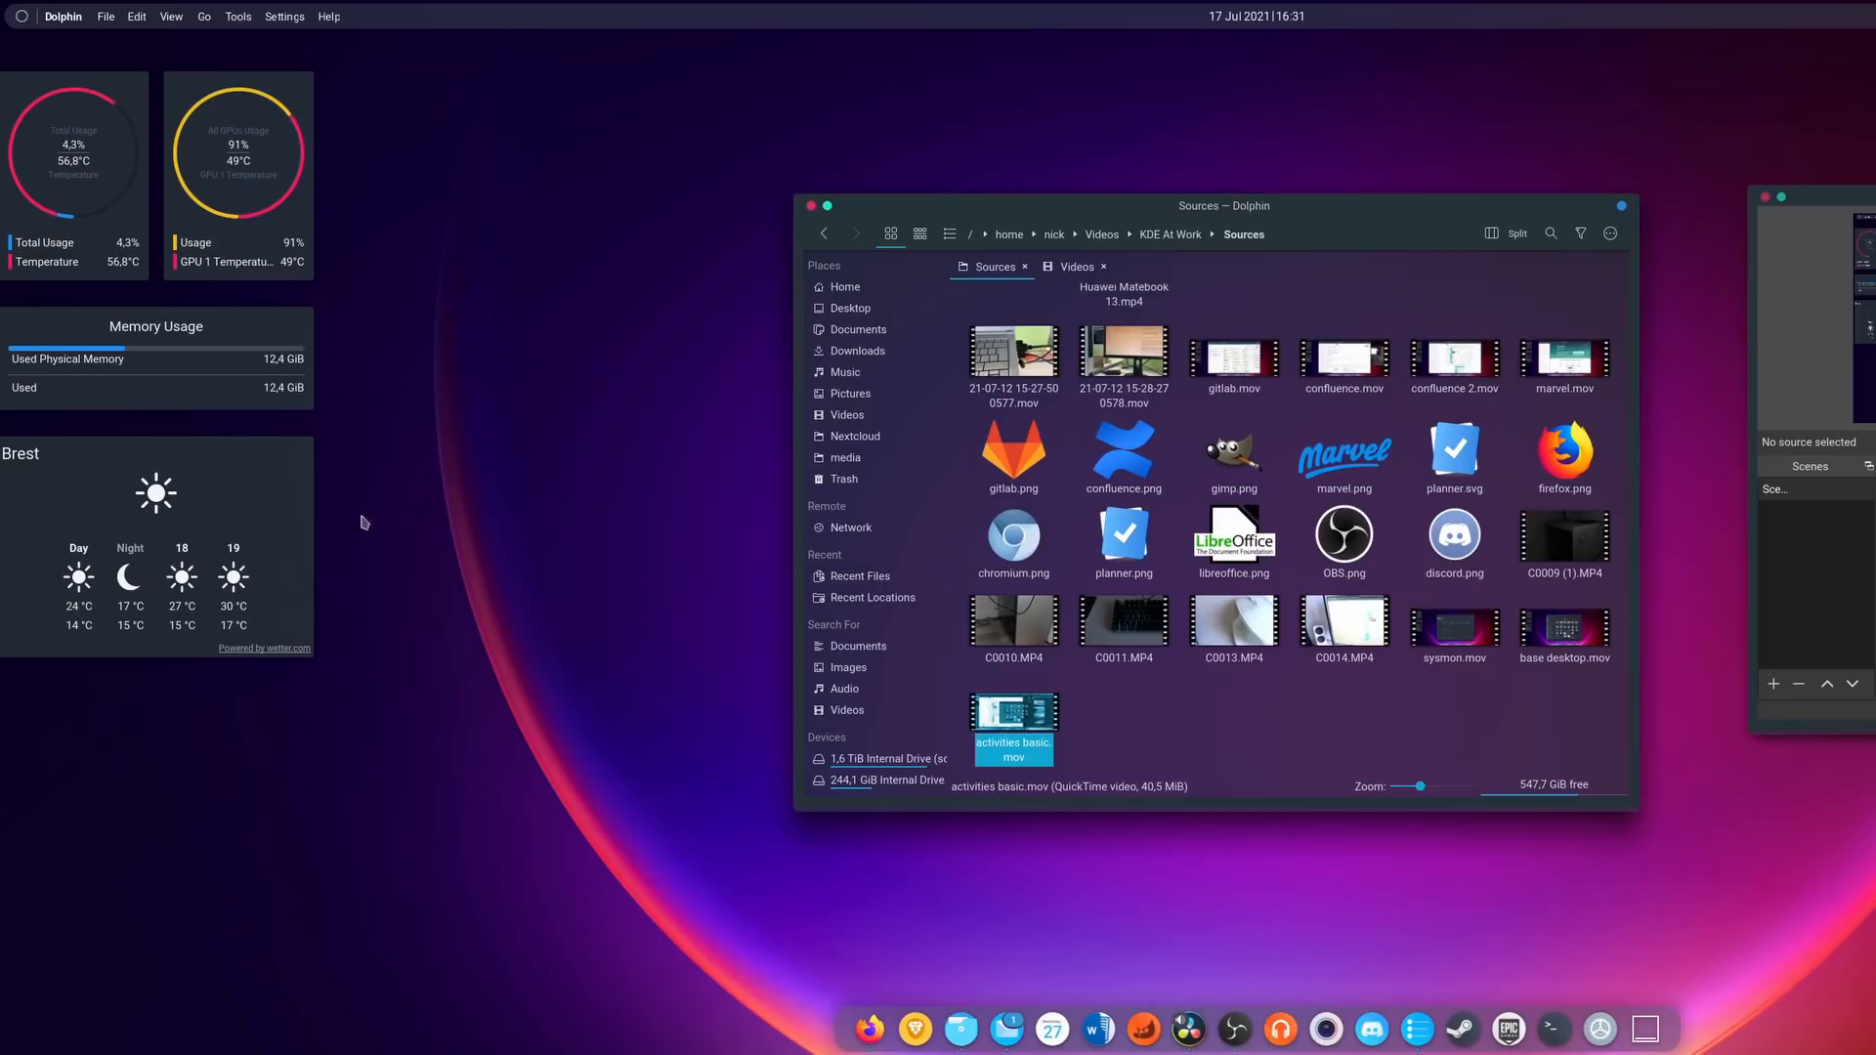
Switch to the activity holding the calculator, Network speed and notes widgets.
{"action": "left_click", "coordinate": [867, 1030]}
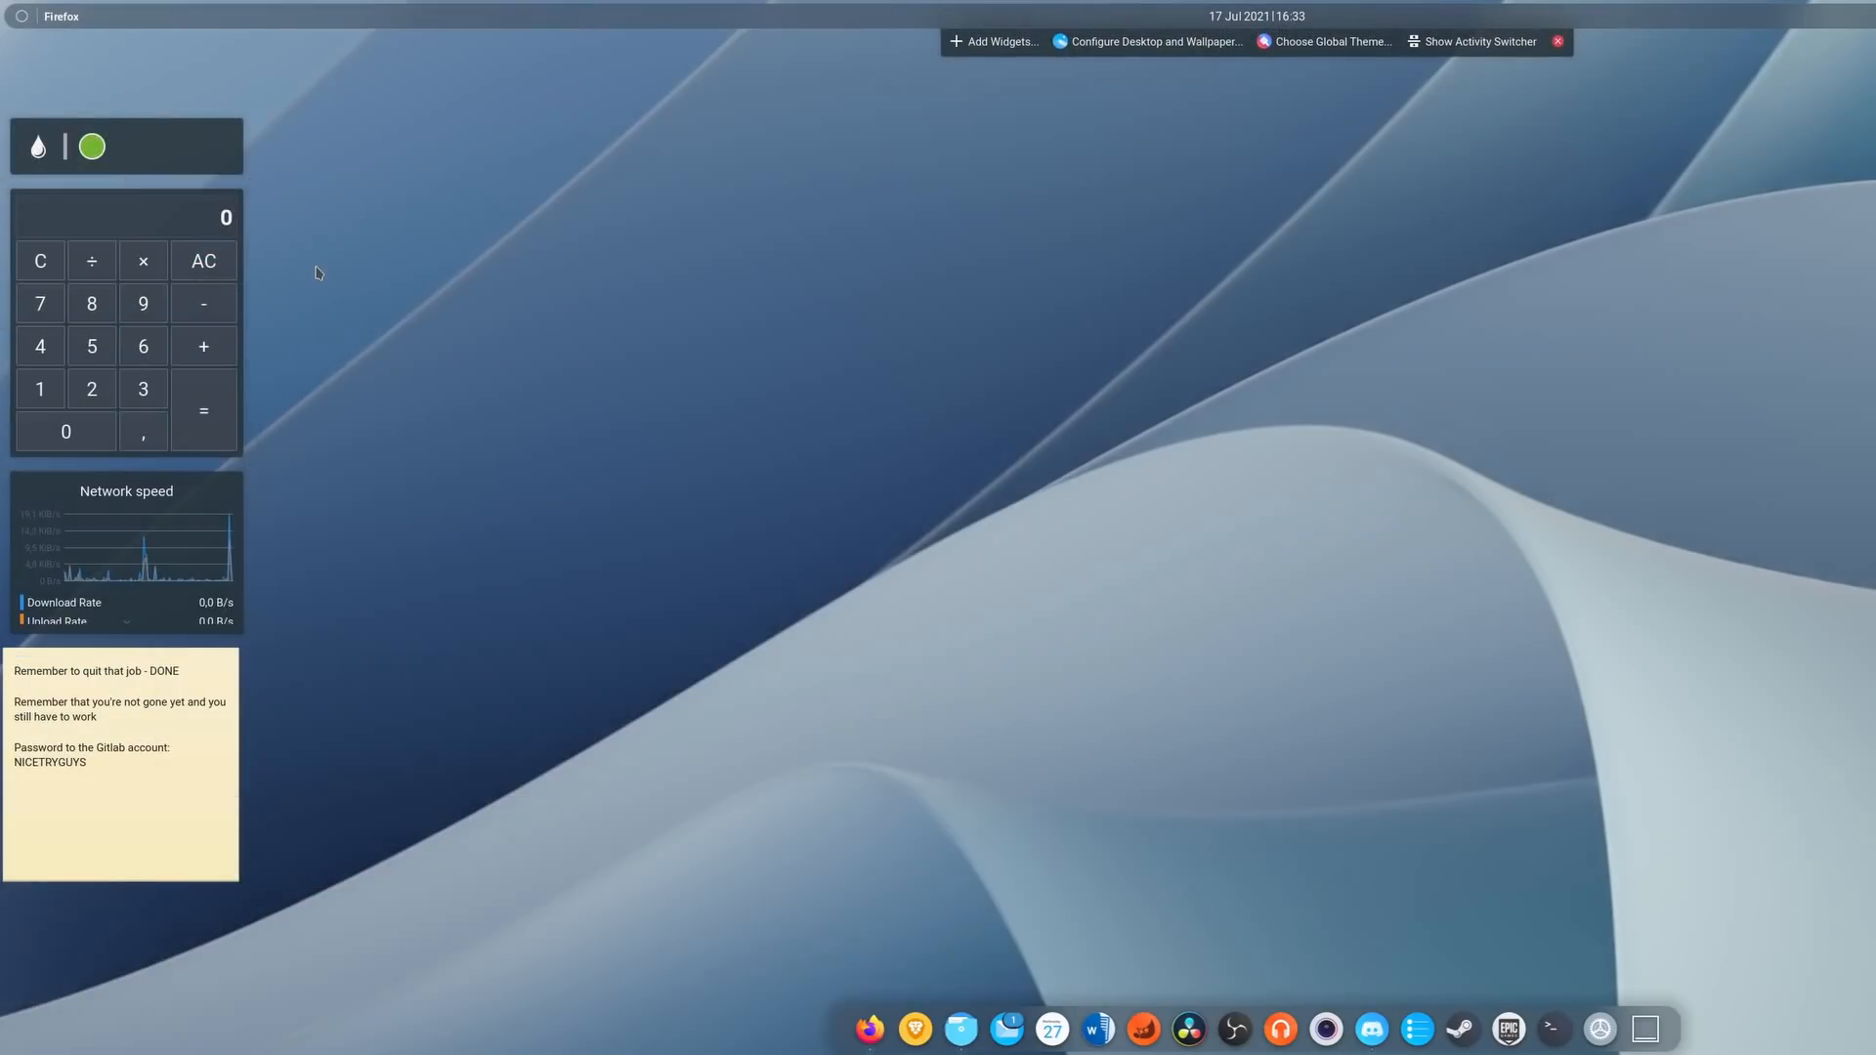
Hide Firefox to reveal the Work activity desktop with its widgets and Documents folder view.
{"action": "left_click", "coordinate": [868, 1028]}
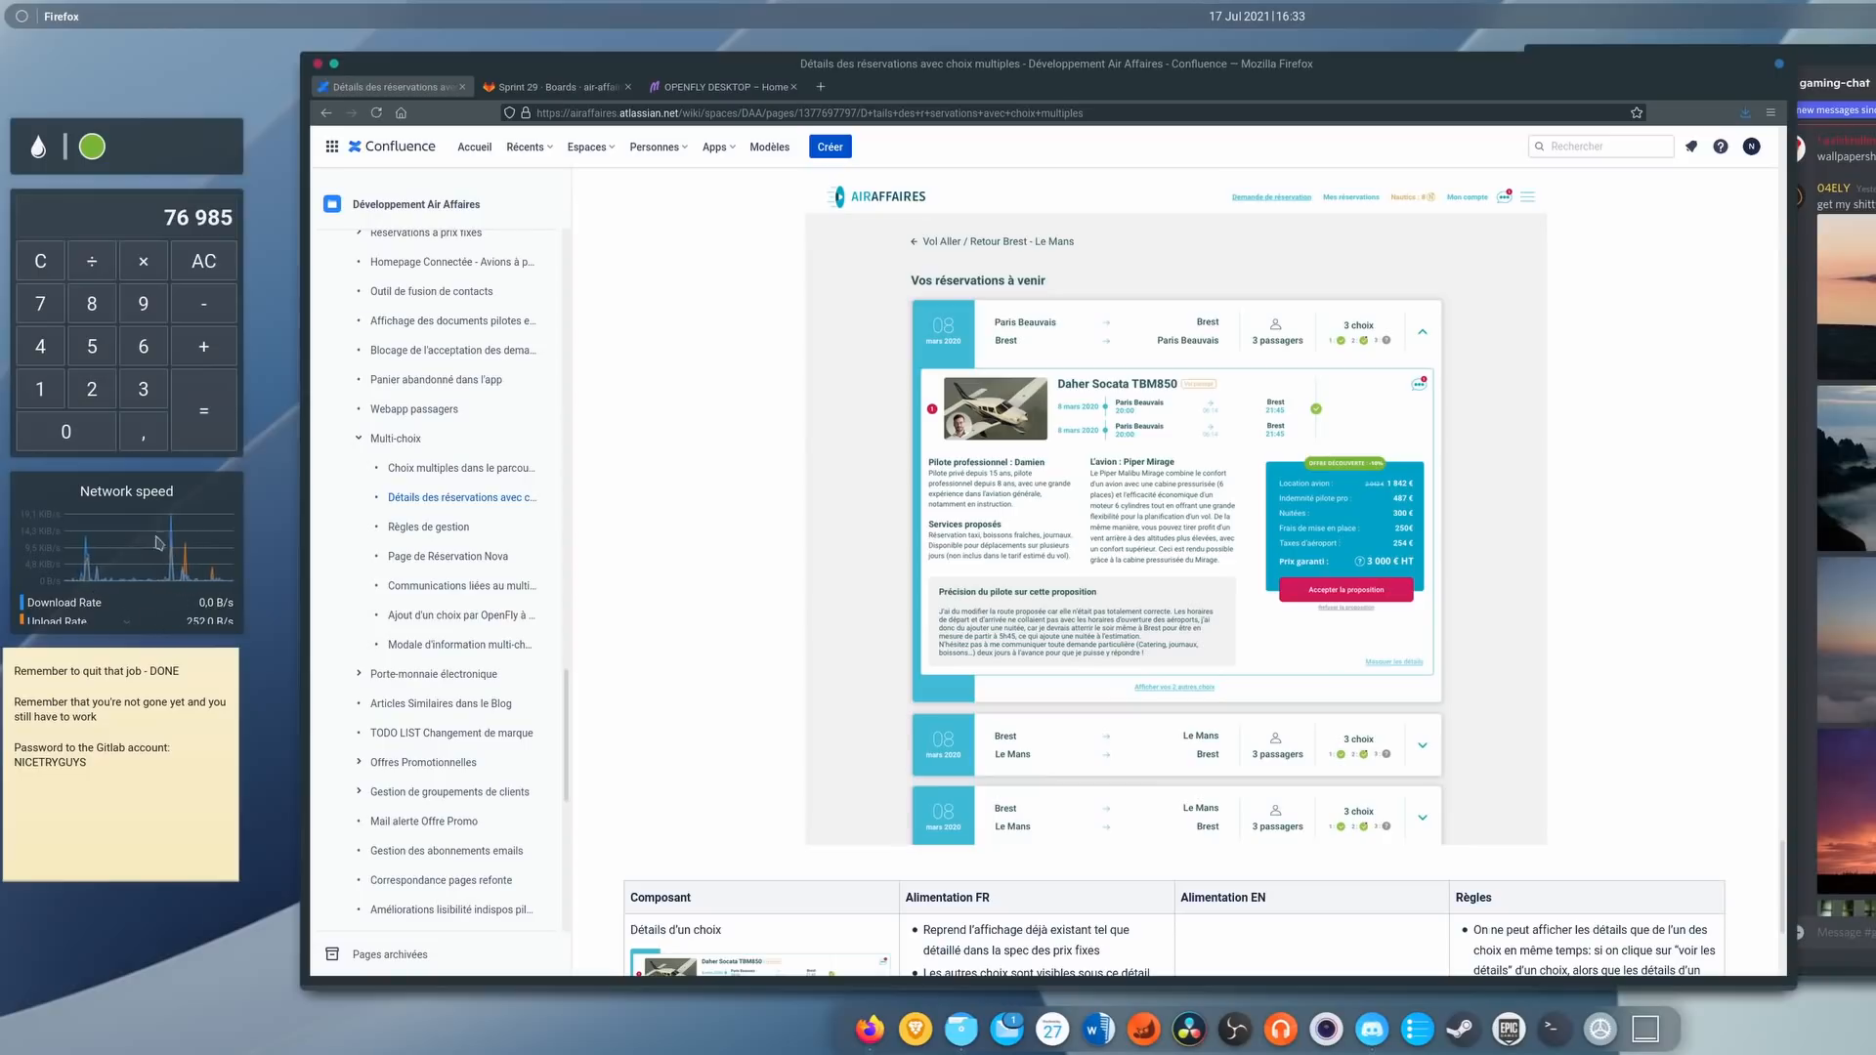
{"action": "double_click", "coordinate": [39, 670]}
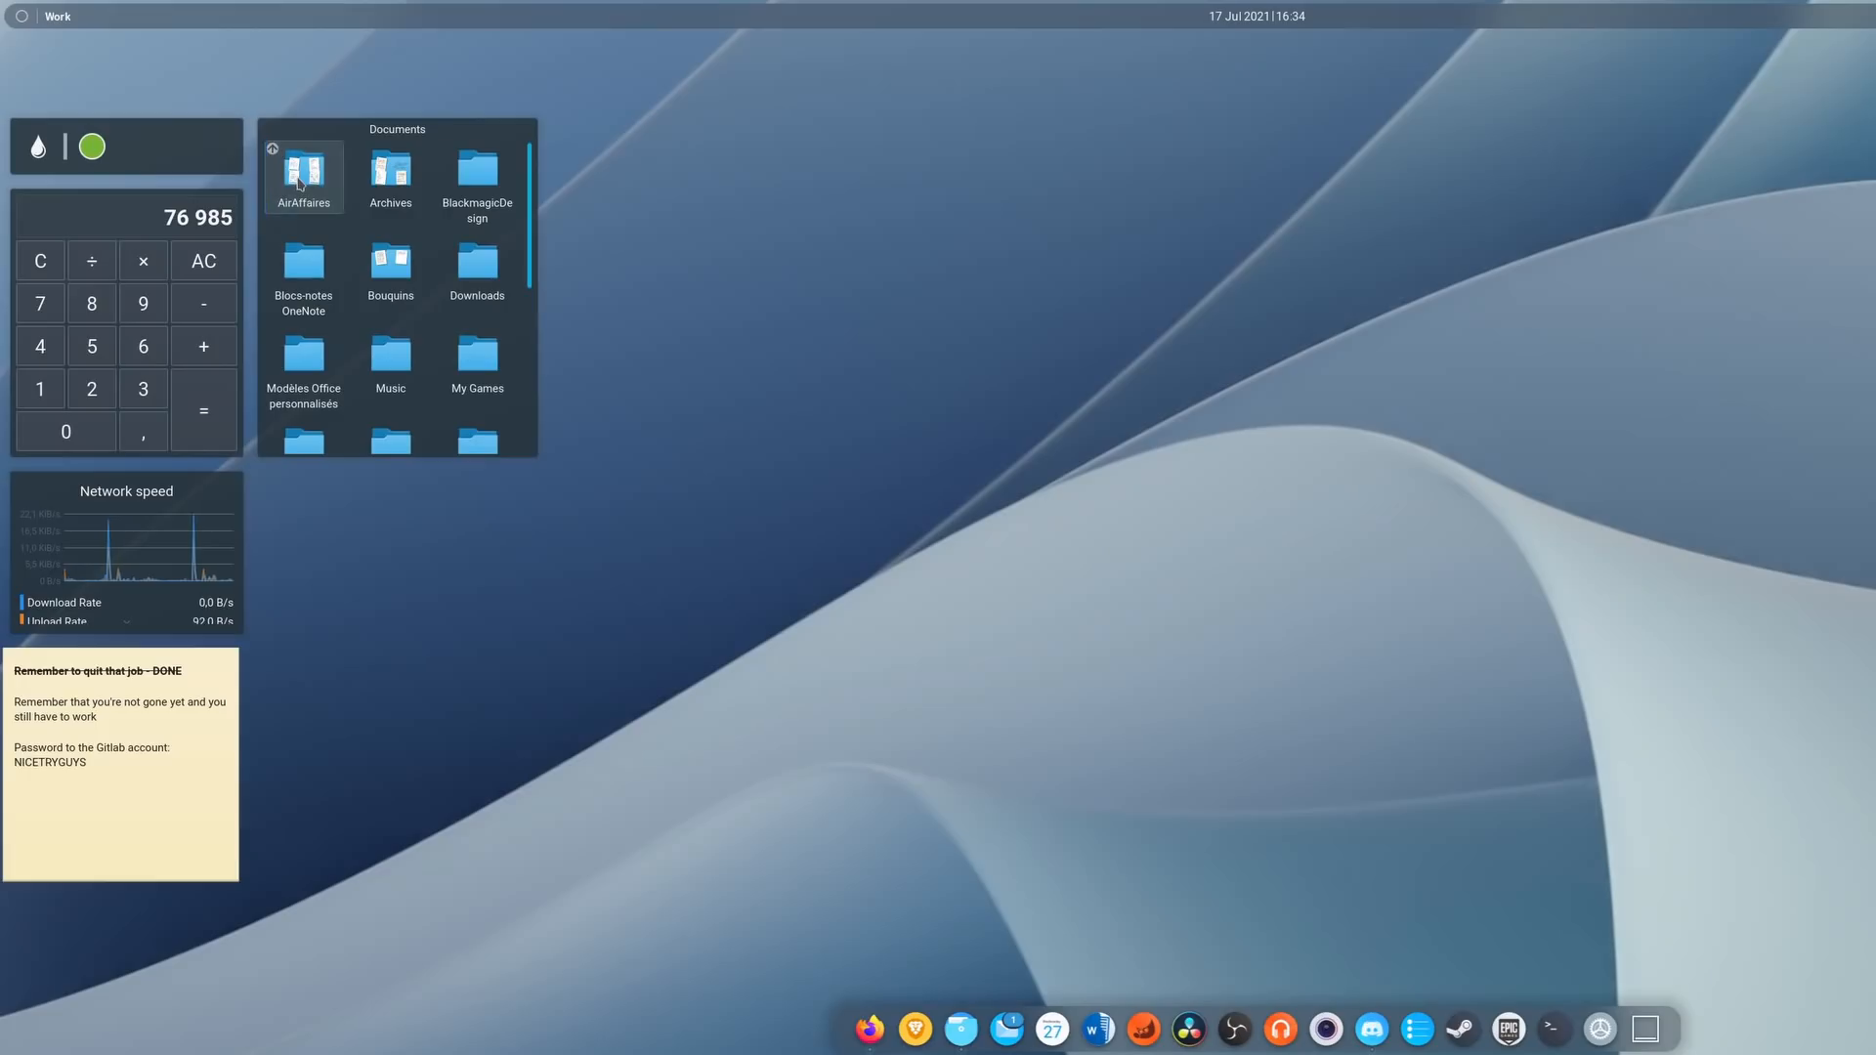
Open AirAffaires from the Folder View widget in Dolphin, then show the desktop's Add Panel options.
{"action": "double_click", "coordinate": [303, 168]}
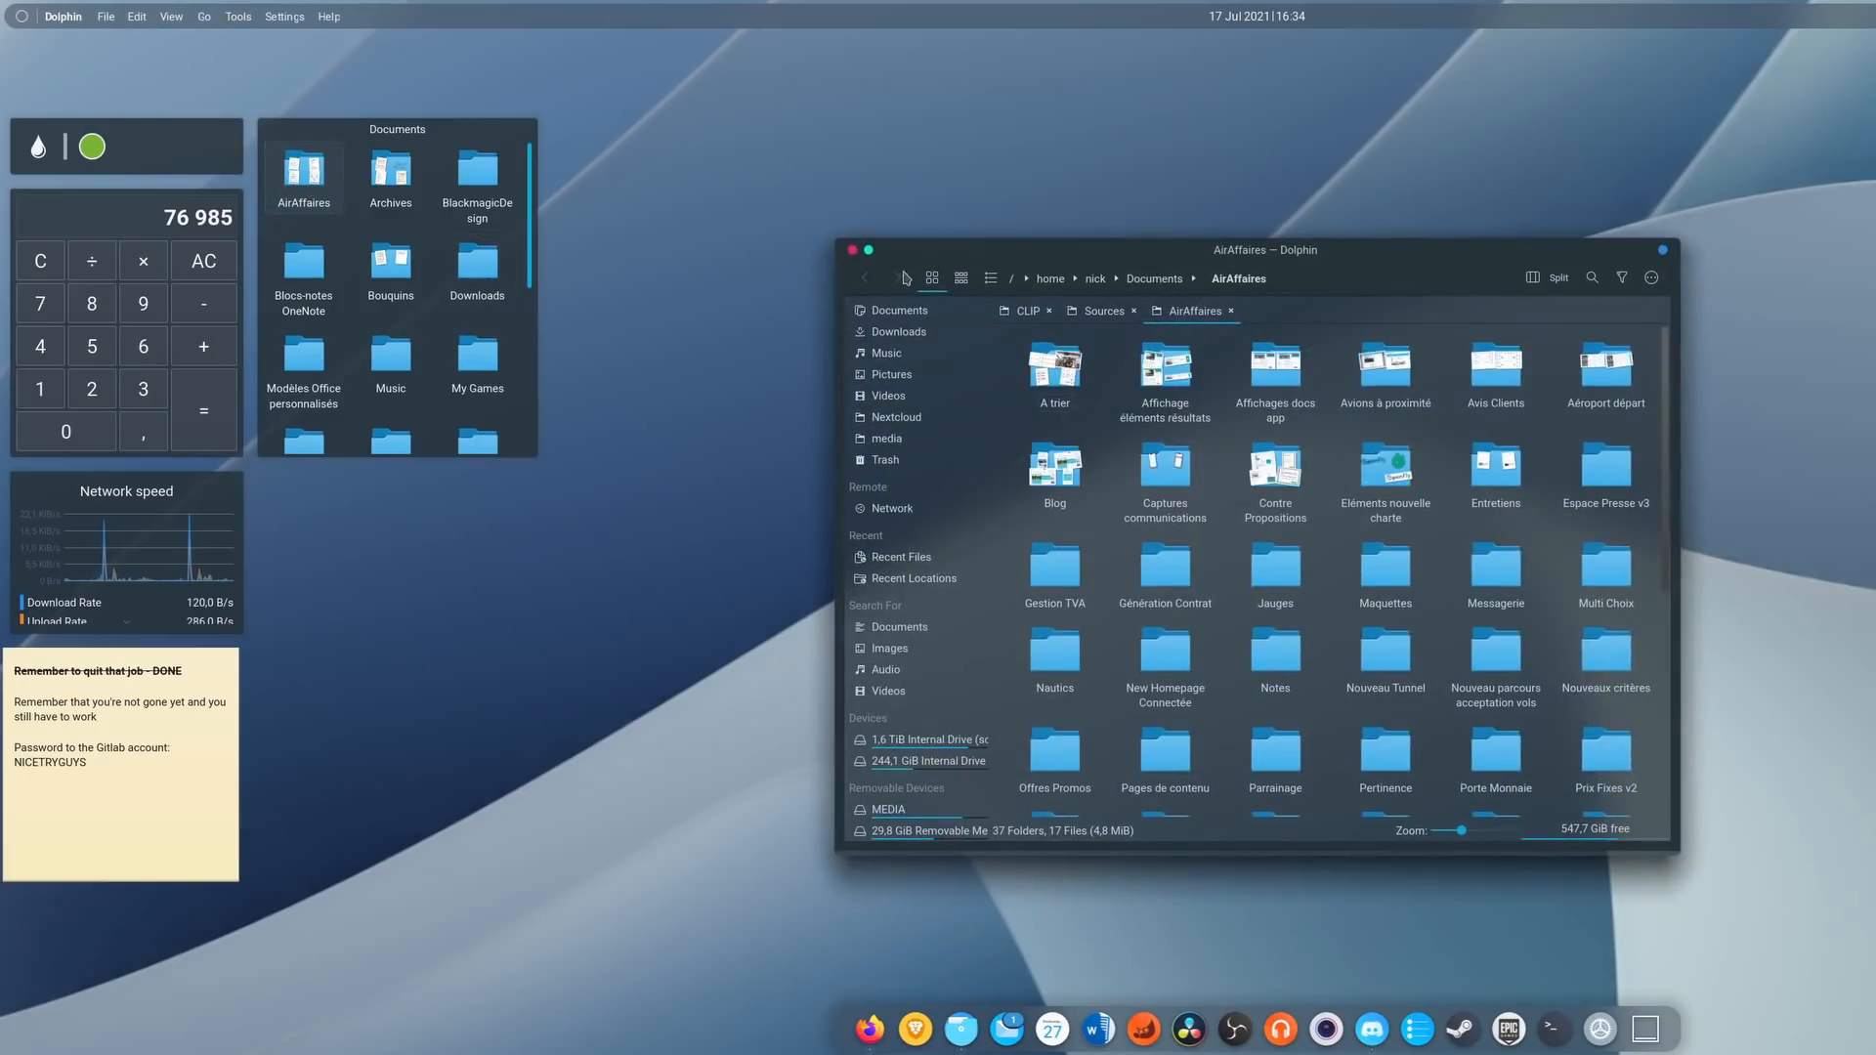
{"action": "left_click", "coordinate": [852, 250]}
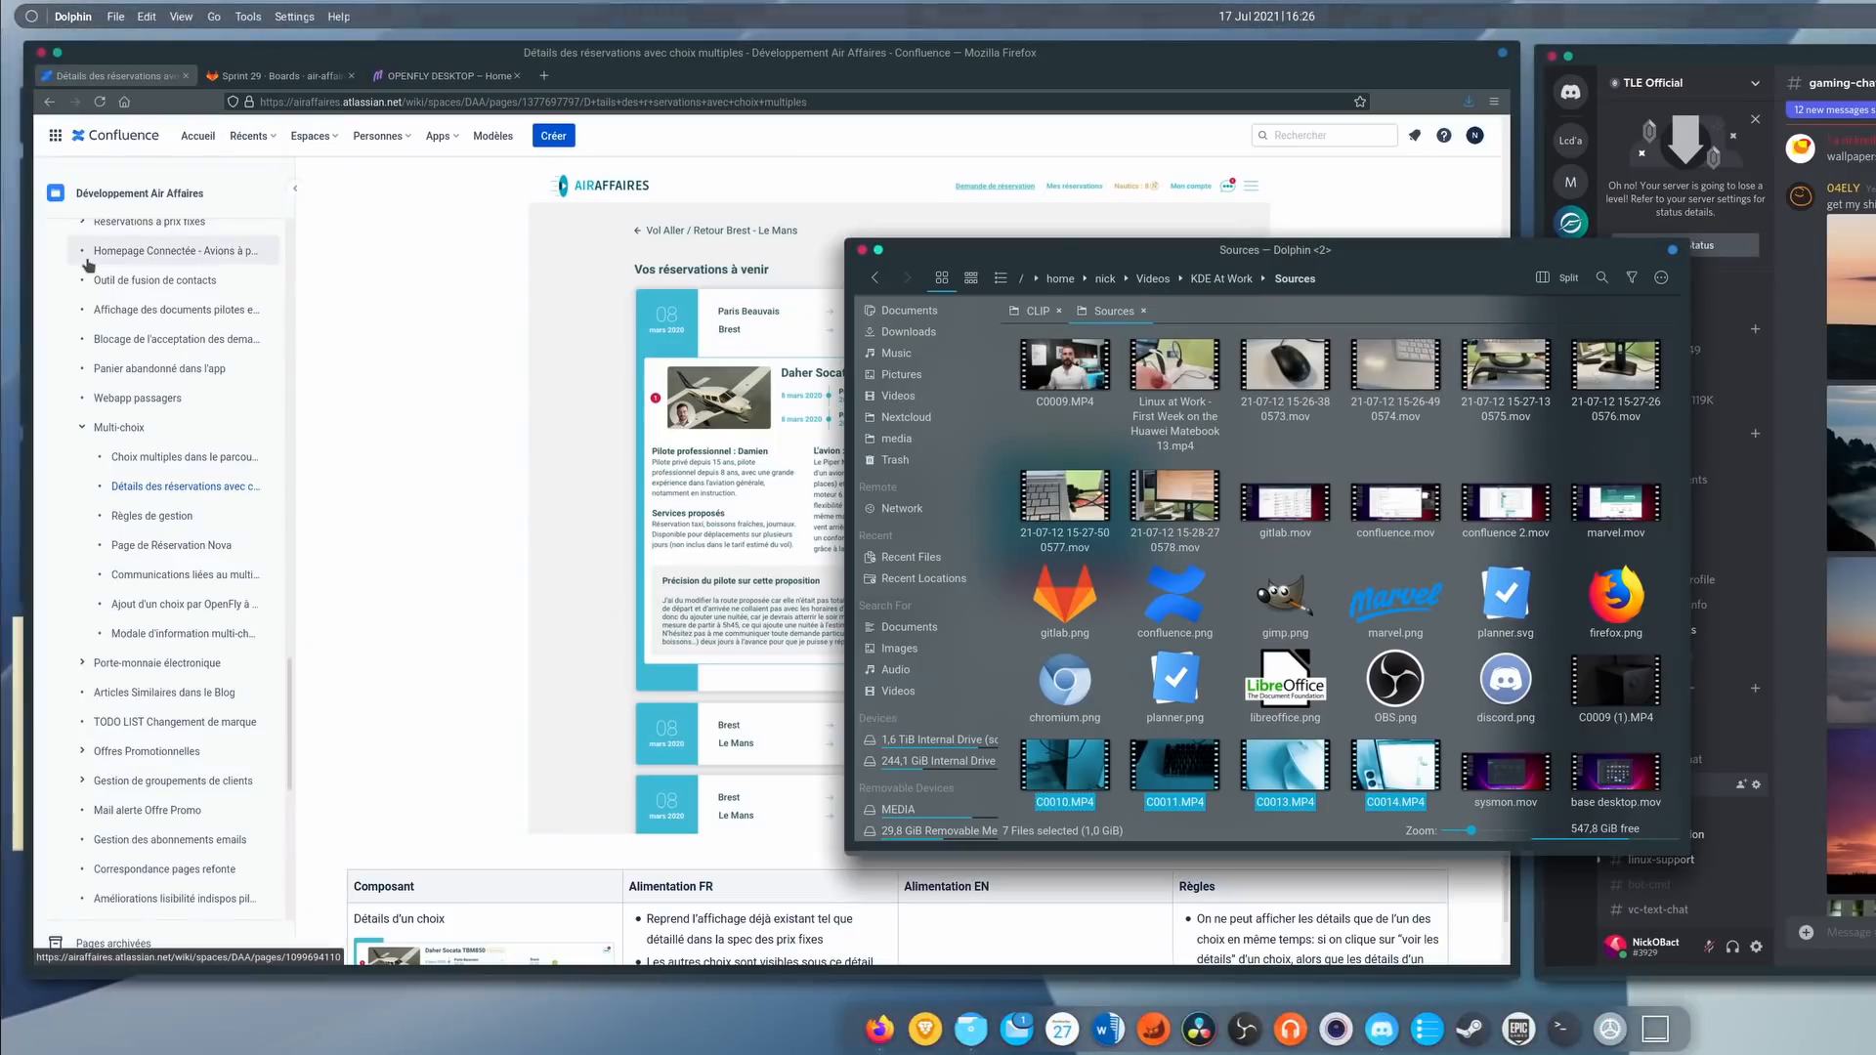
{"action": "right_click", "coordinate": [156, 478]}
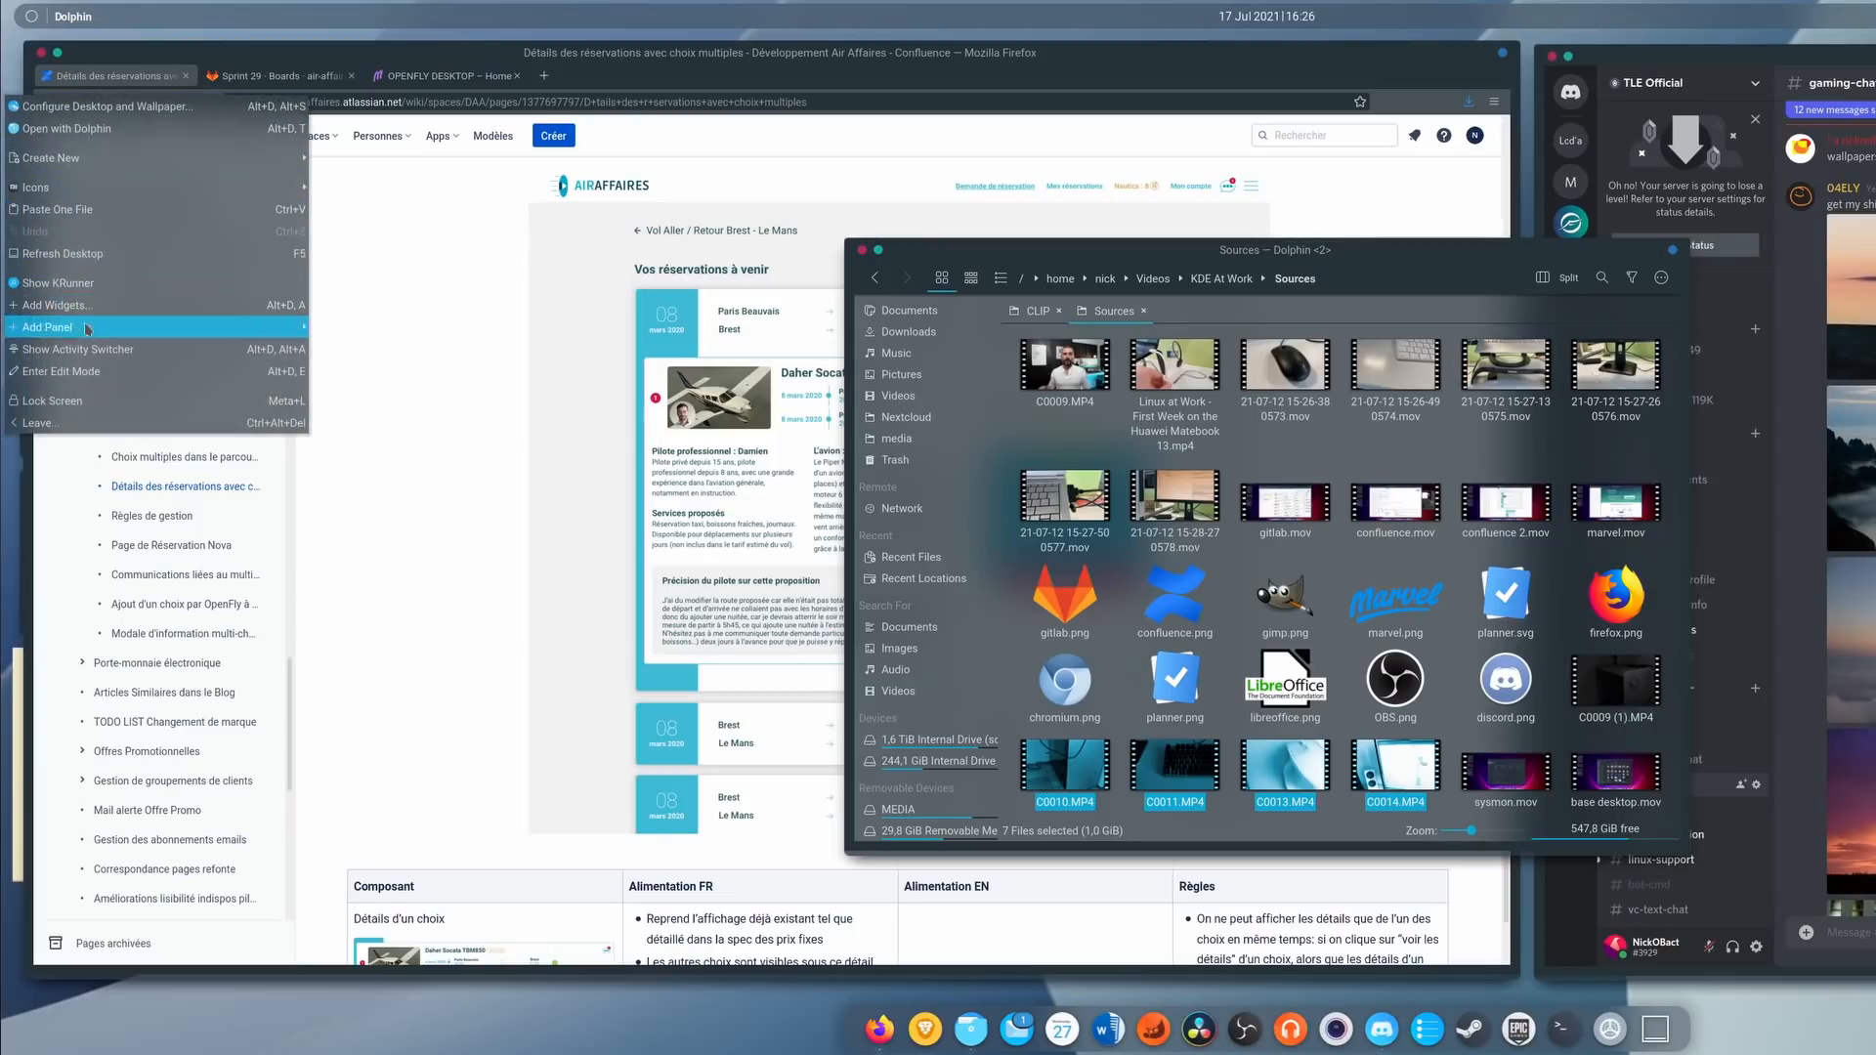
{"action": "left_click", "coordinate": [78, 350]}
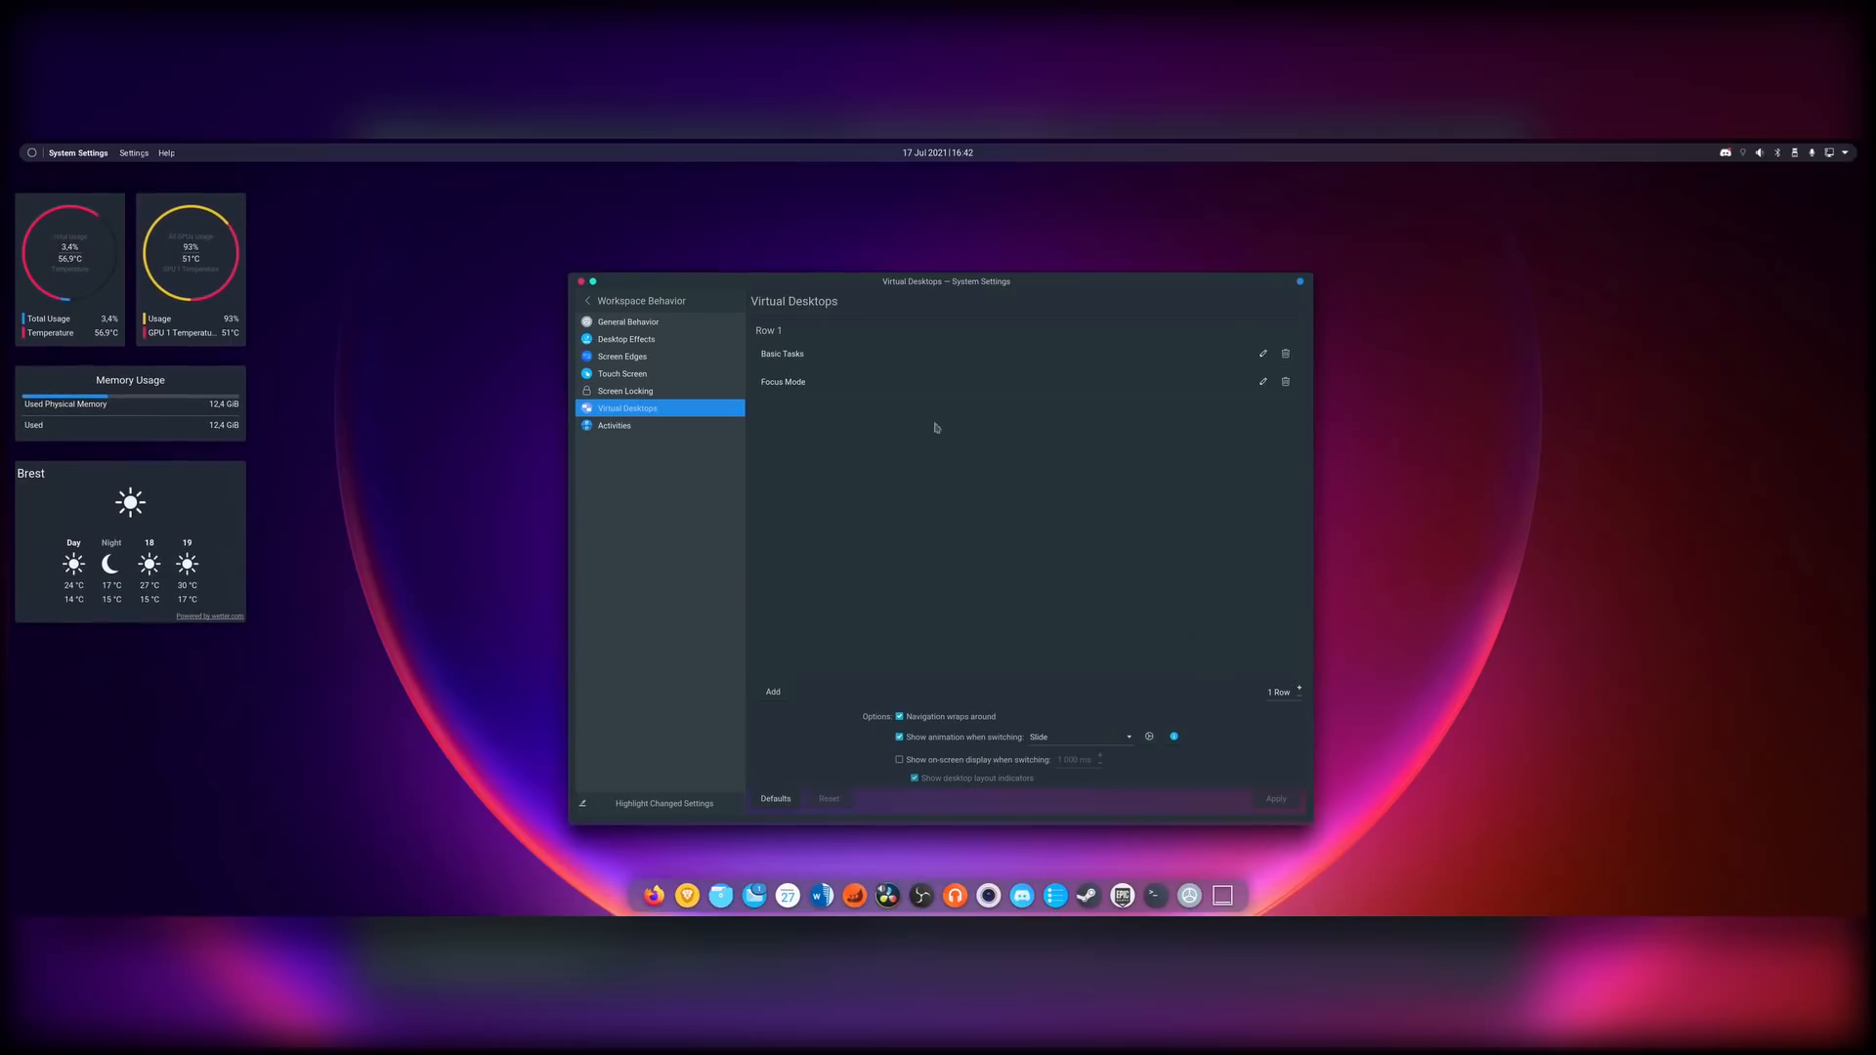
{"action": "mouse_move", "coordinate": [811, 904]}
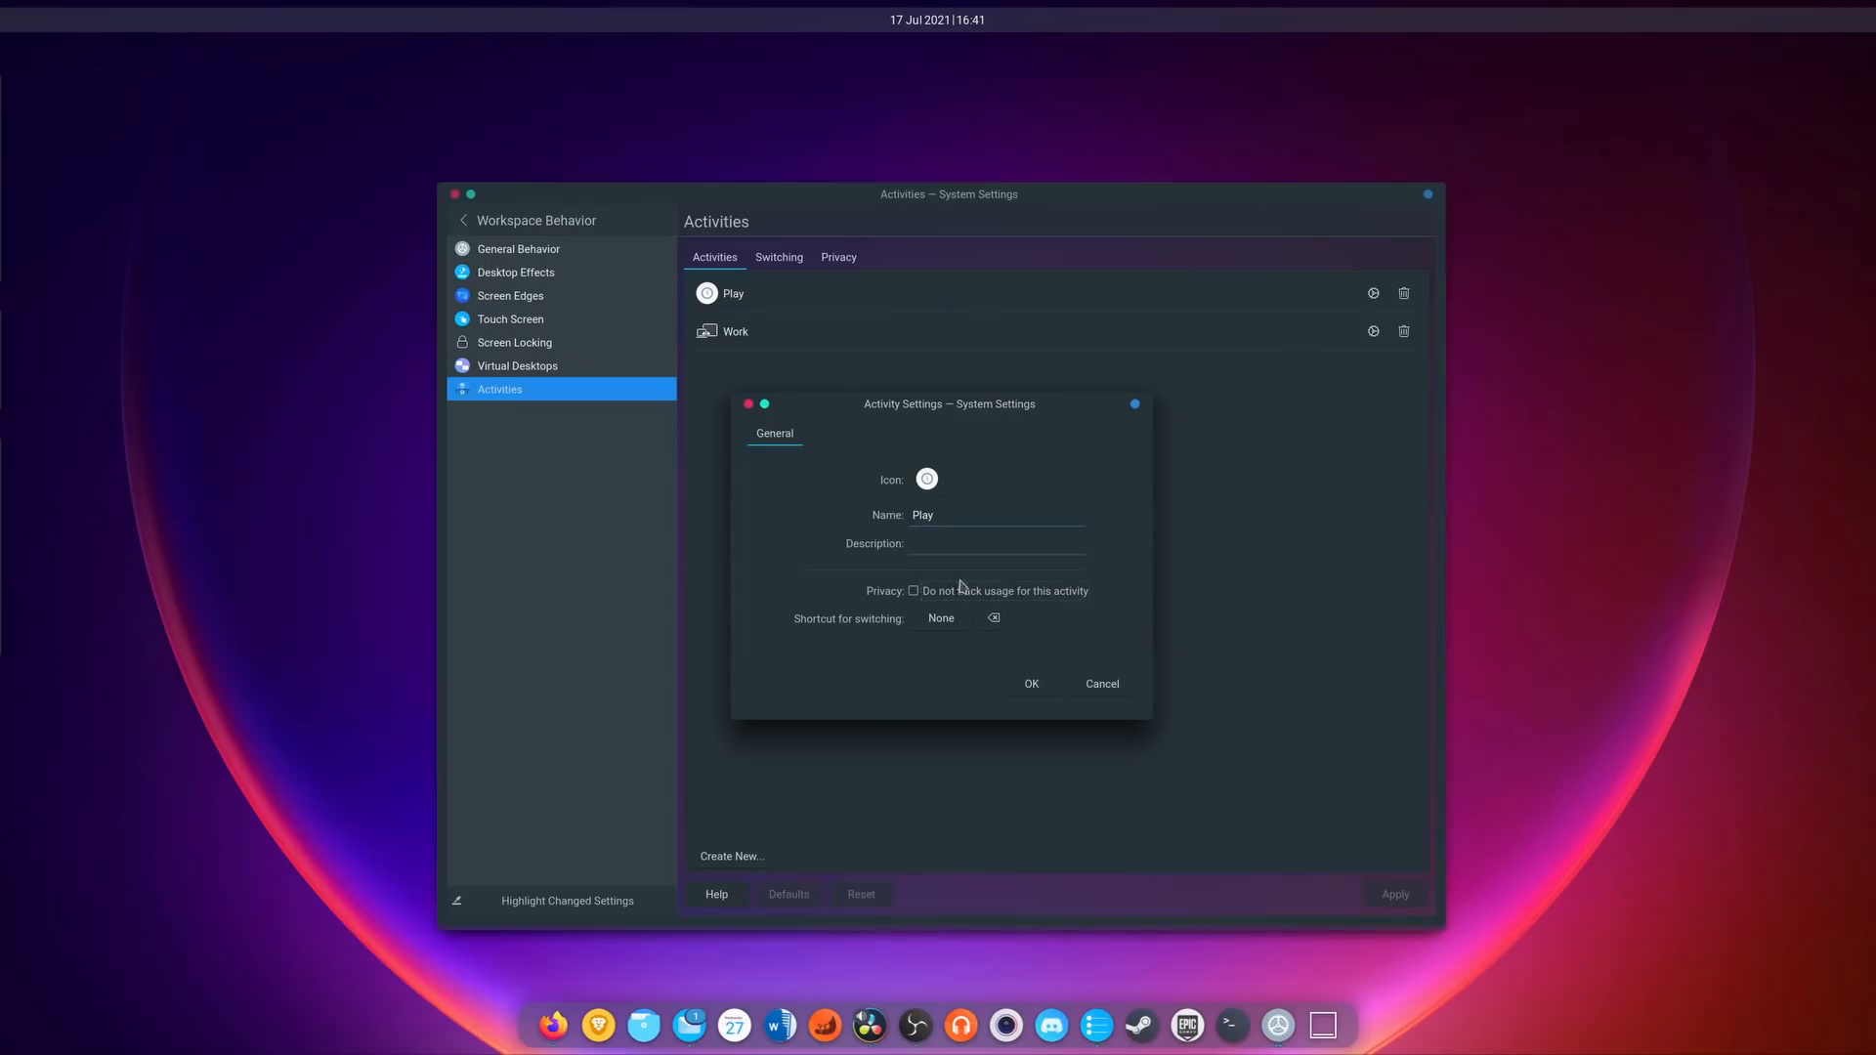
Open the settings for the Play activity in Workspace Behavior > Activities.
{"action": "left_click", "coordinate": [940, 617]}
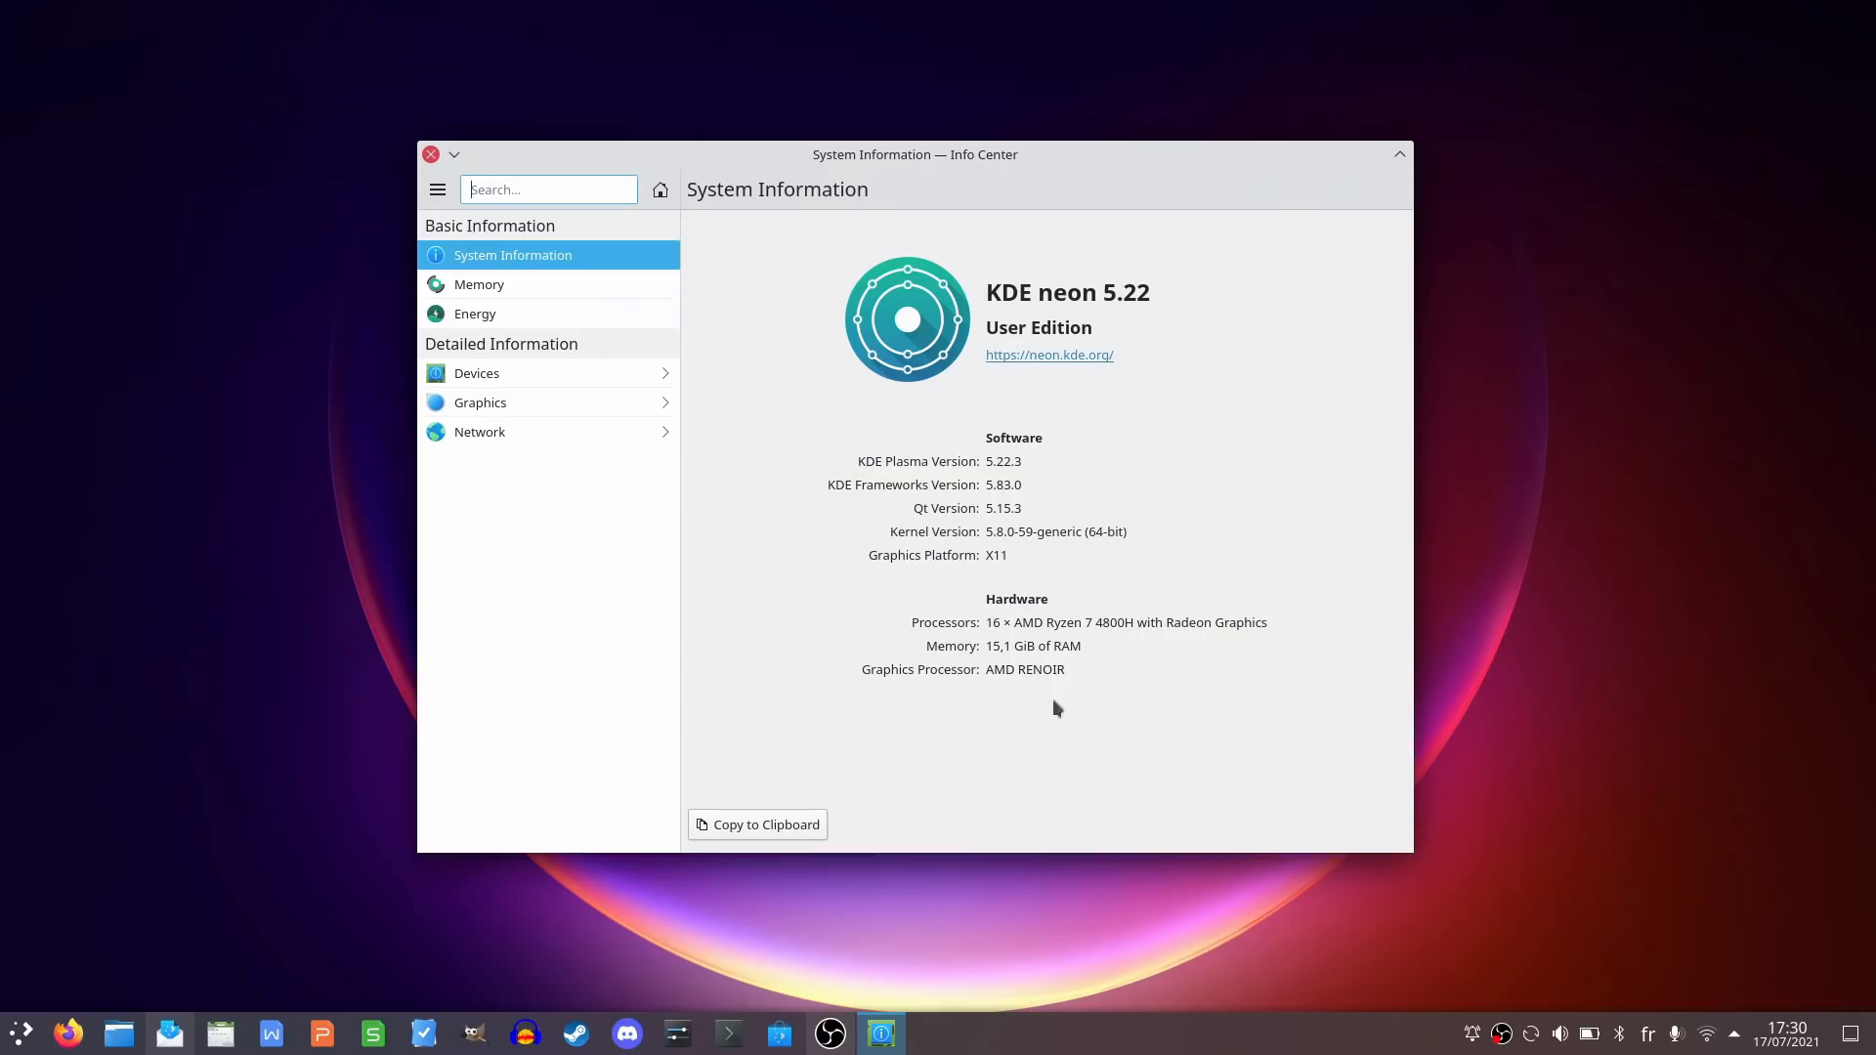
{"action": "mouse_move", "coordinate": [598, 699]}
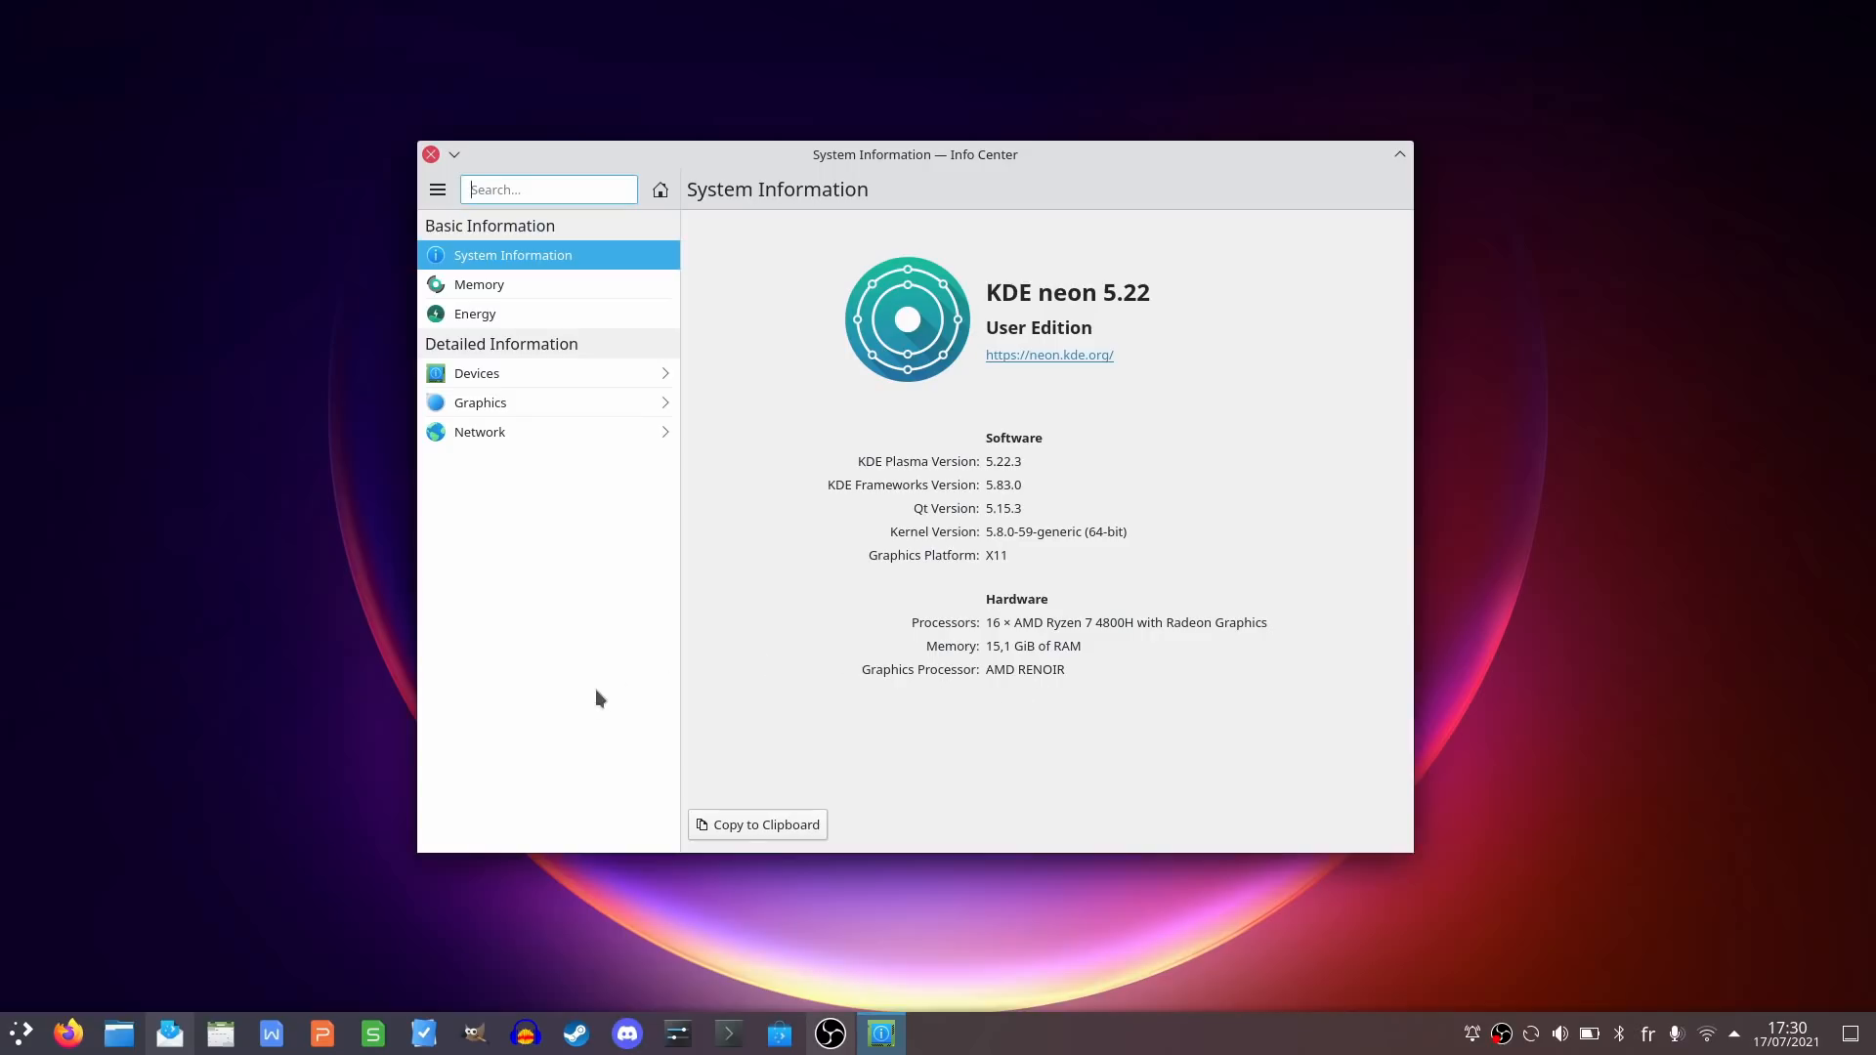
Launch System Settings from the Application Launcher's Favorites.
{"action": "left_click", "coordinate": [20, 1032]}
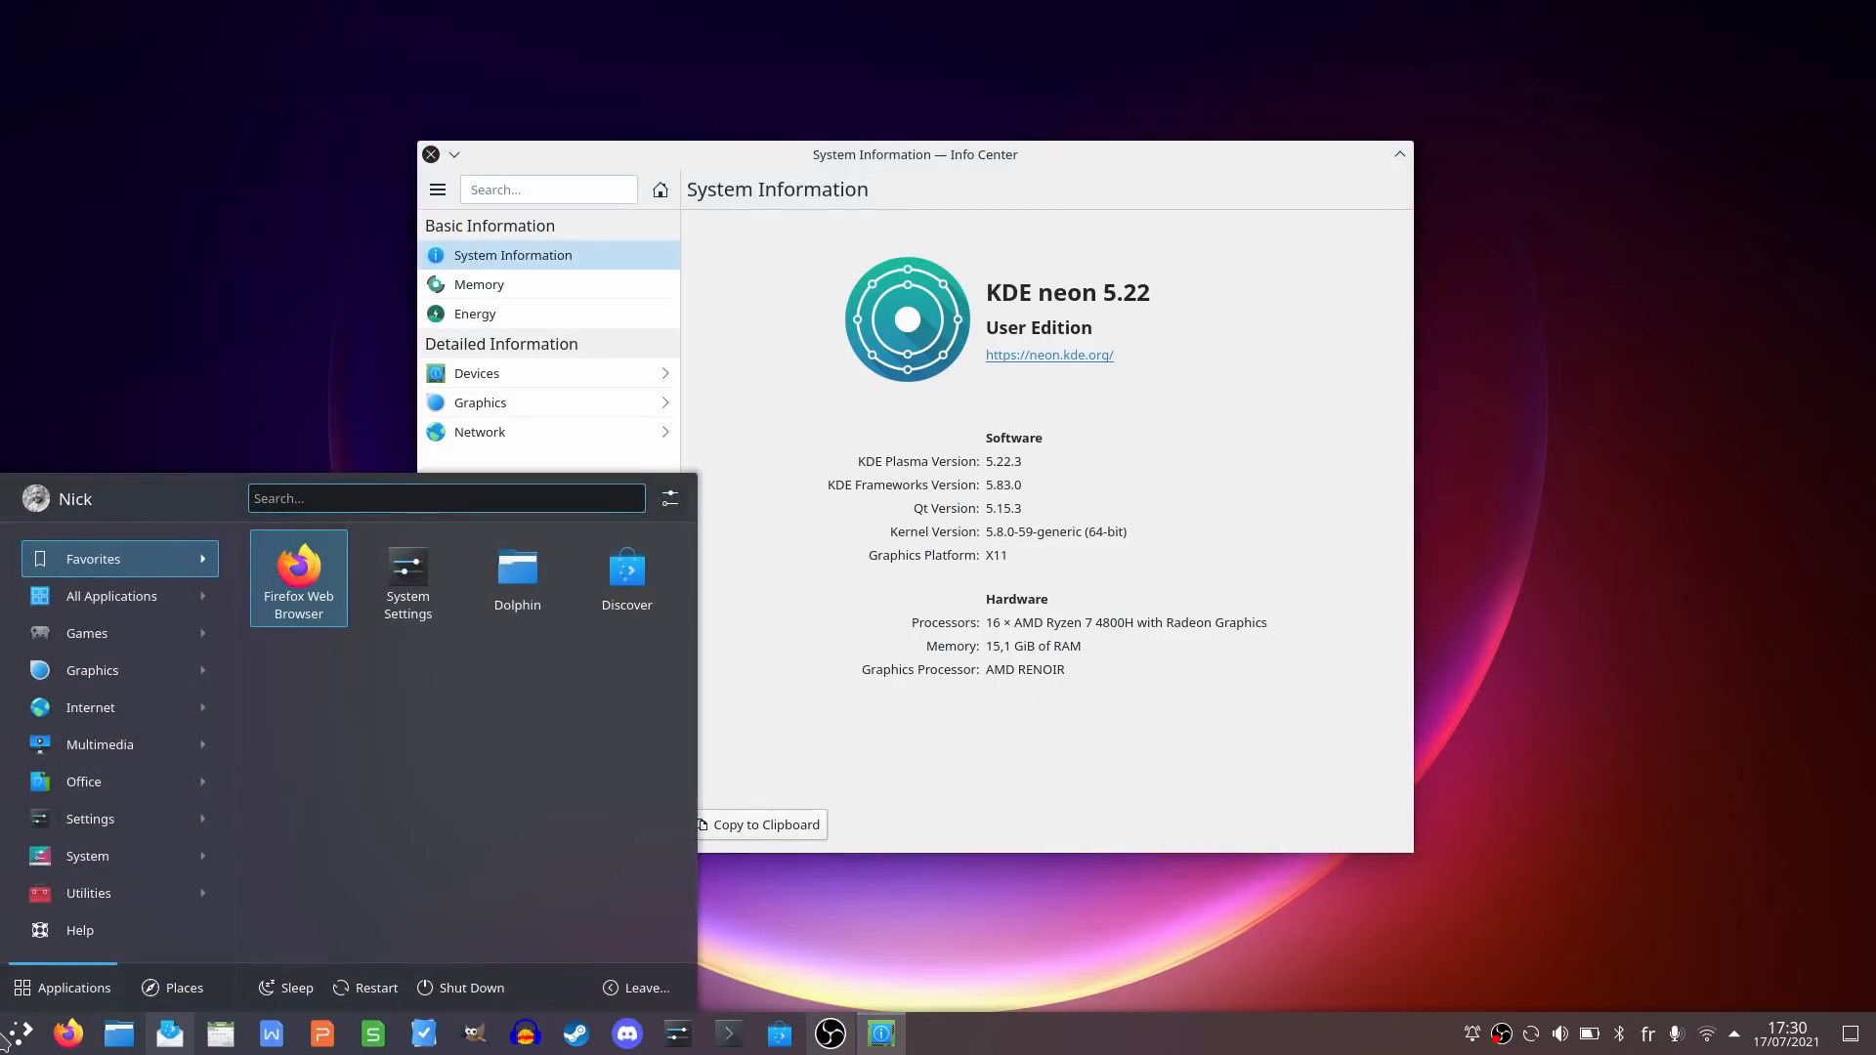
{"action": "mouse_move", "coordinate": [407, 578]}
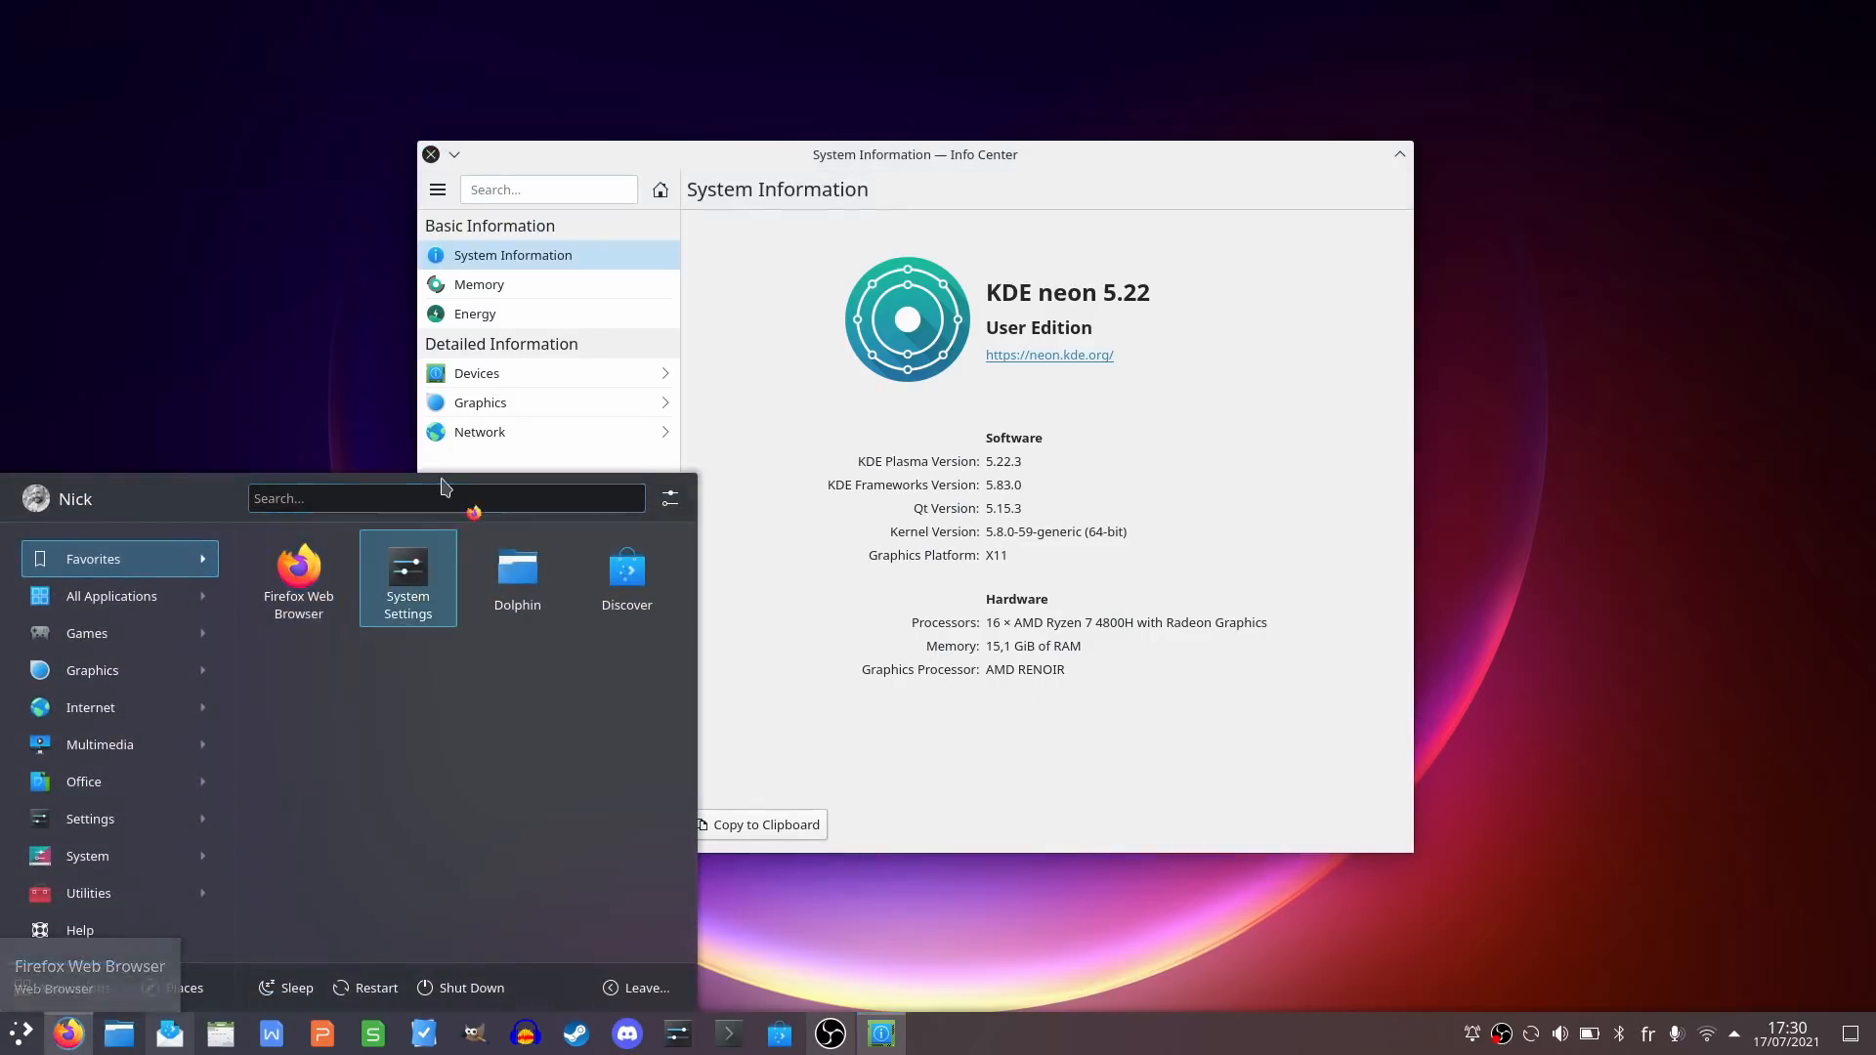
{"action": "left_click", "coordinate": [297, 578]}
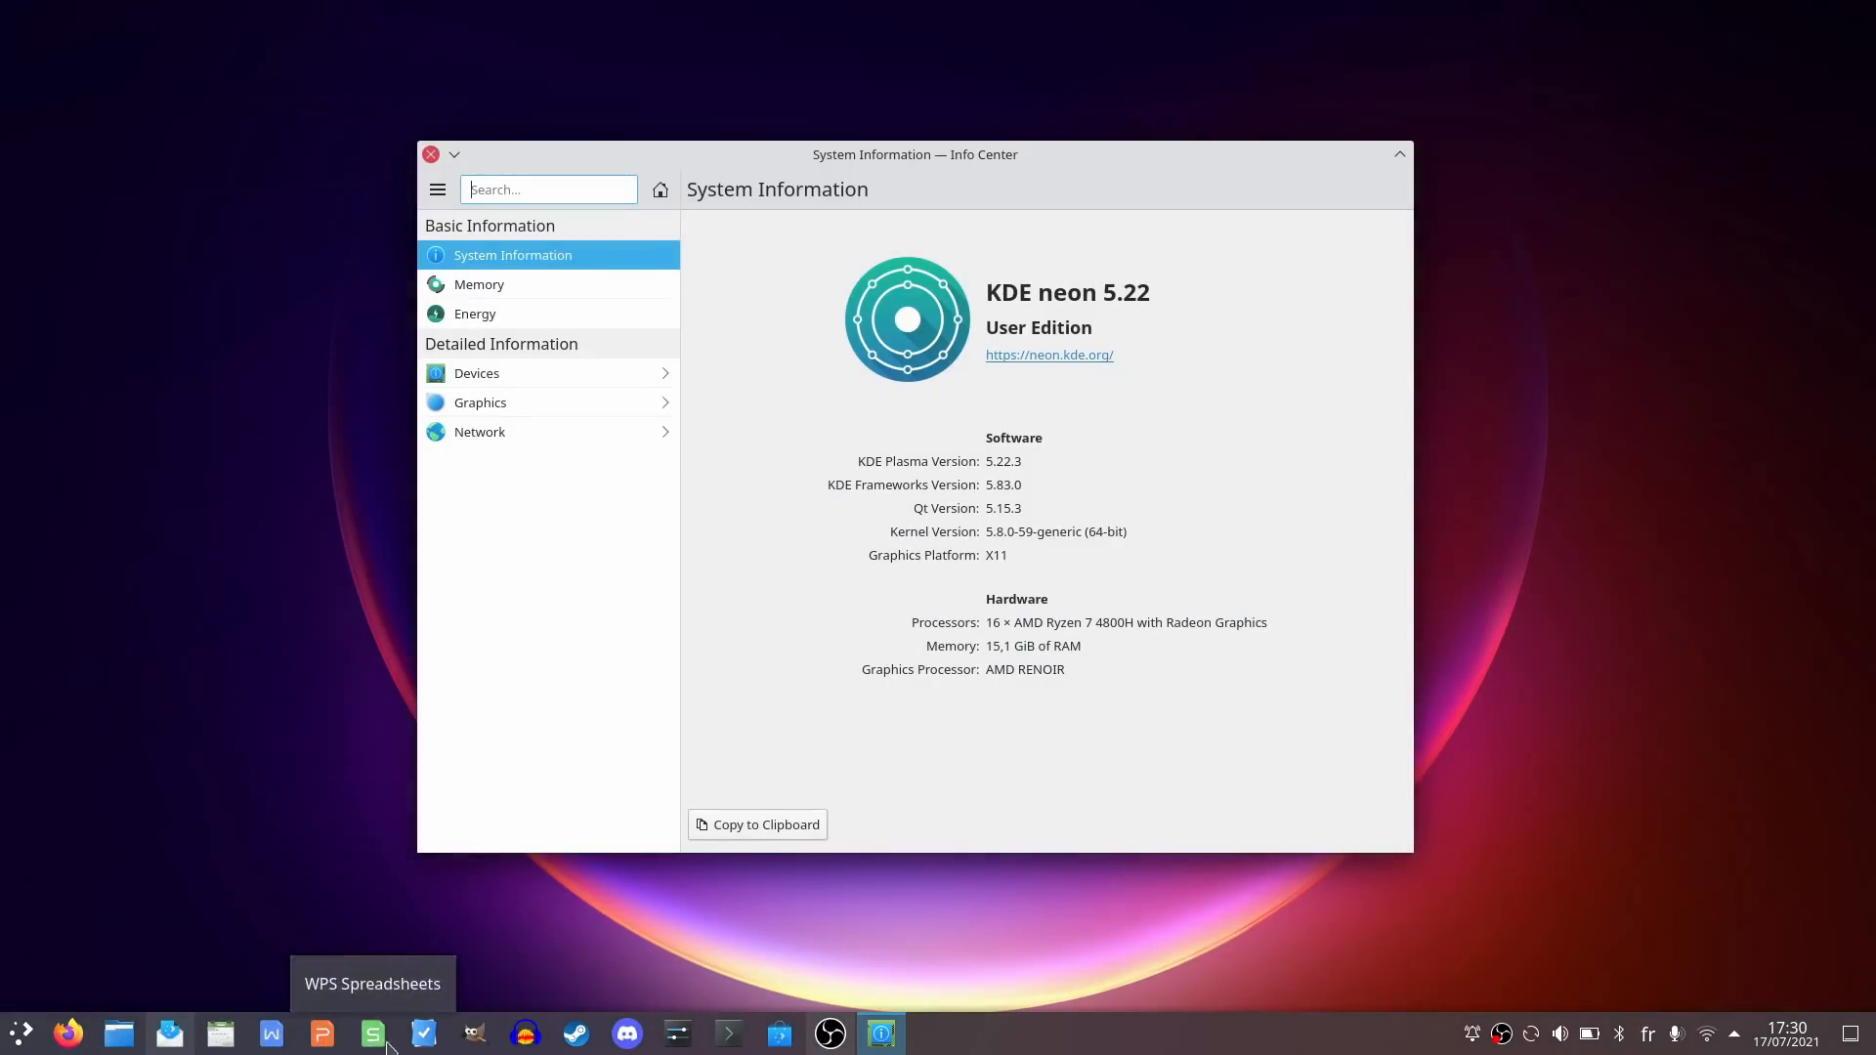
{"action": "mouse_move", "coordinate": [575, 1034]}
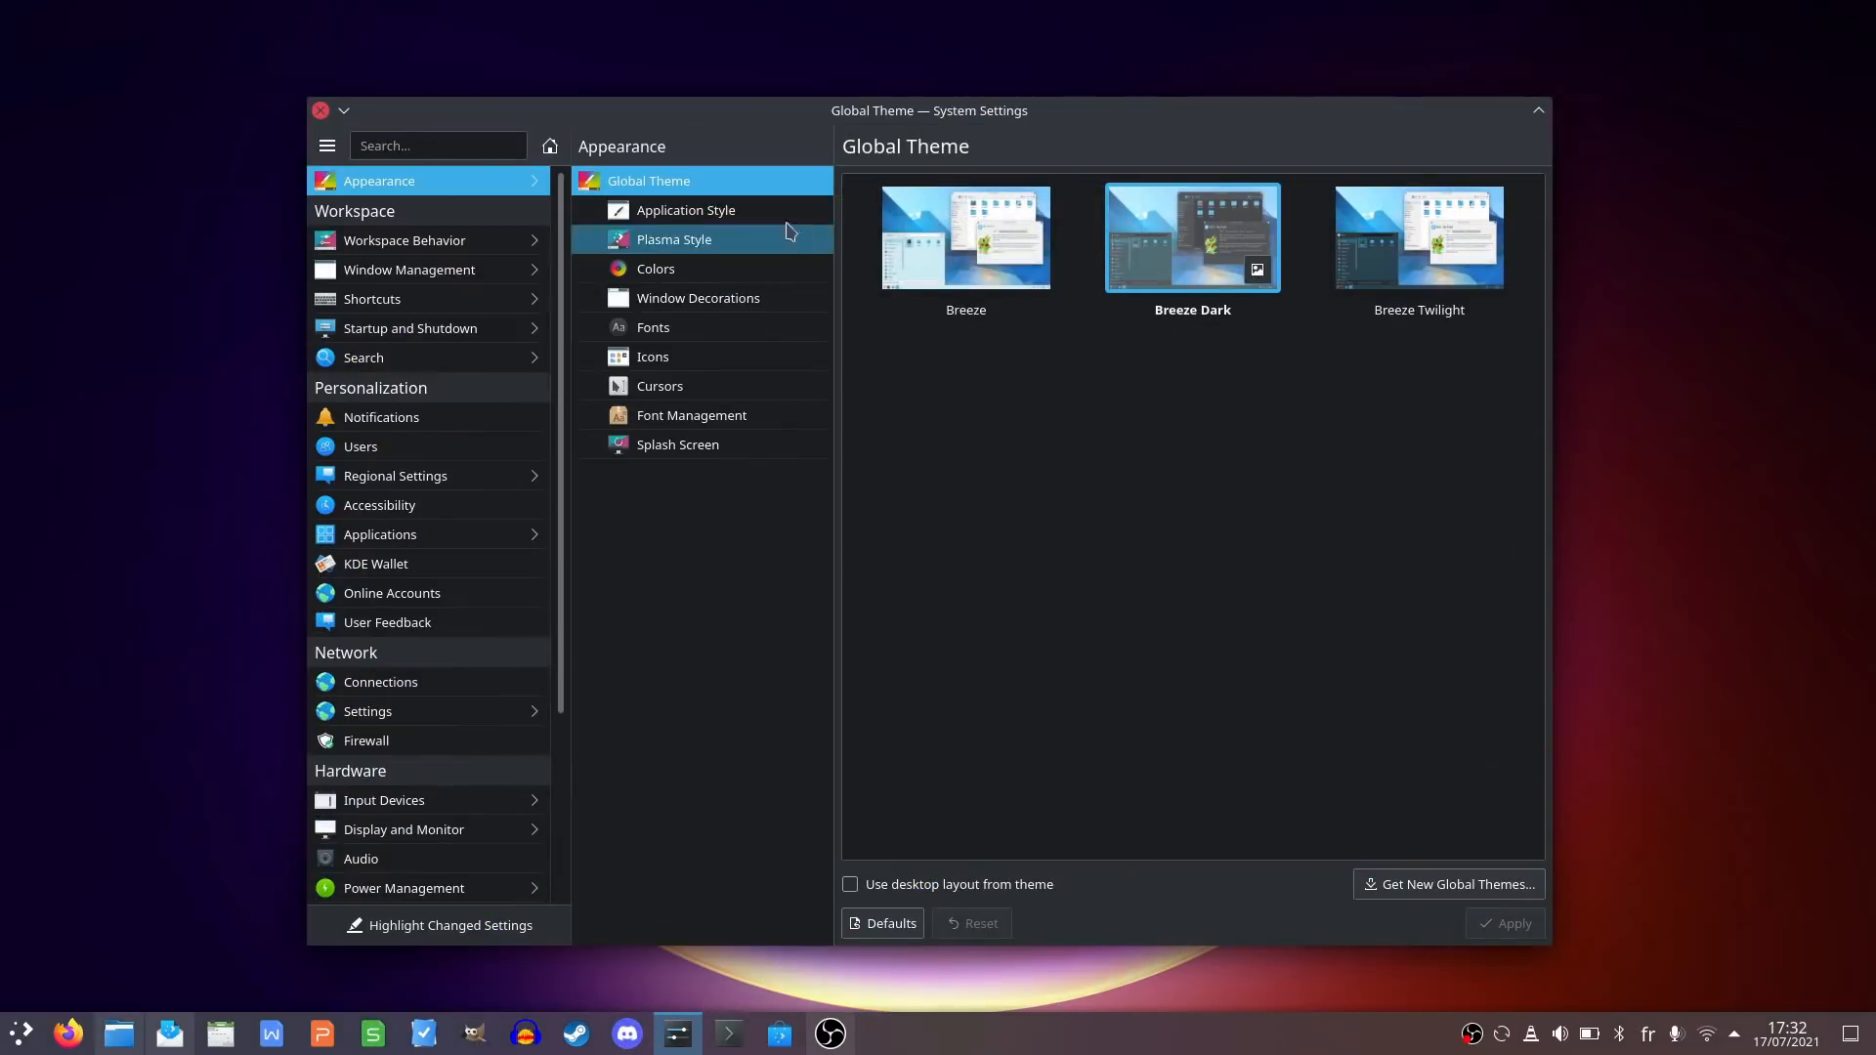
View the Plasma Style, Colors and Window Decorations pages, then return to Dolphin's Documents folder.
{"action": "left_click", "coordinate": [673, 238]}
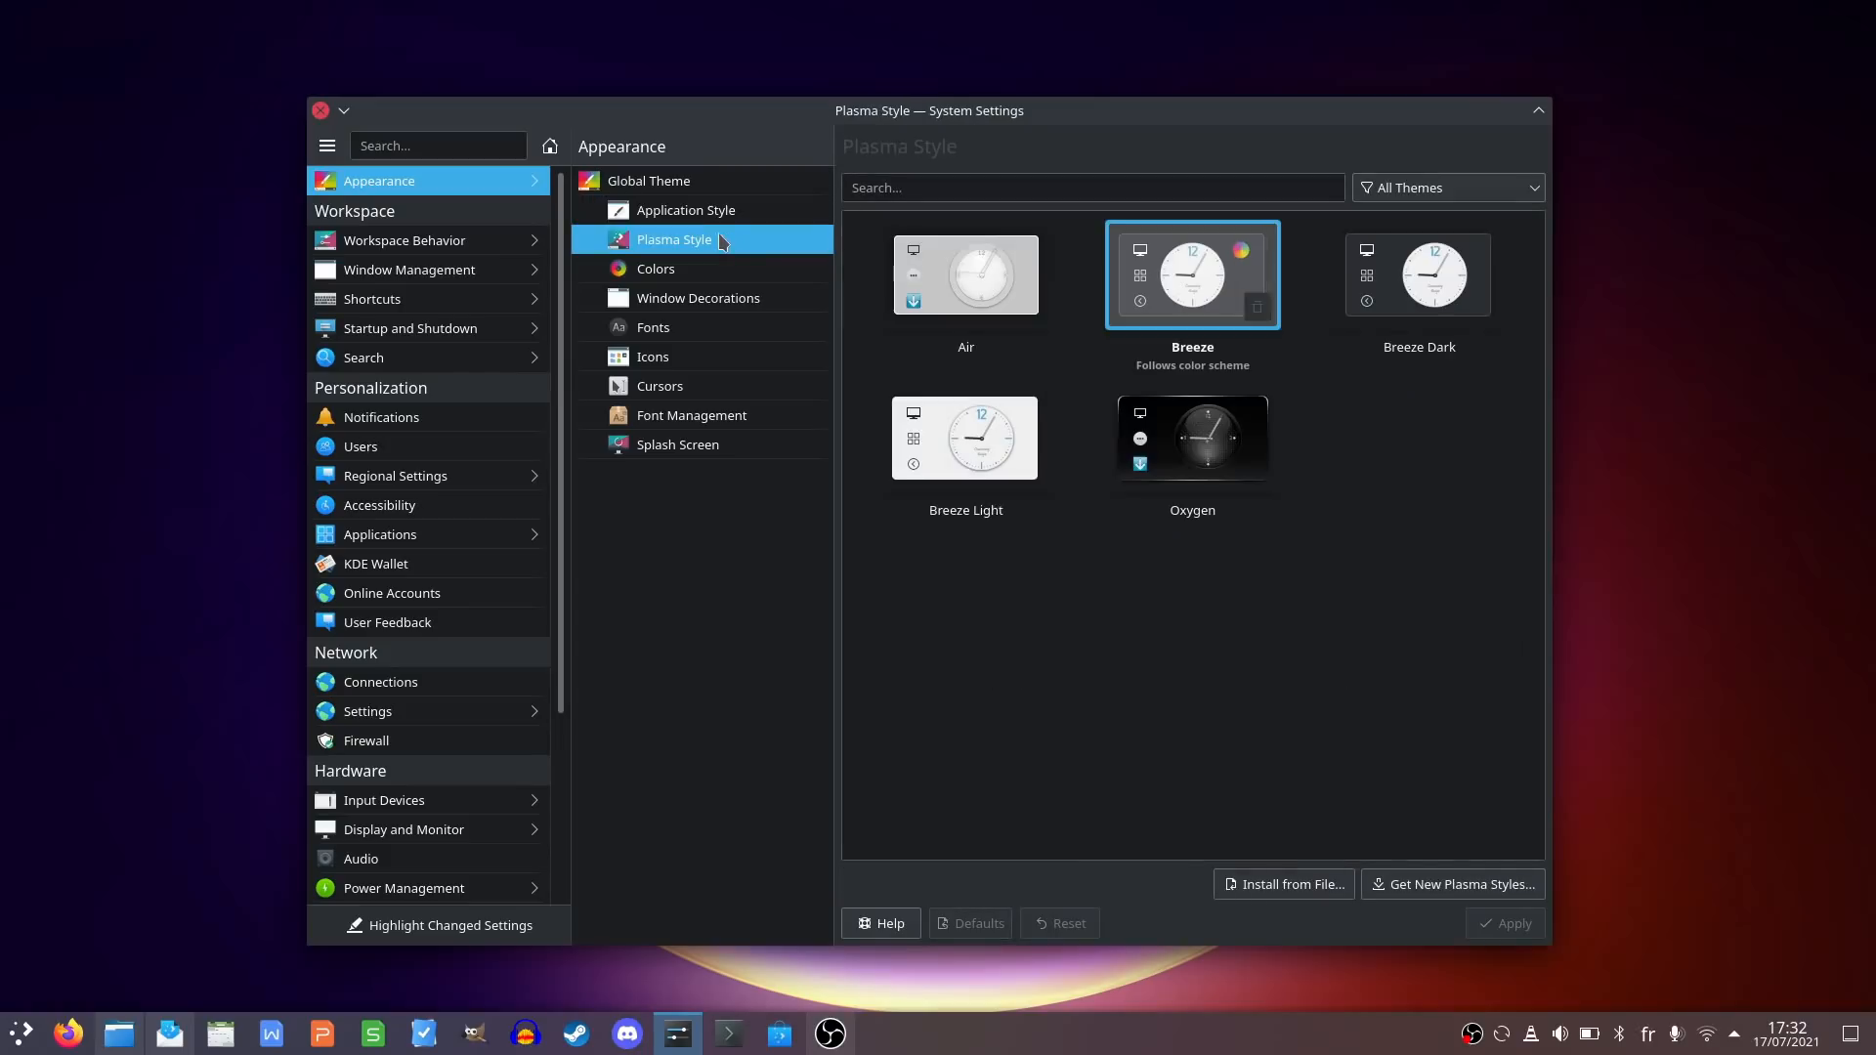
{"action": "left_click", "coordinate": [657, 267]}
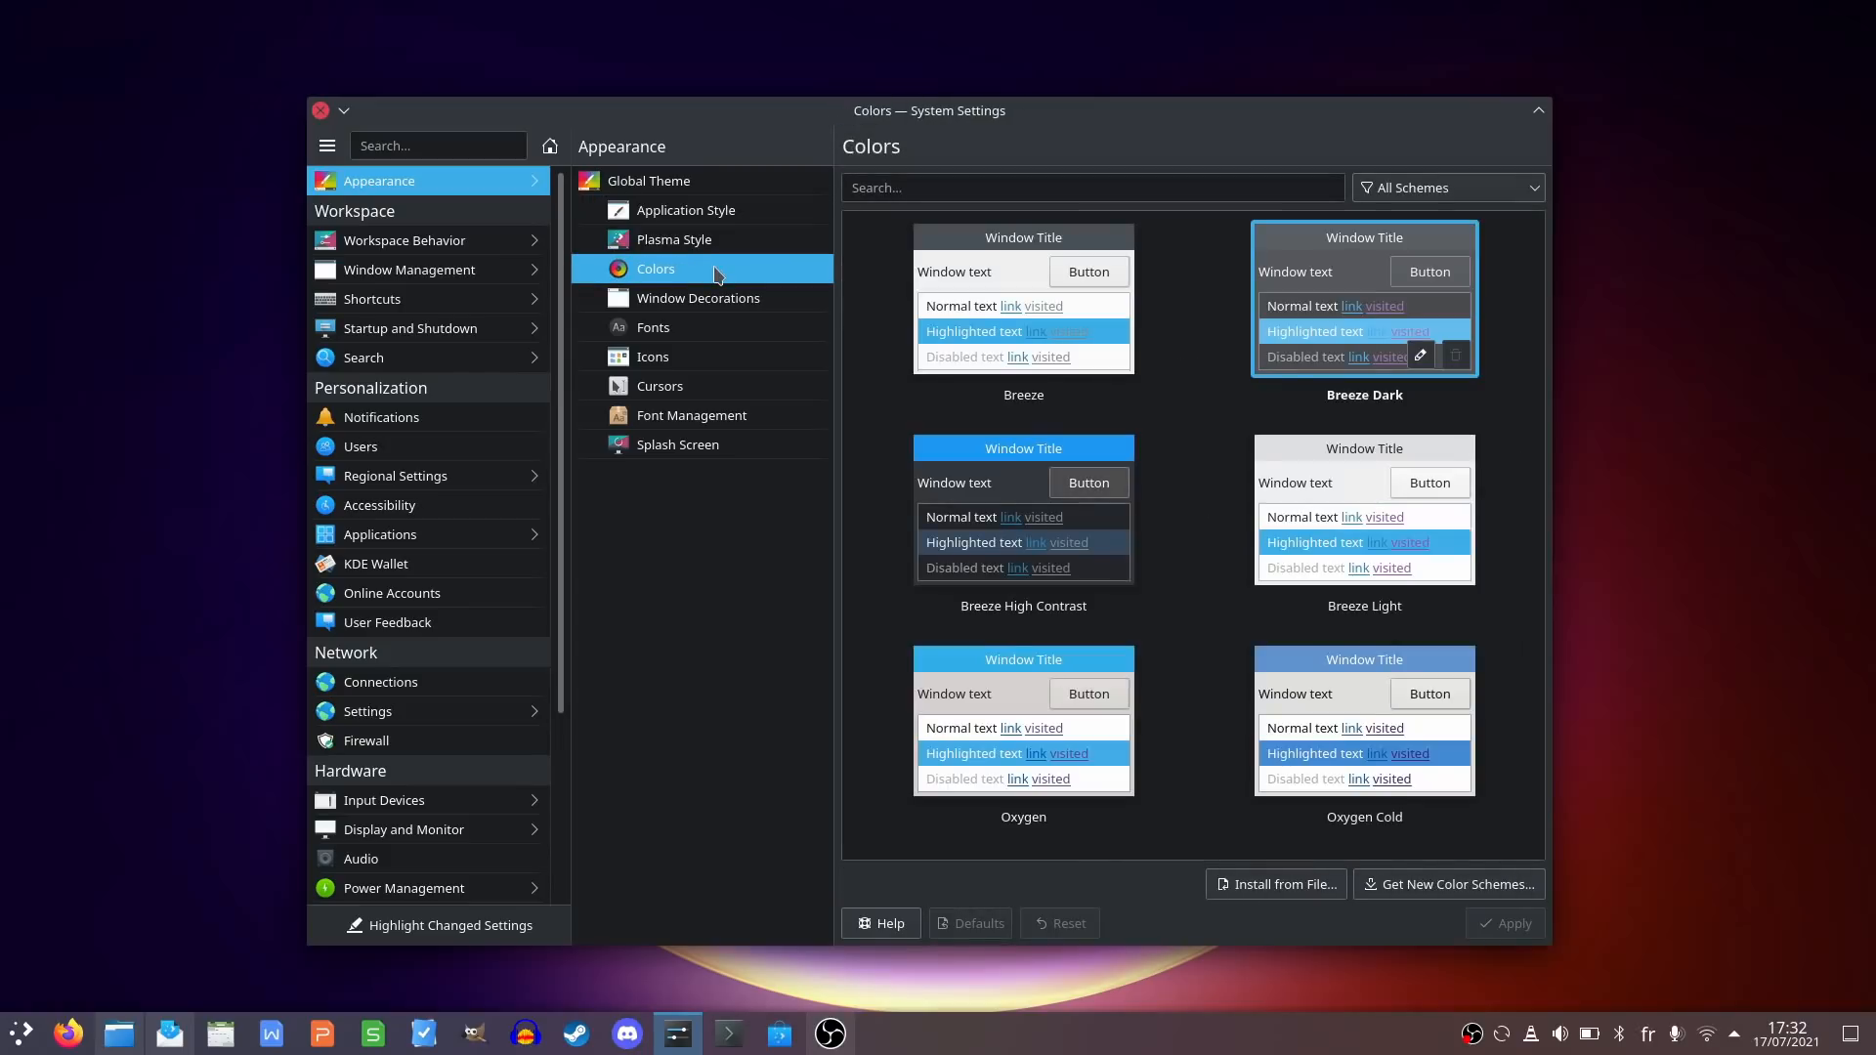
{"action": "left_click", "coordinate": [699, 297]}
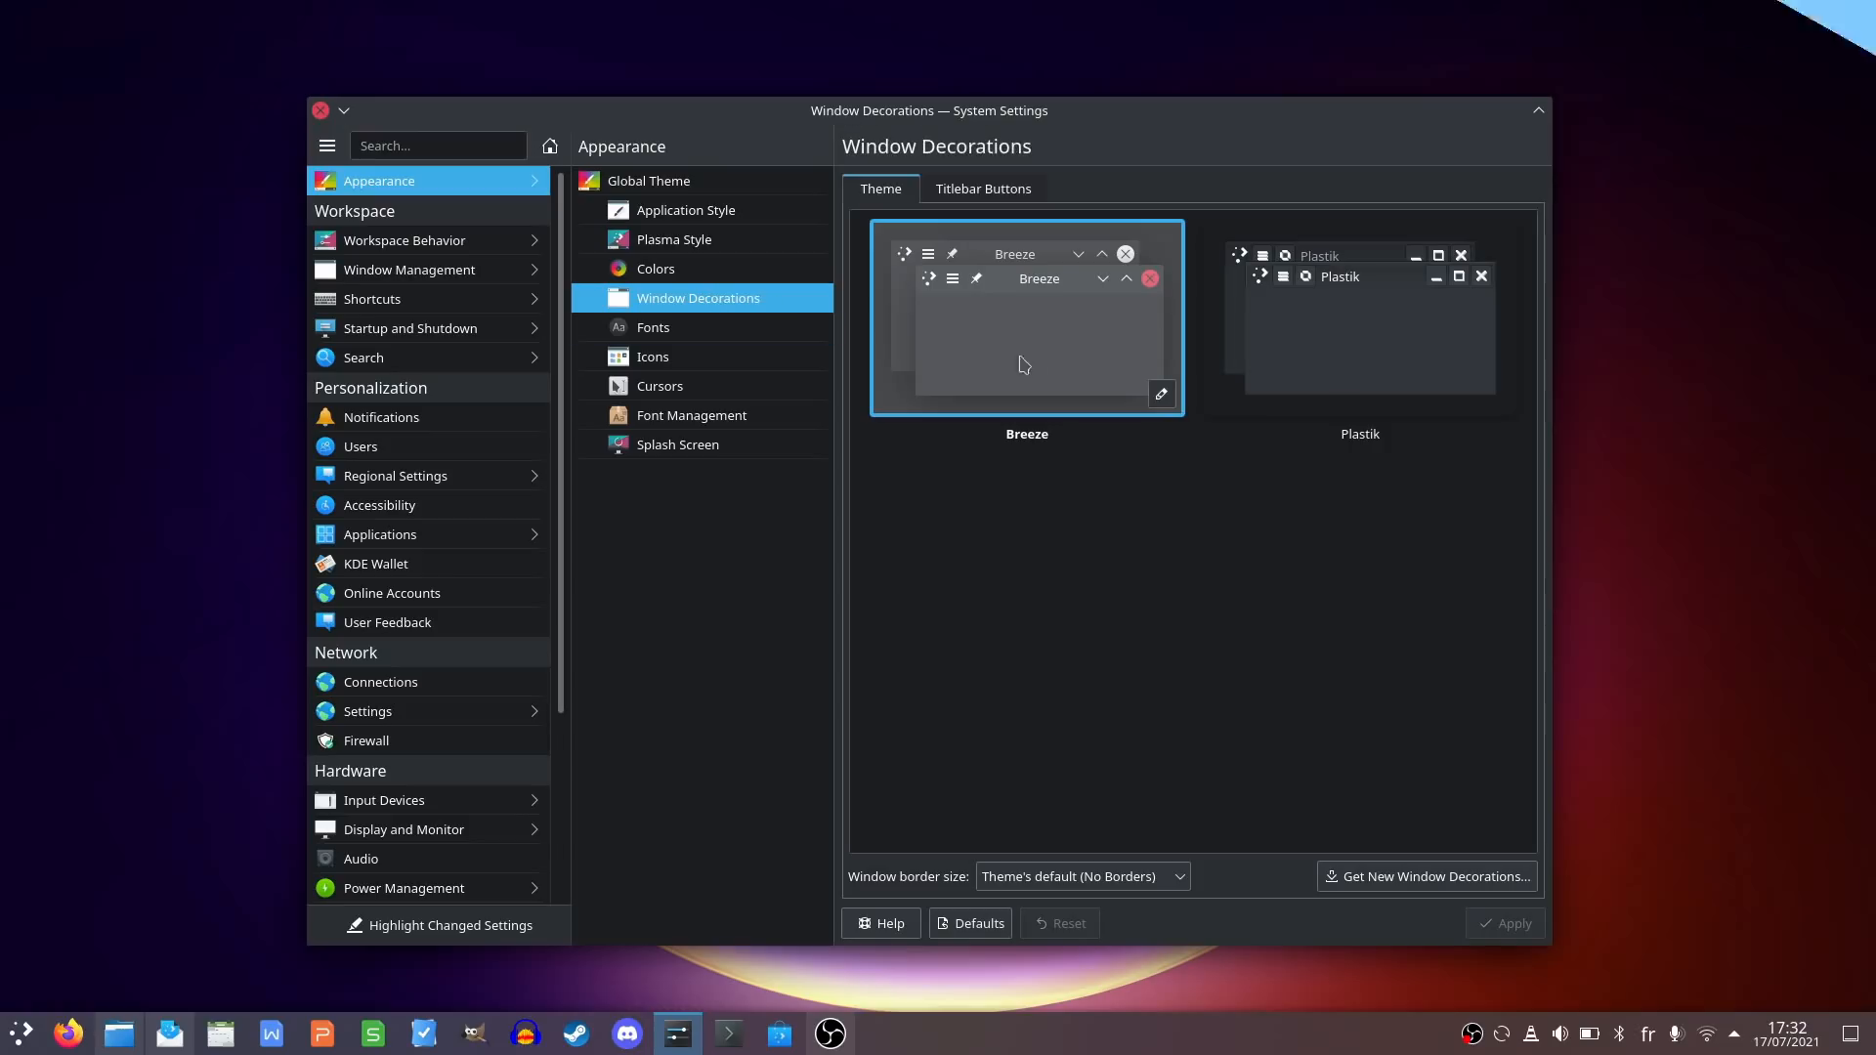
{"action": "left_click", "coordinate": [321, 110]}
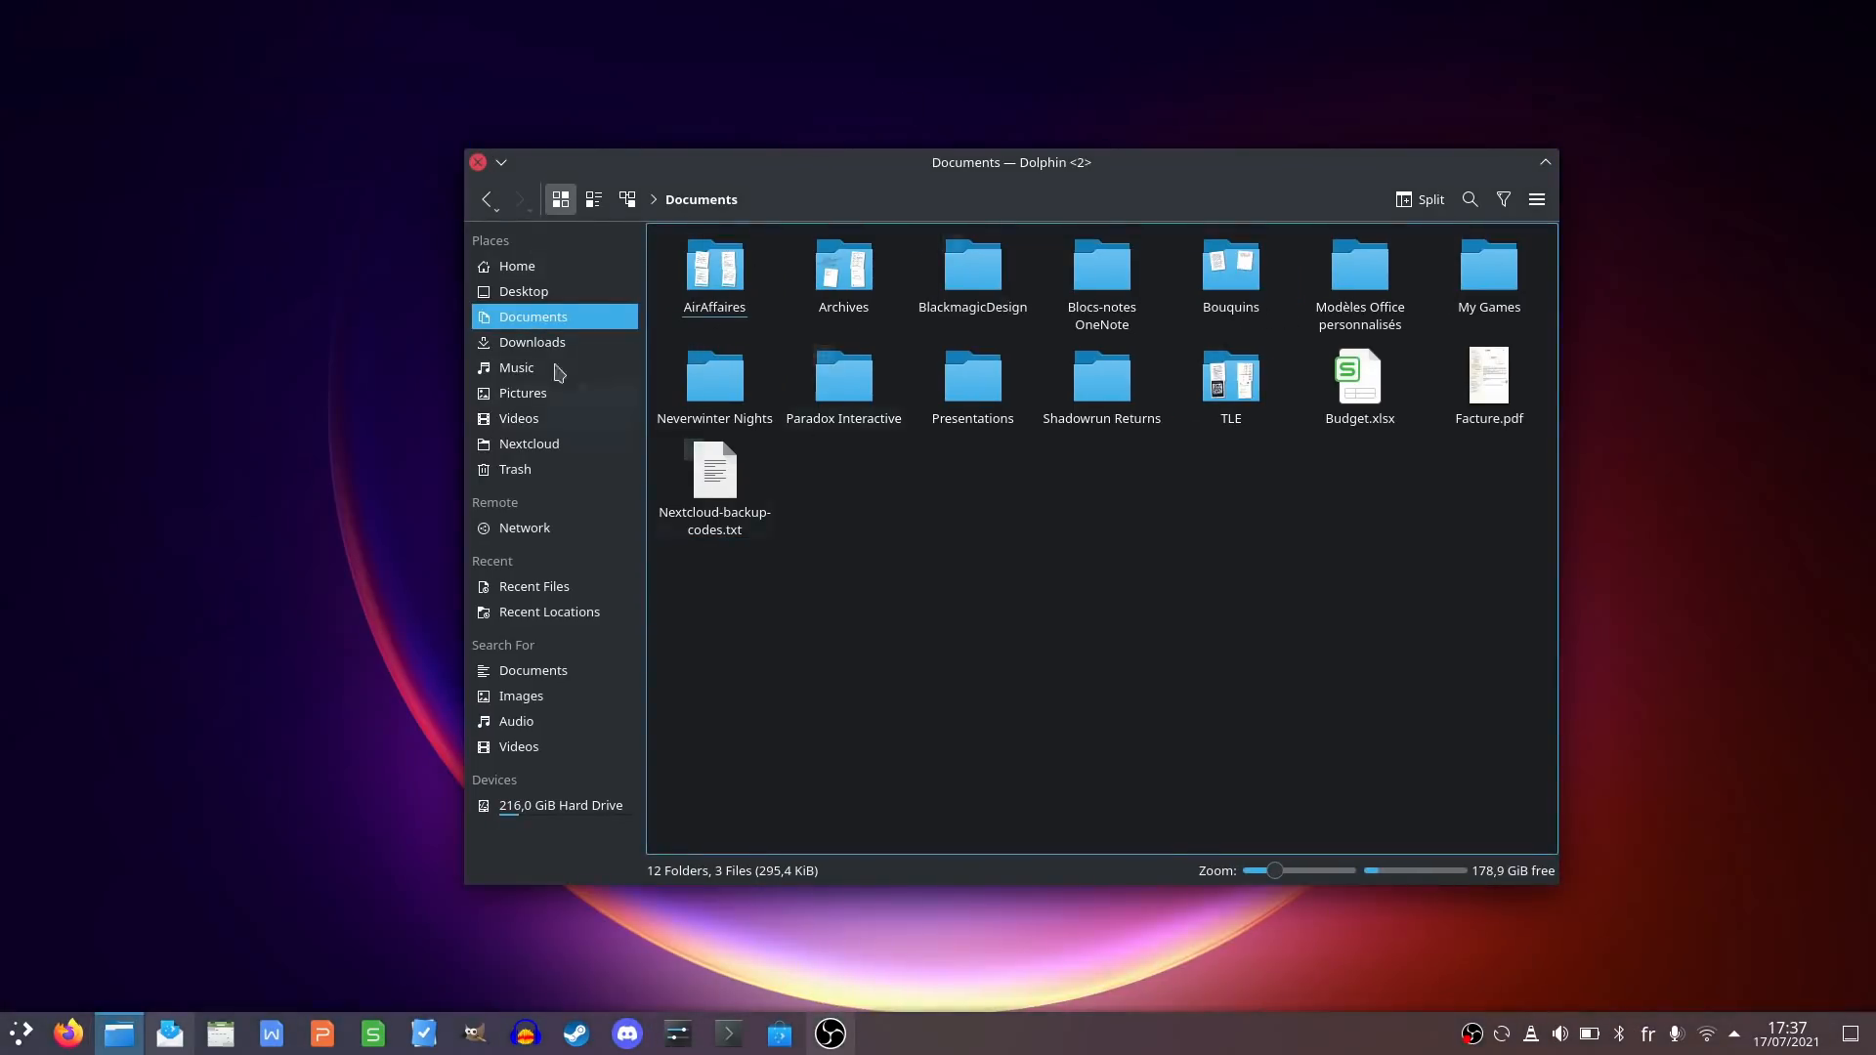
{"action": "left_click", "coordinate": [829, 1032]}
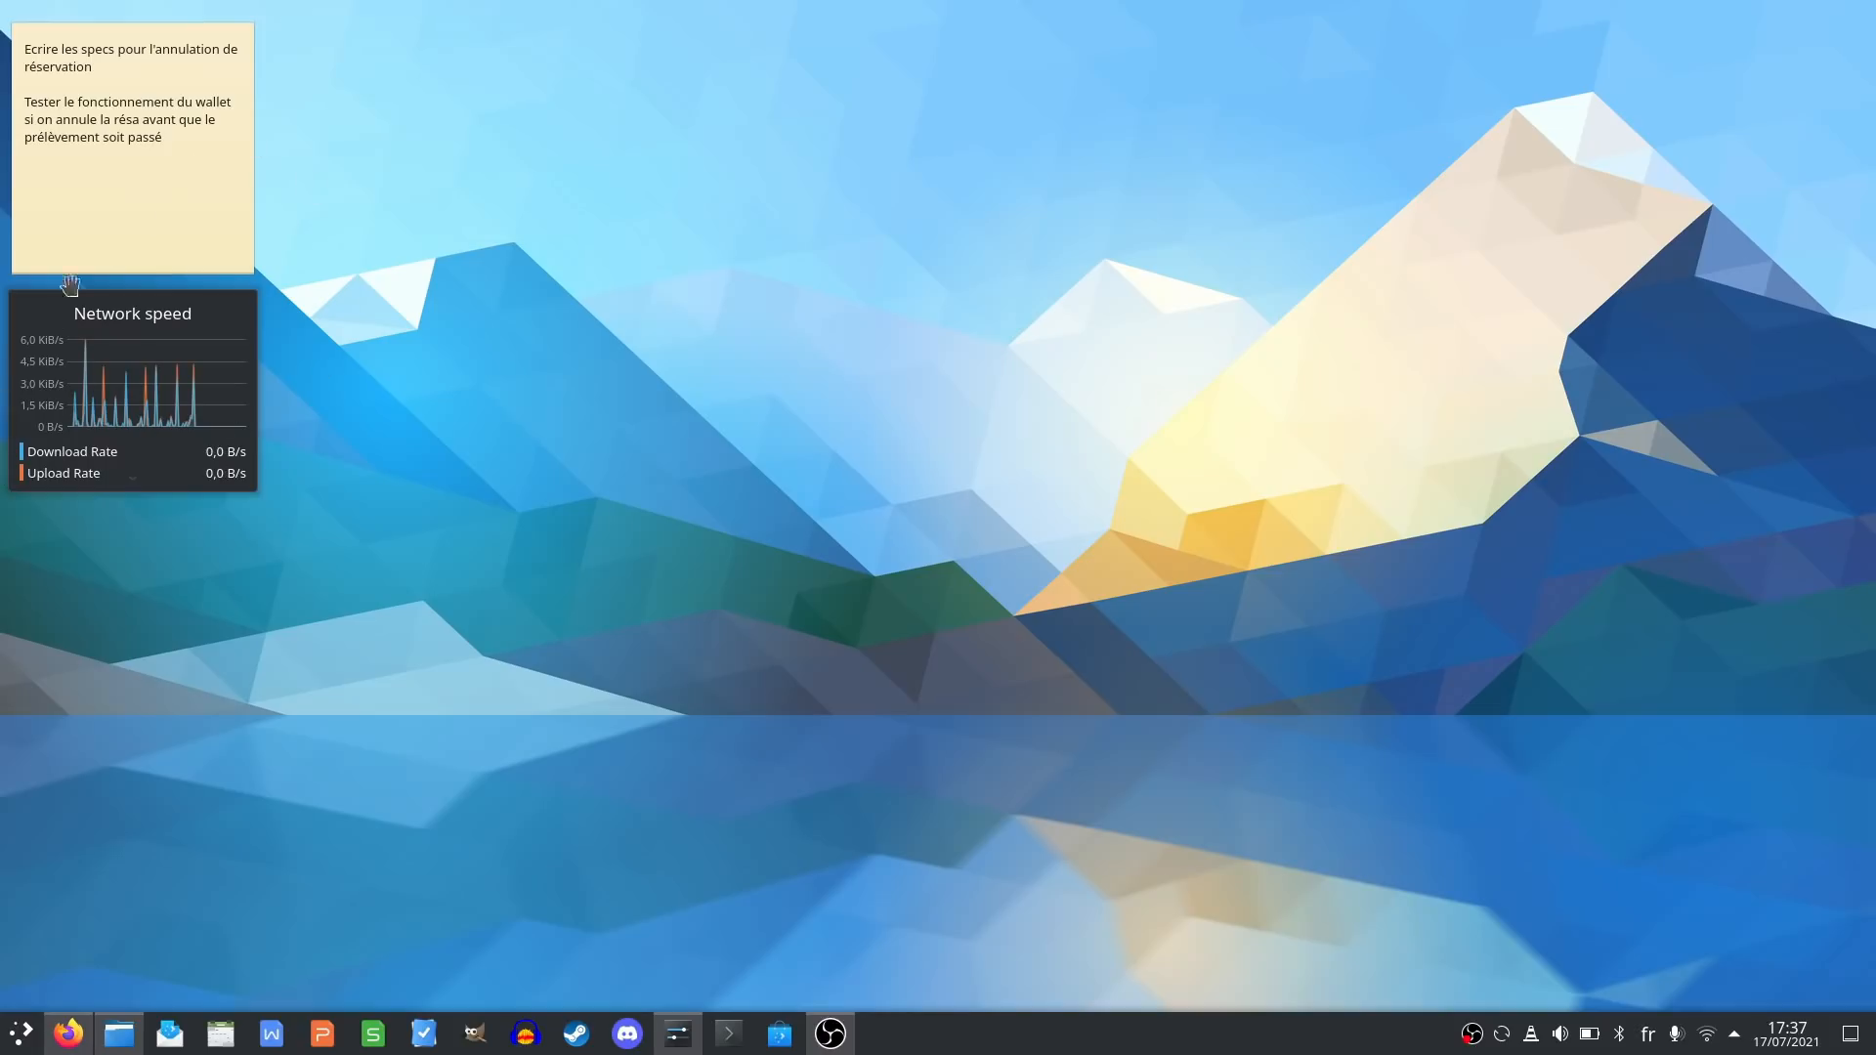
{"action": "mouse_move", "coordinate": [1065, 475]}
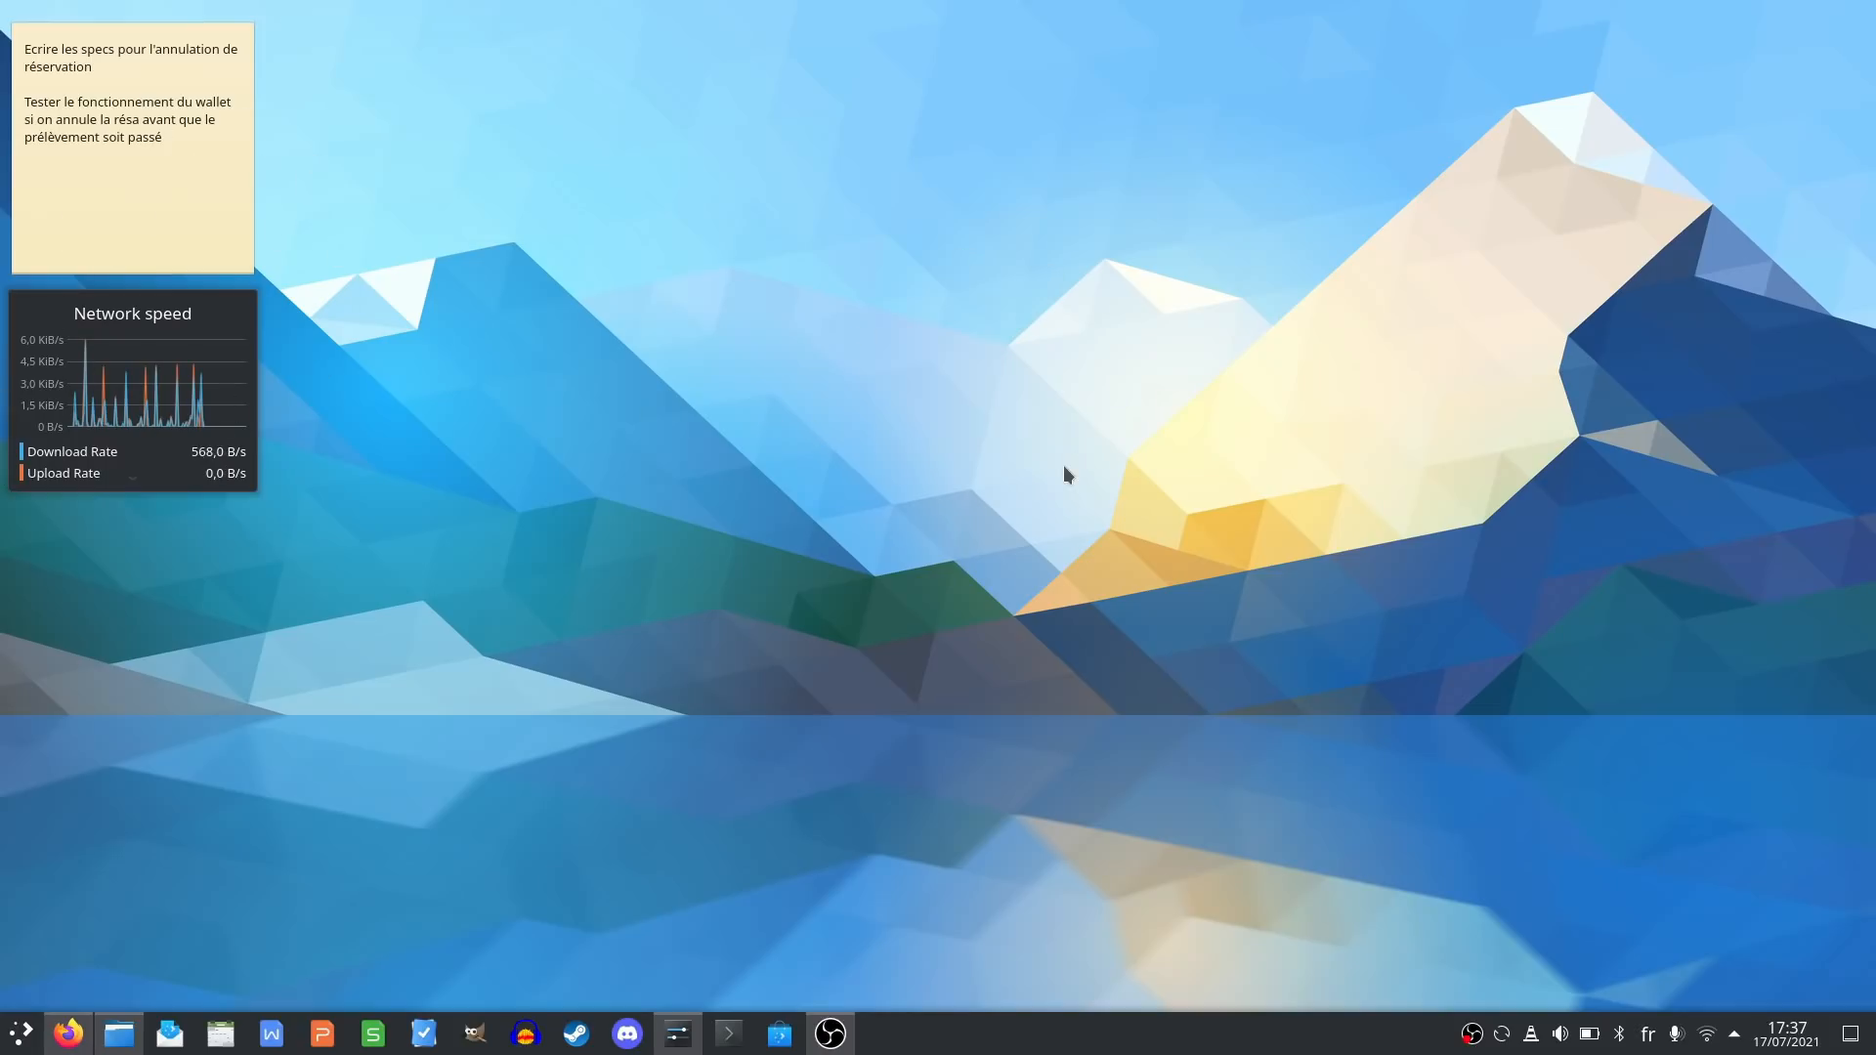